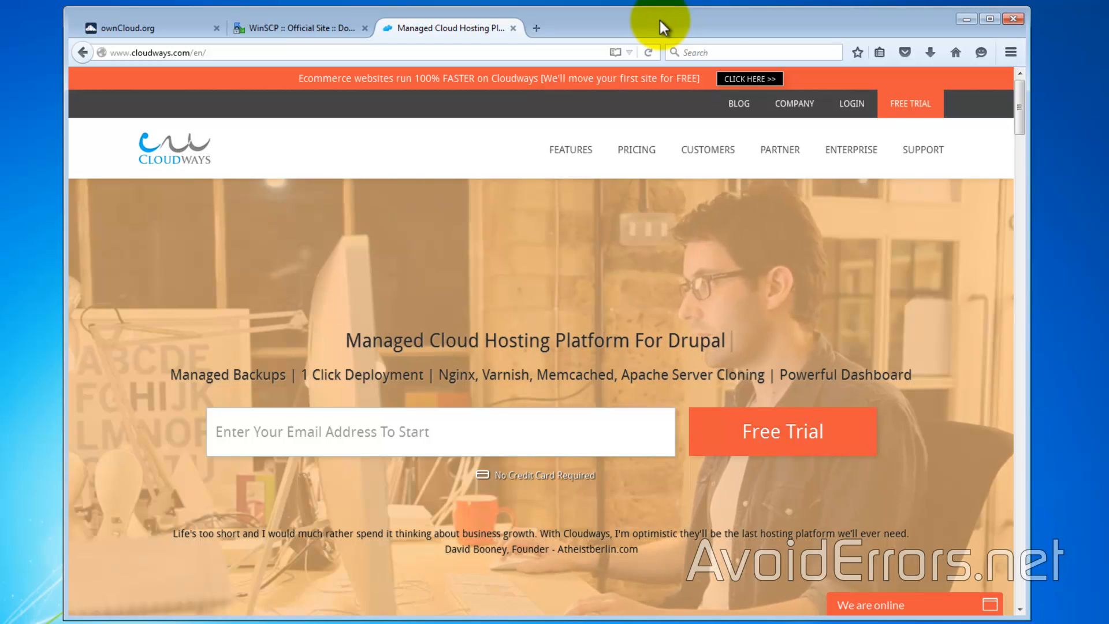
pyautogui.moveTo(244, 239)
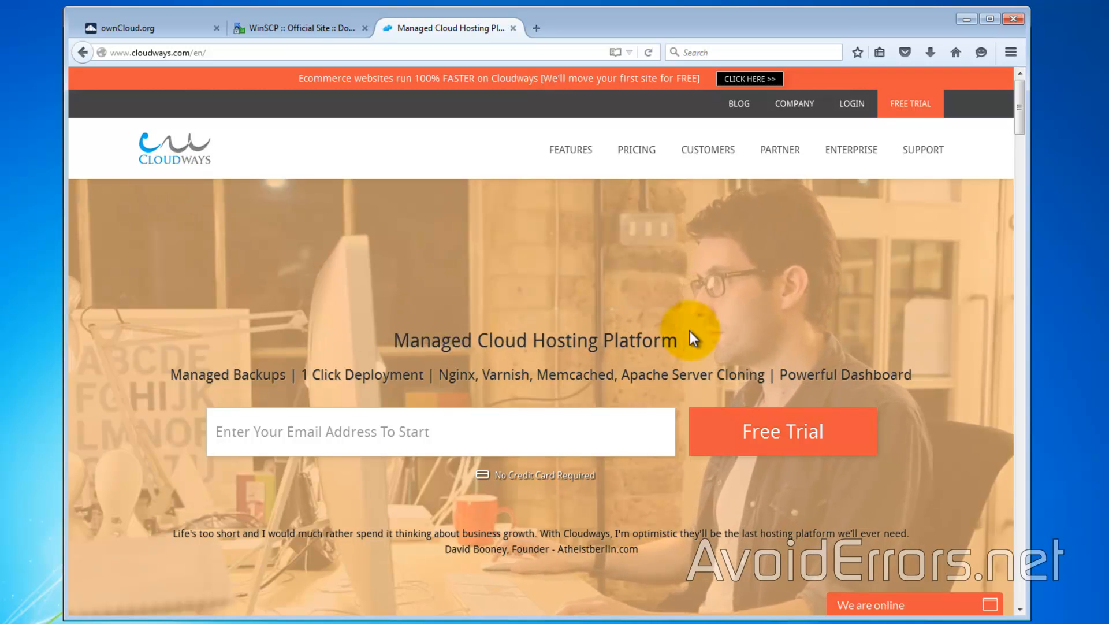
# Open the Cloudways free-trial sign-up page from the FREE TRIAL link.
pyautogui.click(909, 103)
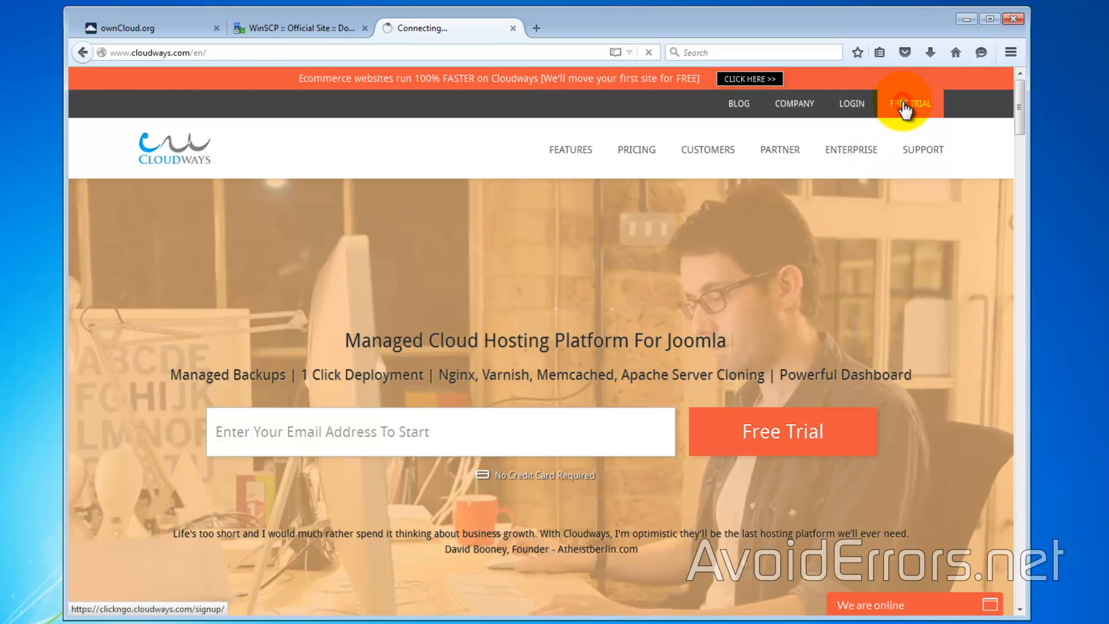
pyautogui.click(908, 103)
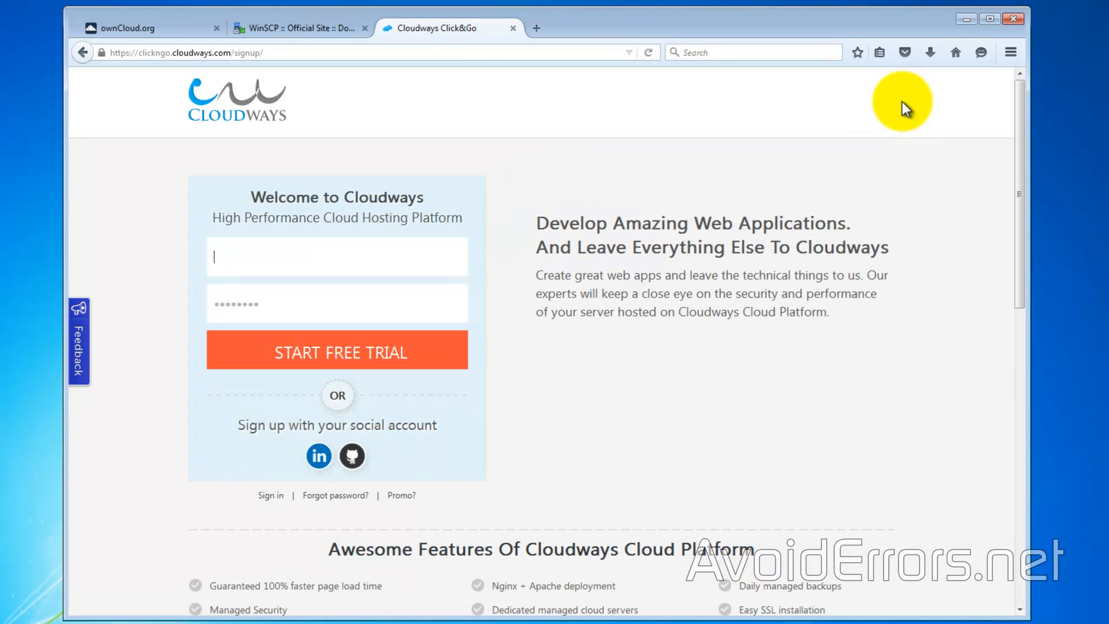
pyautogui.moveTo(496, 257)
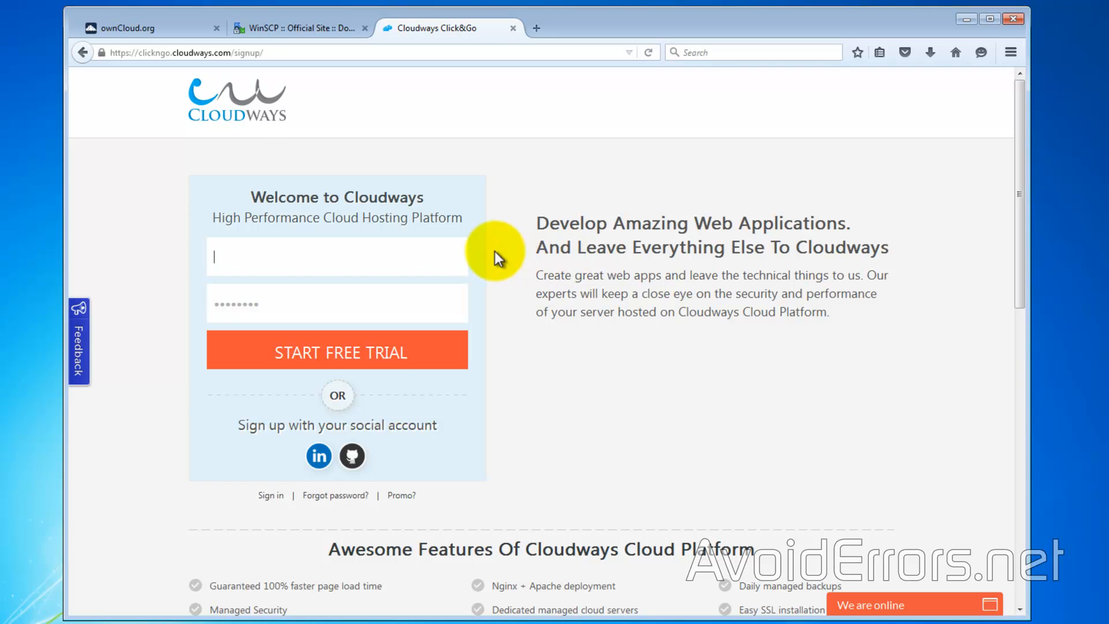
pyautogui.moveTo(511, 351)
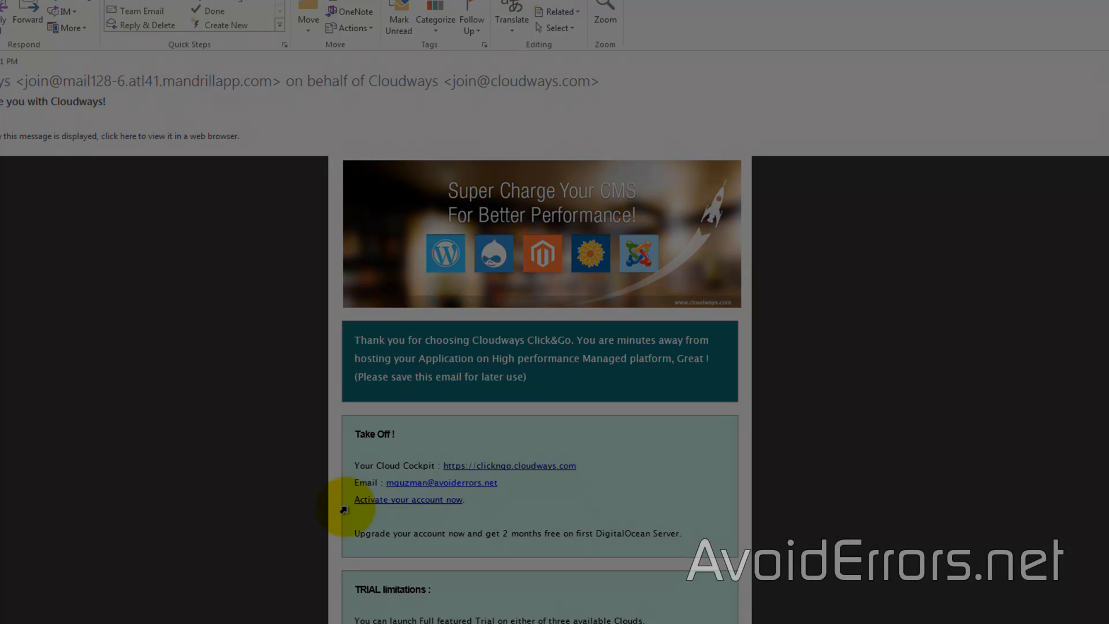
# Activate the Cloudways account via the 'Activate your account now' email link.
pyautogui.click(408, 499)
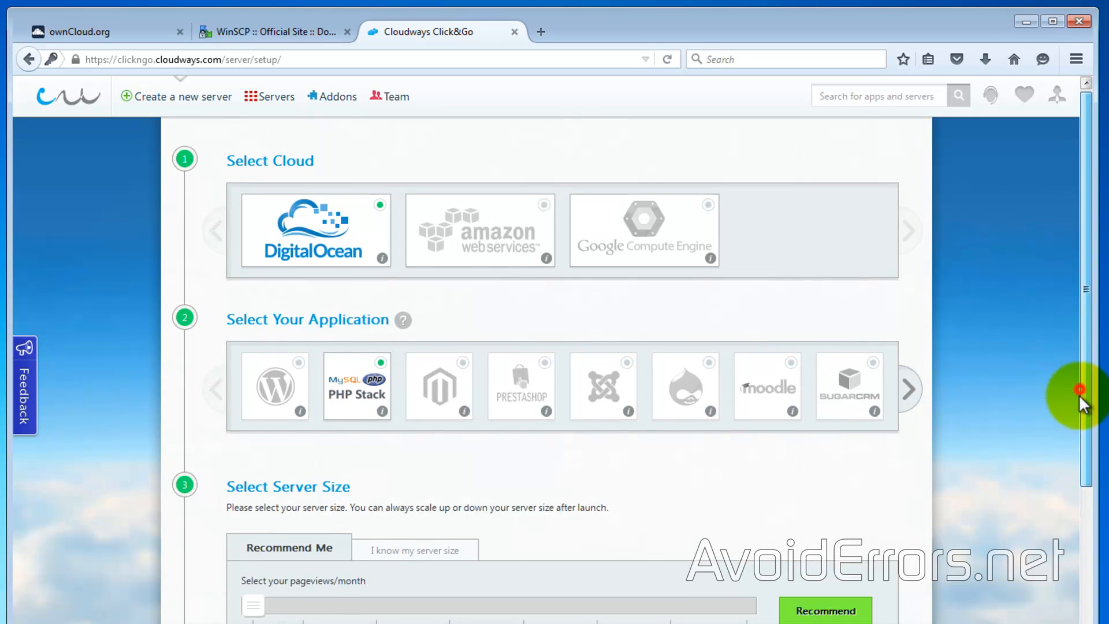
# Choose DigitalOcean with PHP Stack and set the server size to 512MB.
pyautogui.scroll(-3)
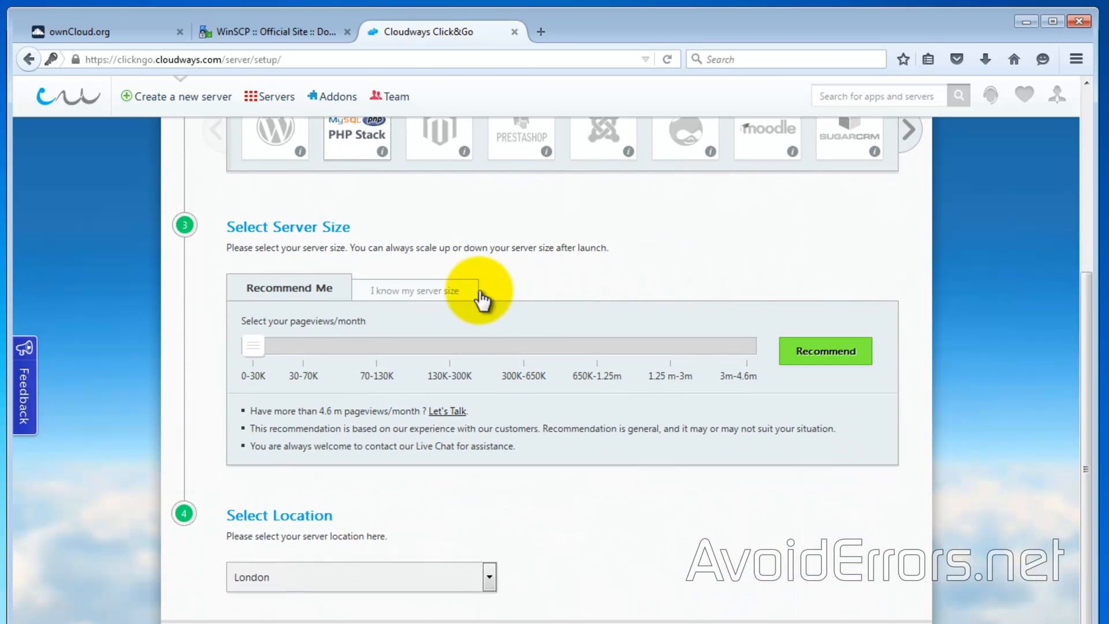
pyautogui.click(416, 291)
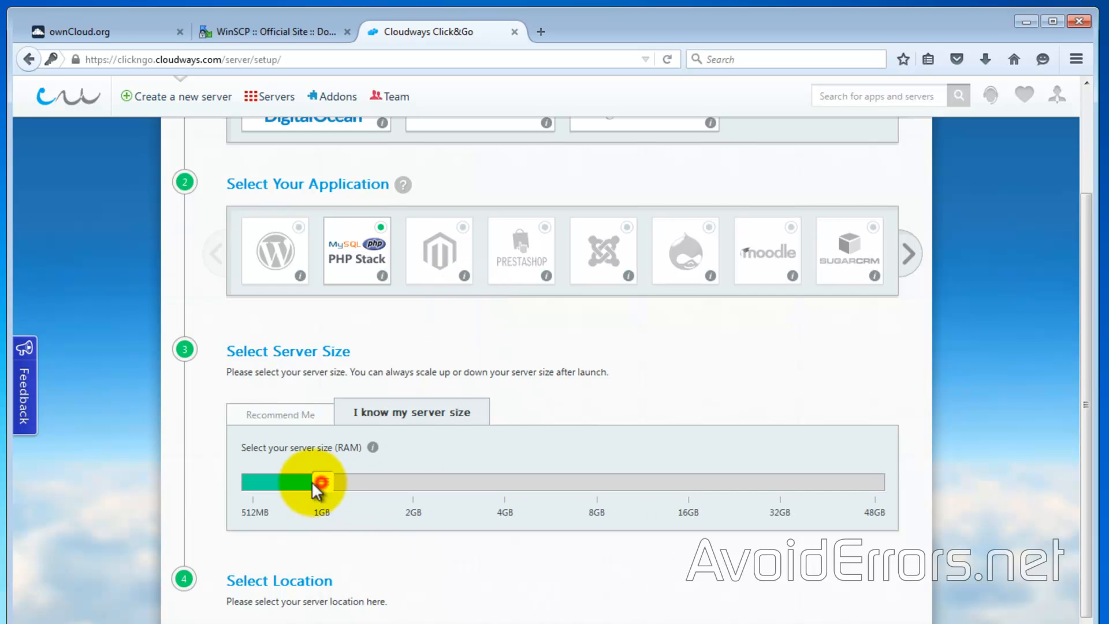
pyautogui.moveTo(320, 480); pyautogui.dragTo(253, 481)
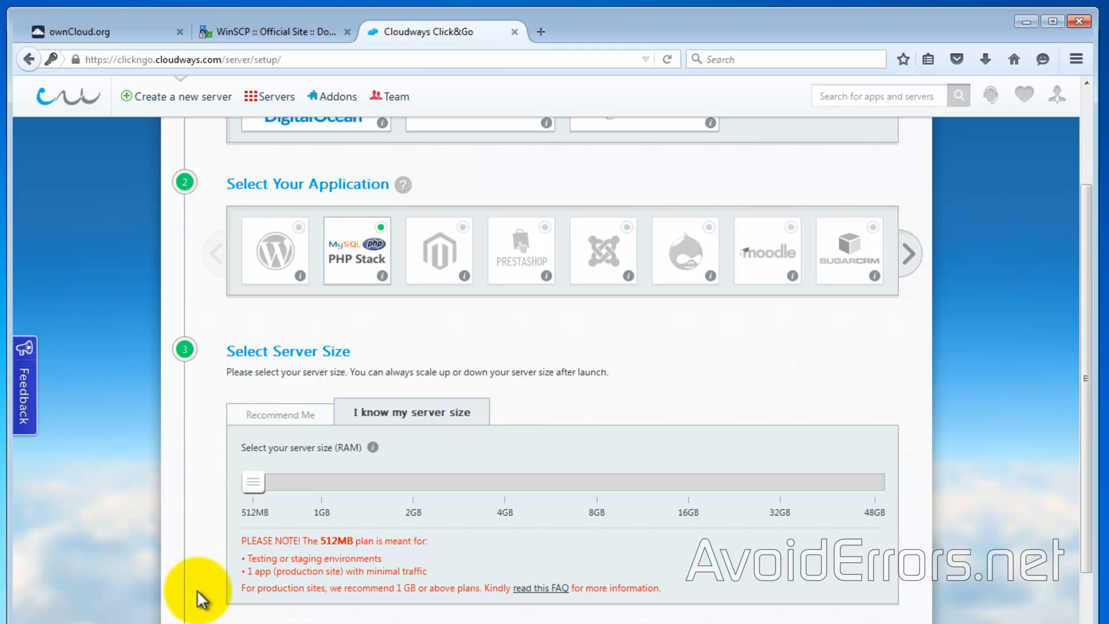
pyautogui.click(280, 412)
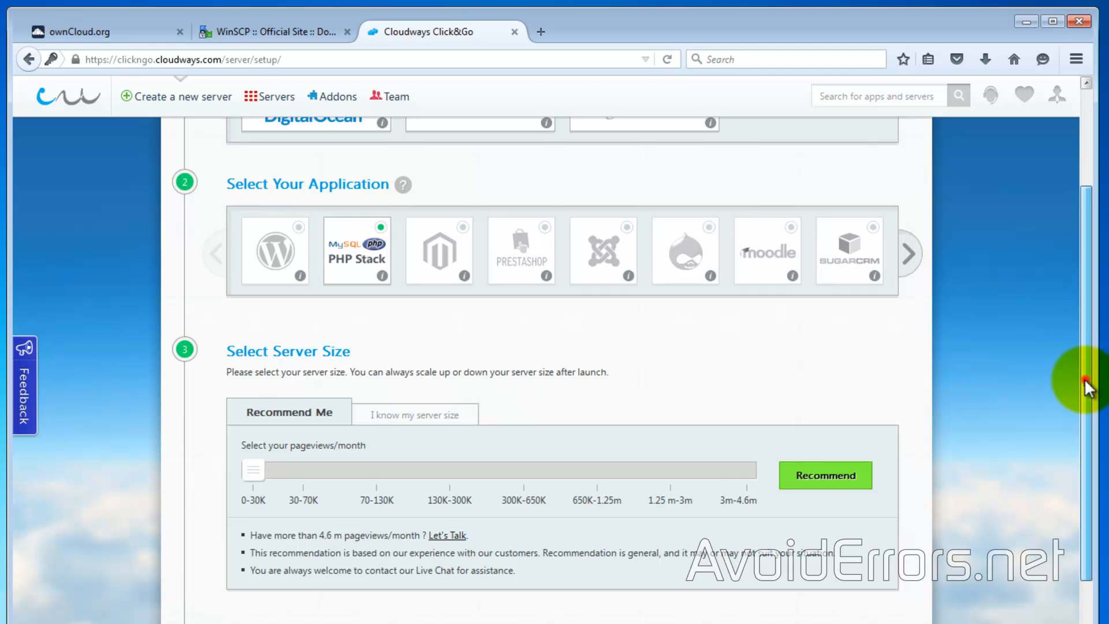
# Select New York as the server location and launch the server.
pyautogui.scroll(-3)
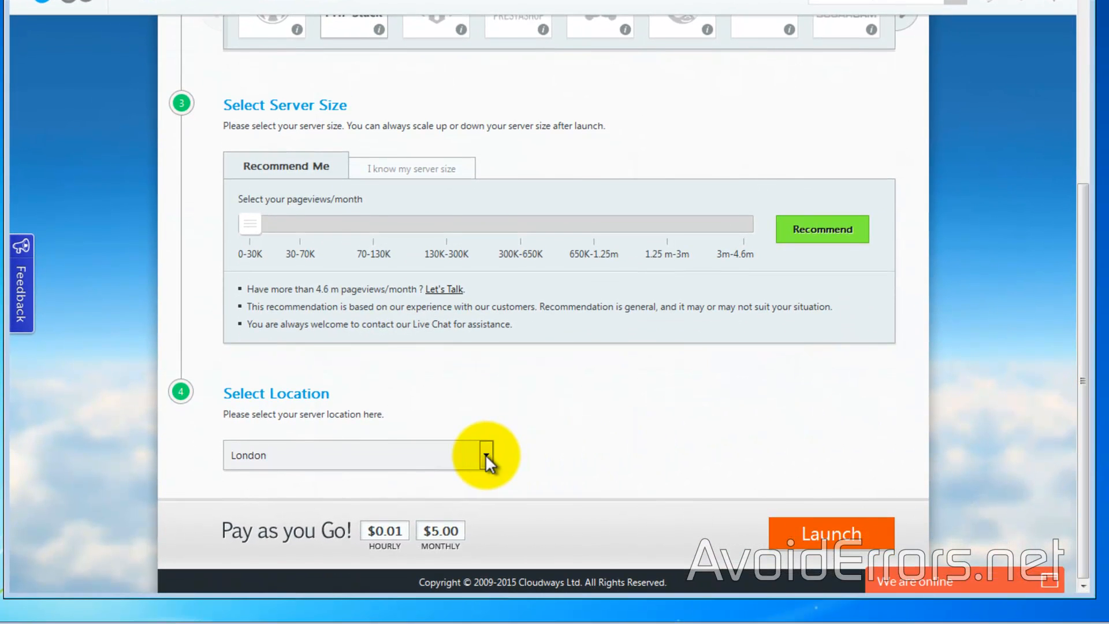
pyautogui.click(486, 455)
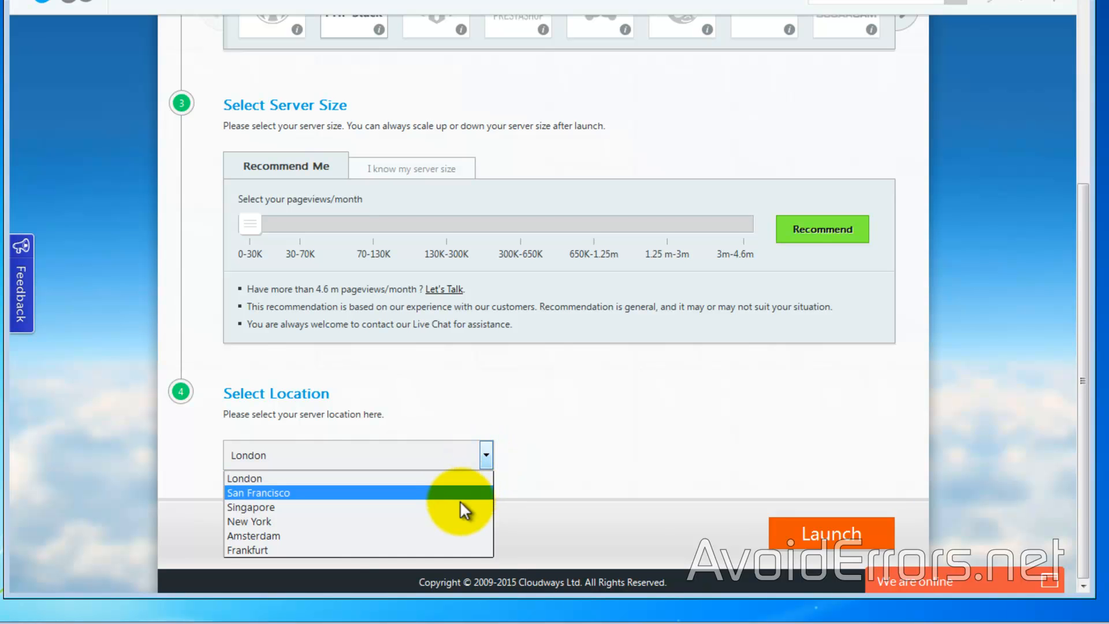
pyautogui.click(250, 521)
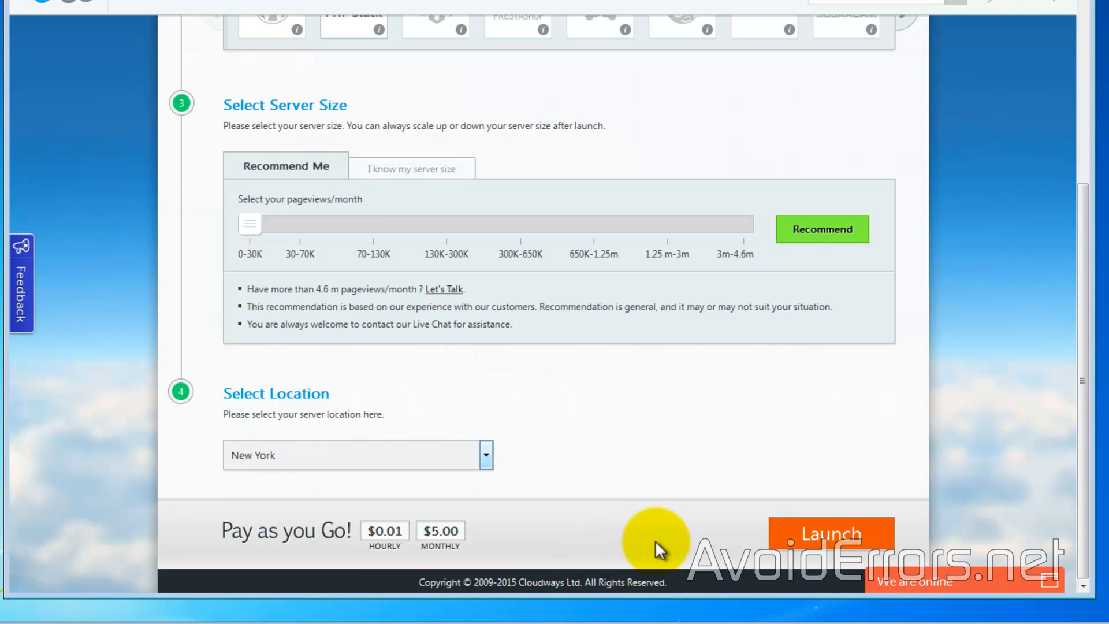
pyautogui.moveTo(771, 548)
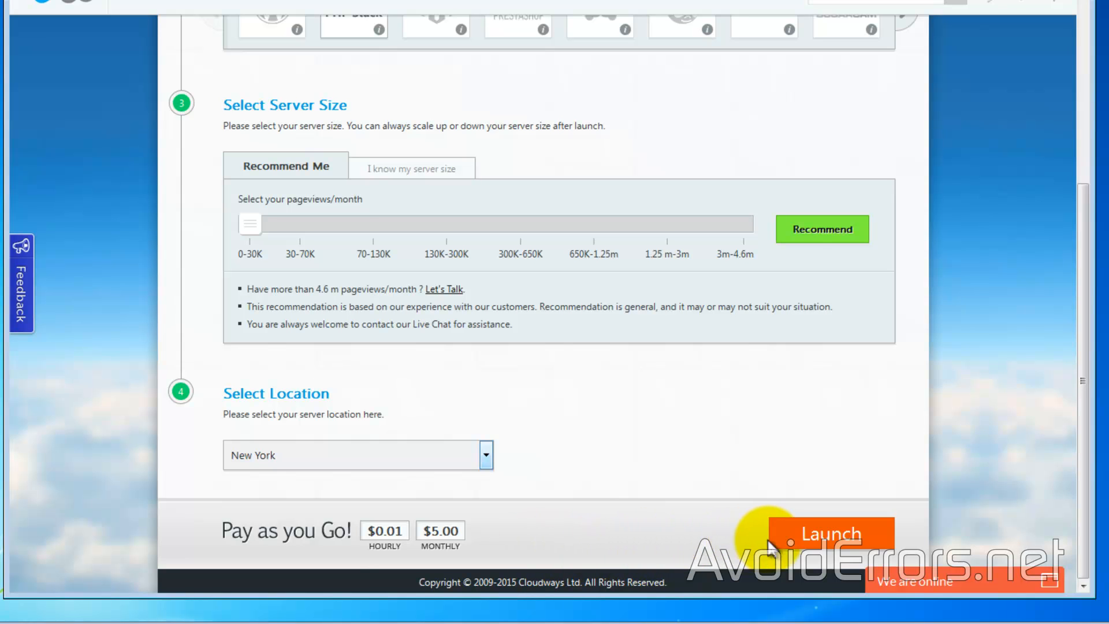
pyautogui.click(824, 534)
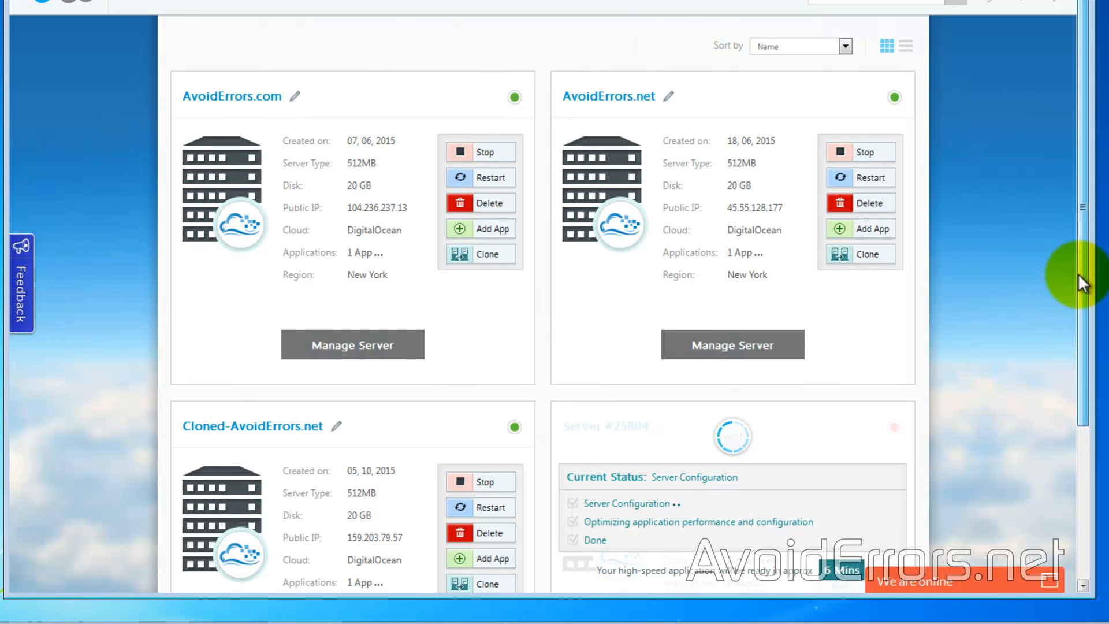
# Rename the newly configured server to 'ownCloud' and save the name.
pyautogui.scroll(-3)
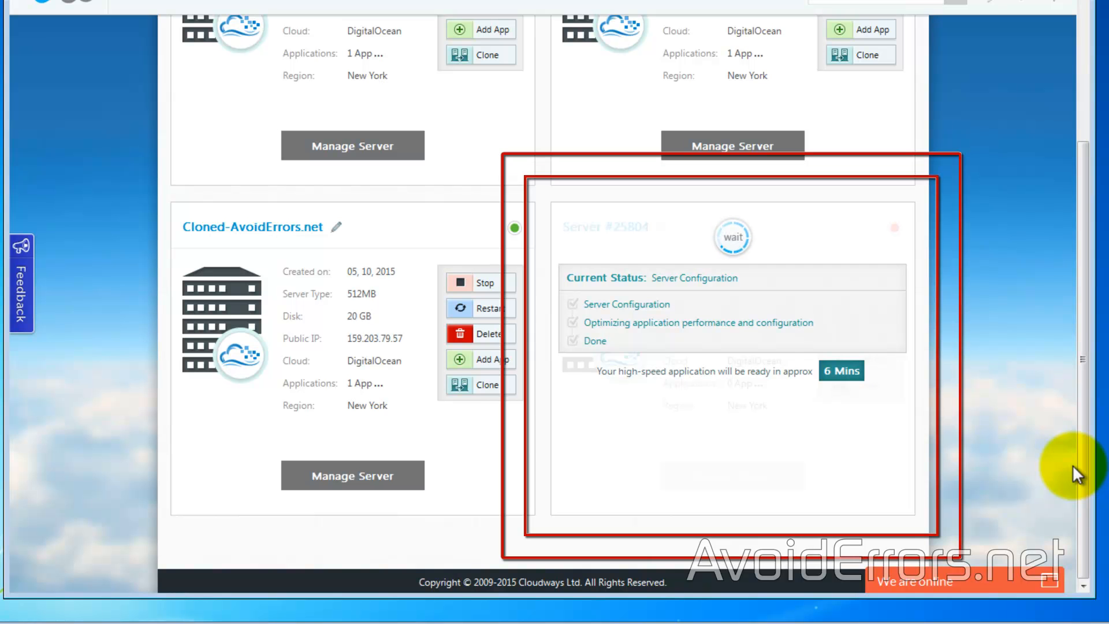
pyautogui.moveTo(631, 444)
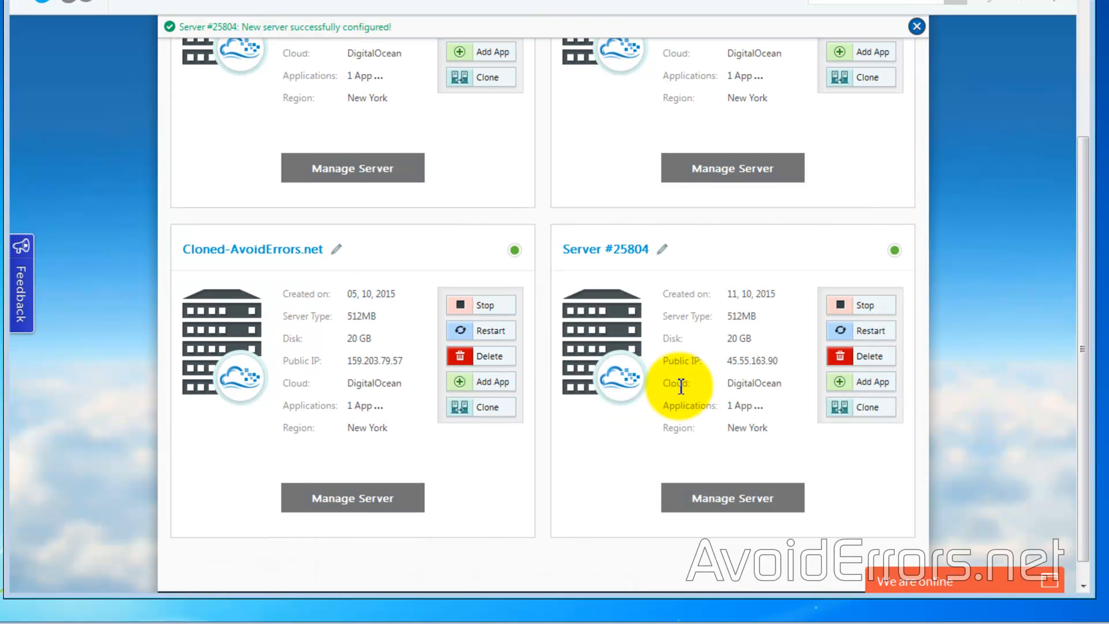
pyautogui.click(662, 248)
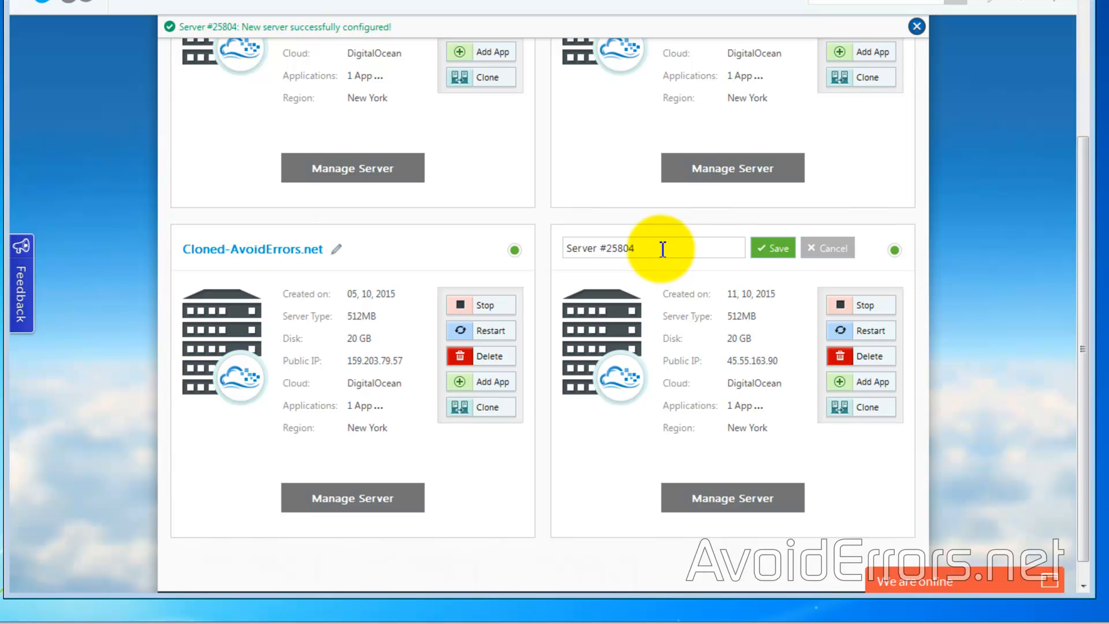
pyautogui.write('ownCloud')
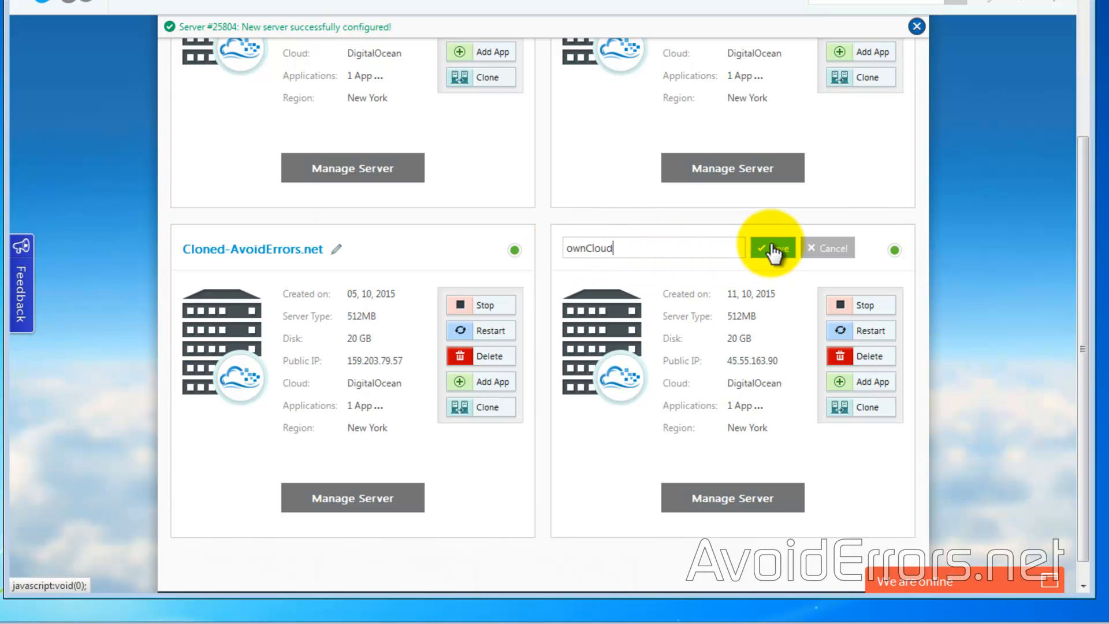
pyautogui.click(771, 248)
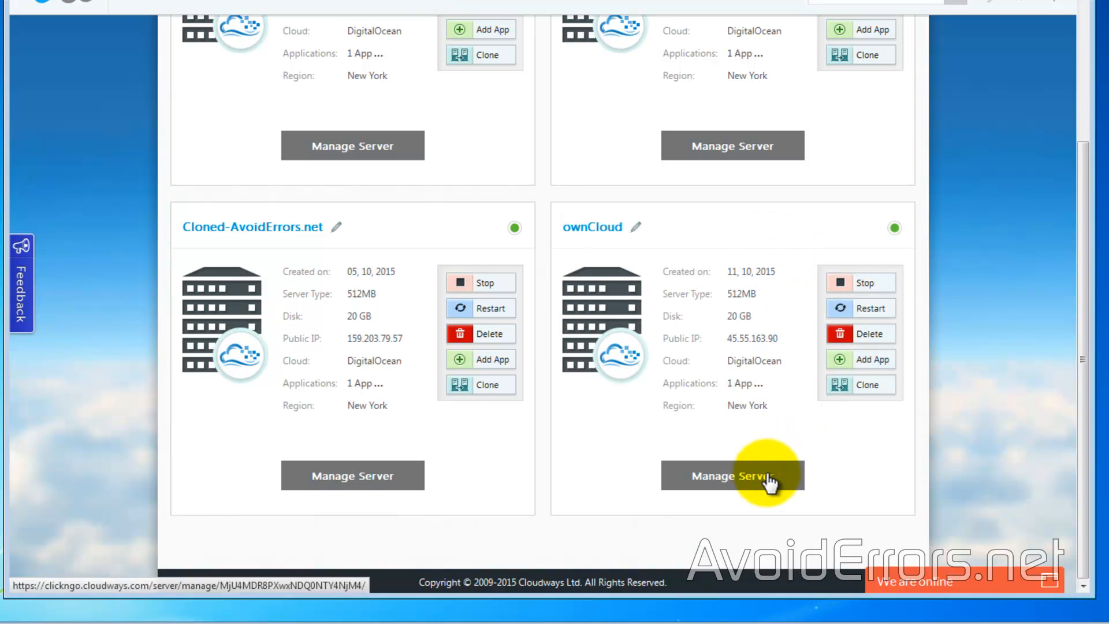
# Manage the ownCloud server and show its application access details and SFTP credentials.
pyautogui.click(732, 475)
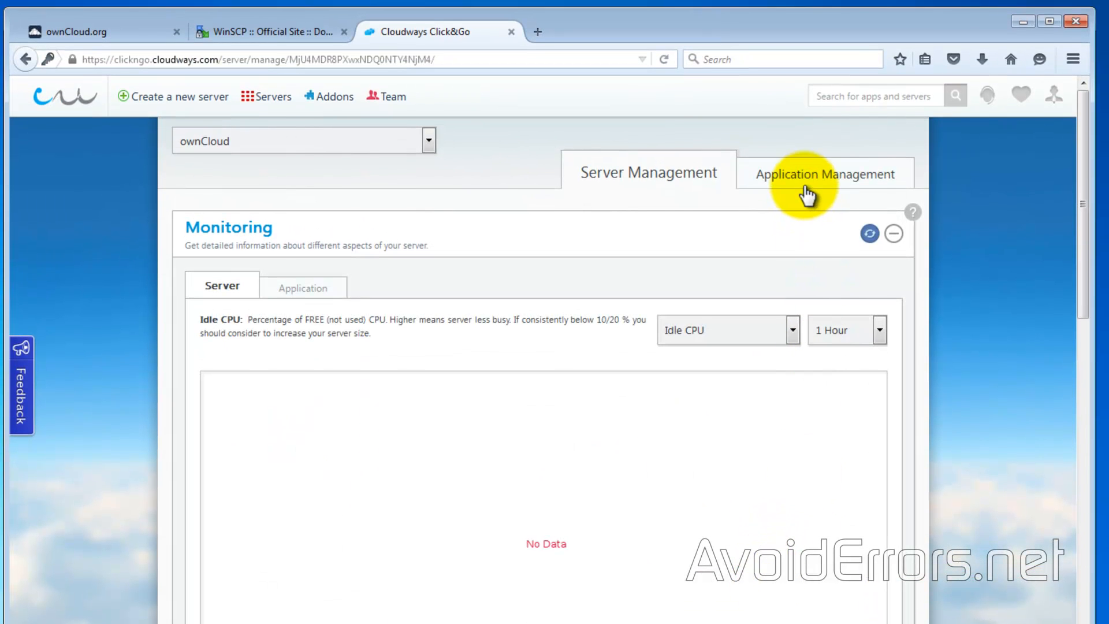
pyautogui.click(823, 173)
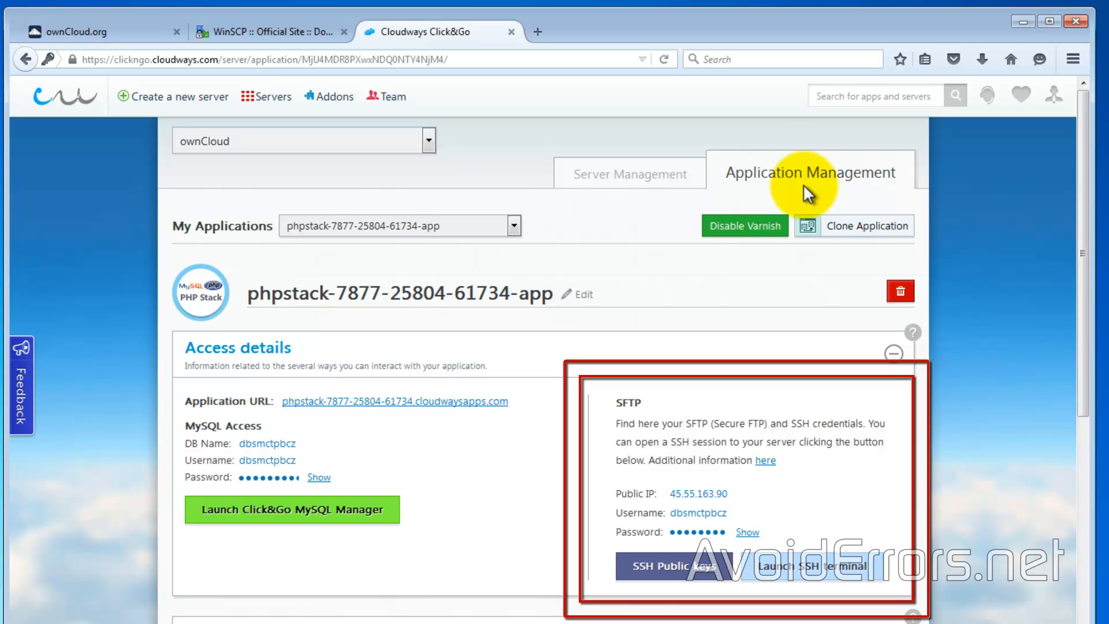
pyautogui.moveTo(862, 487)
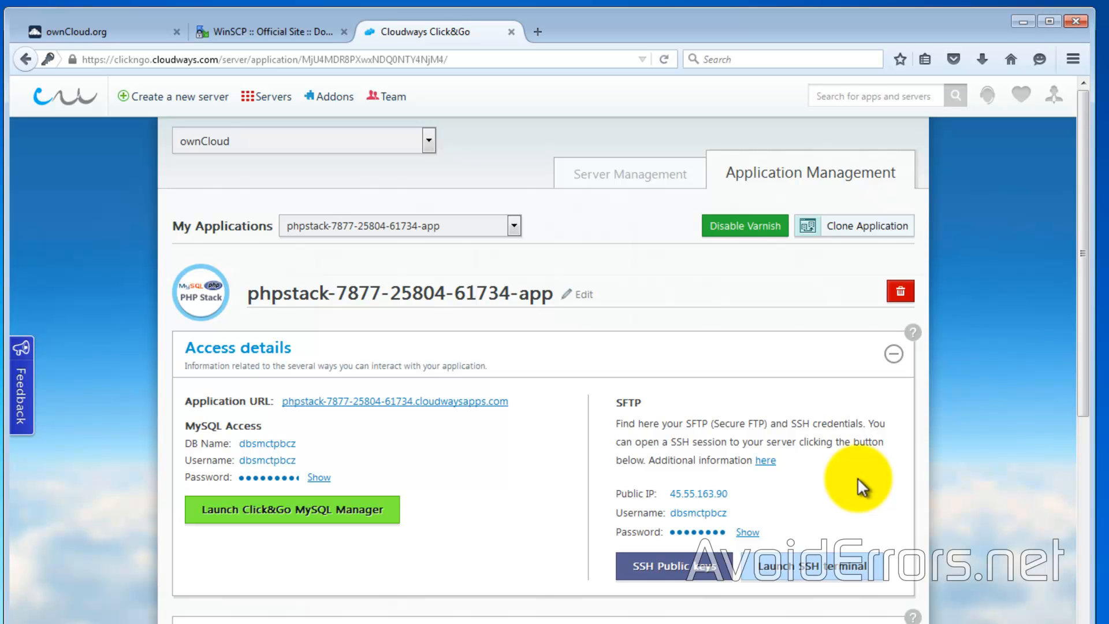
pyautogui.moveTo(423, 253)
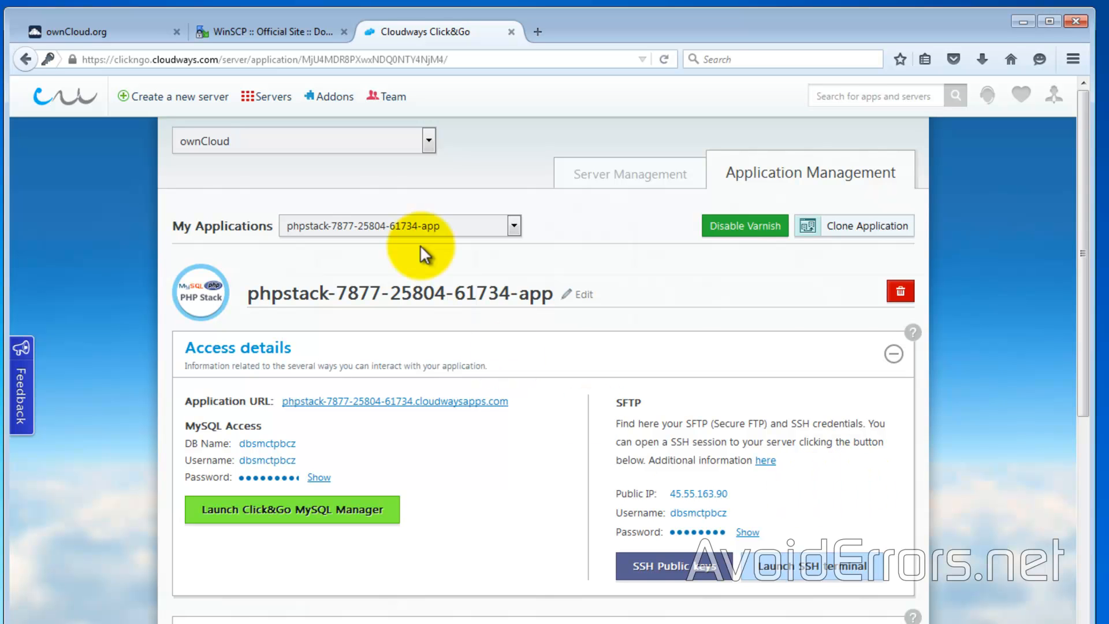
# Download the WinSCP installation package from winscp.net and save winscp575setup.exe.
pyautogui.click(269, 32)
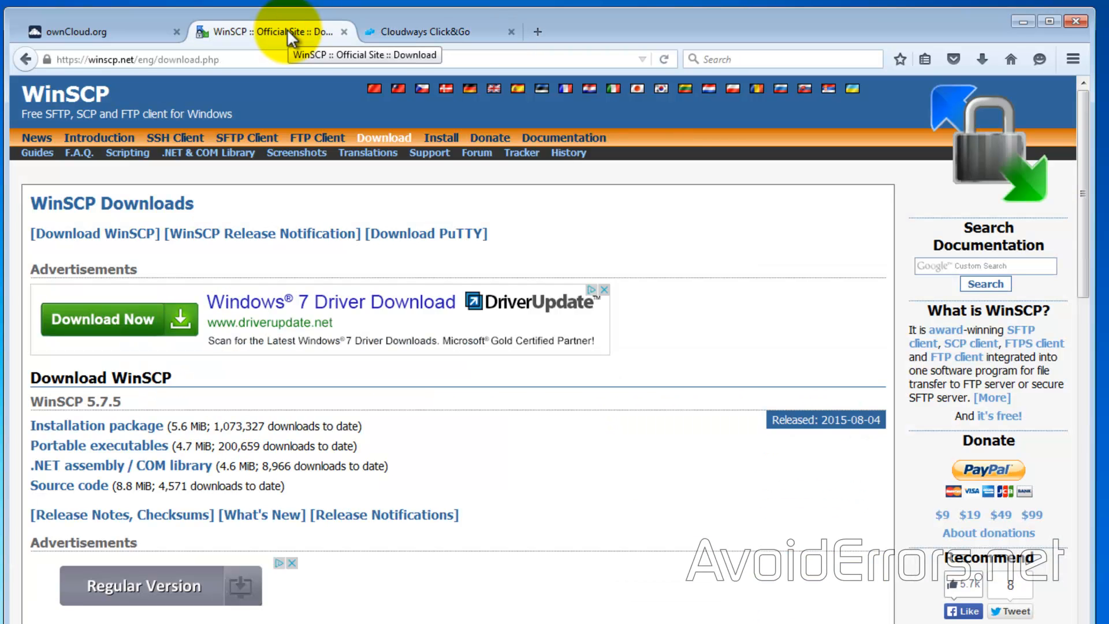
pyautogui.moveTo(376, 437)
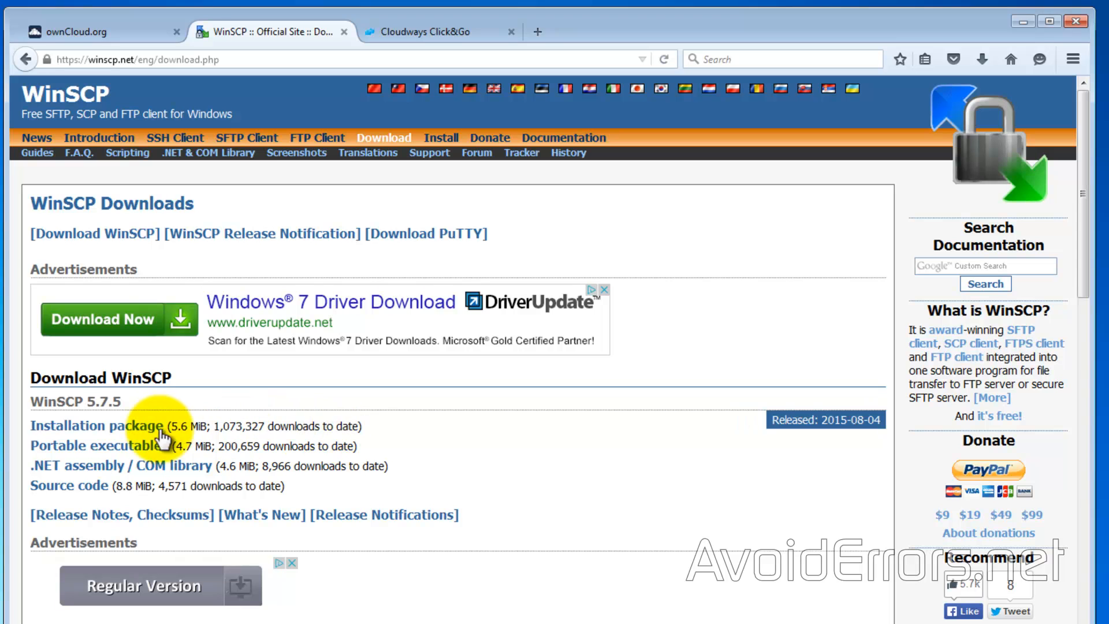
pyautogui.click(95, 425)
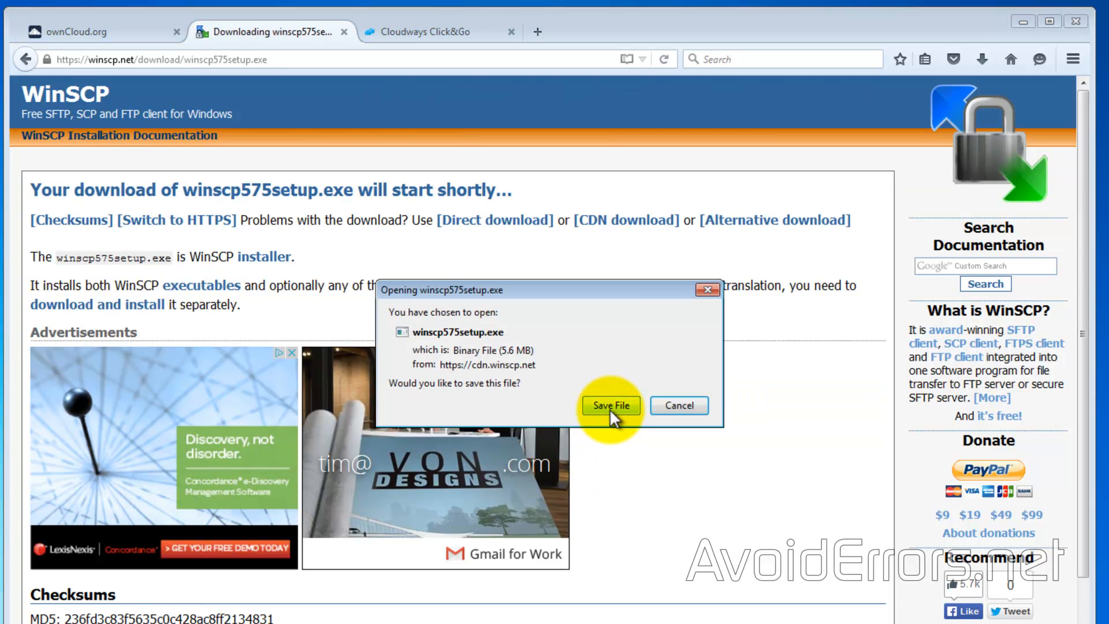
pyautogui.click(610, 406)
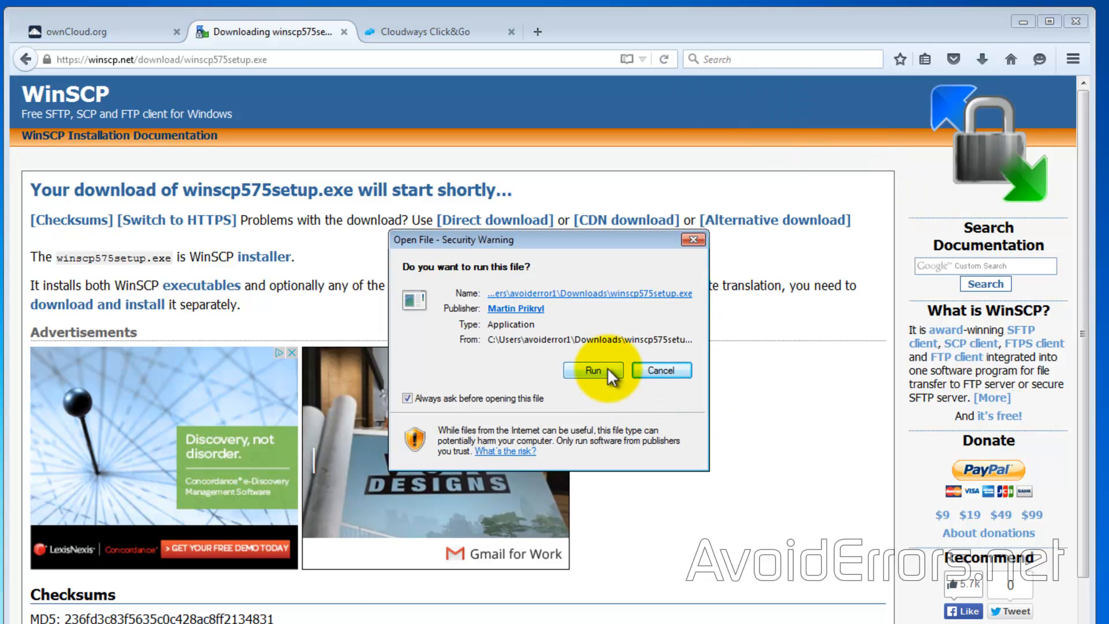
# Run winscp575setup.exe in English with Typical installation and Commander interface through to Finish.
pyautogui.click(593, 370)
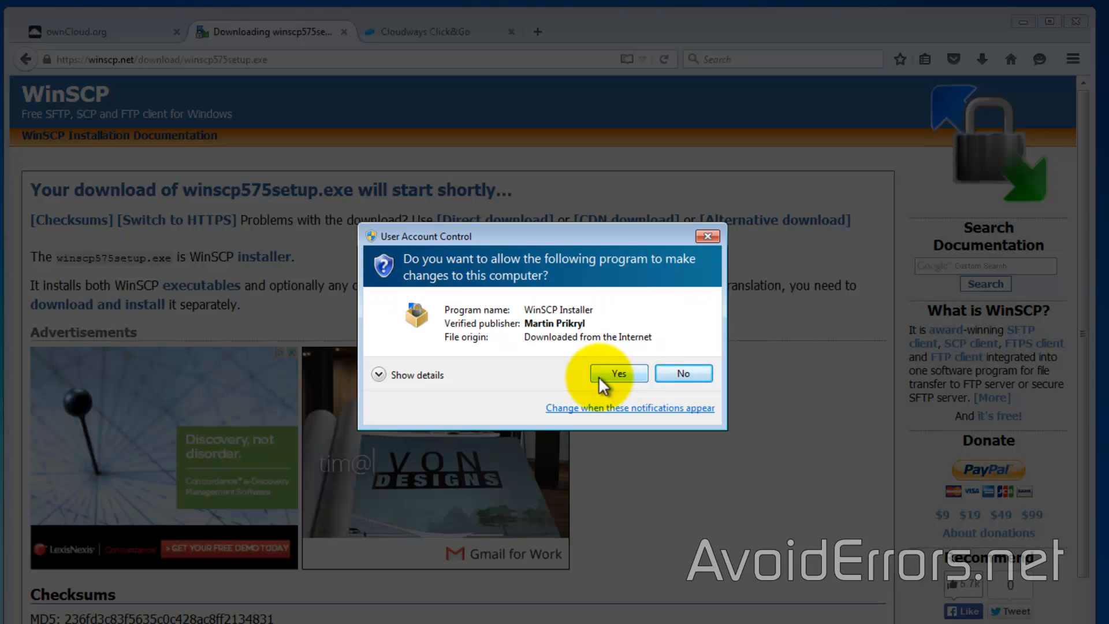
pyautogui.click(617, 373)
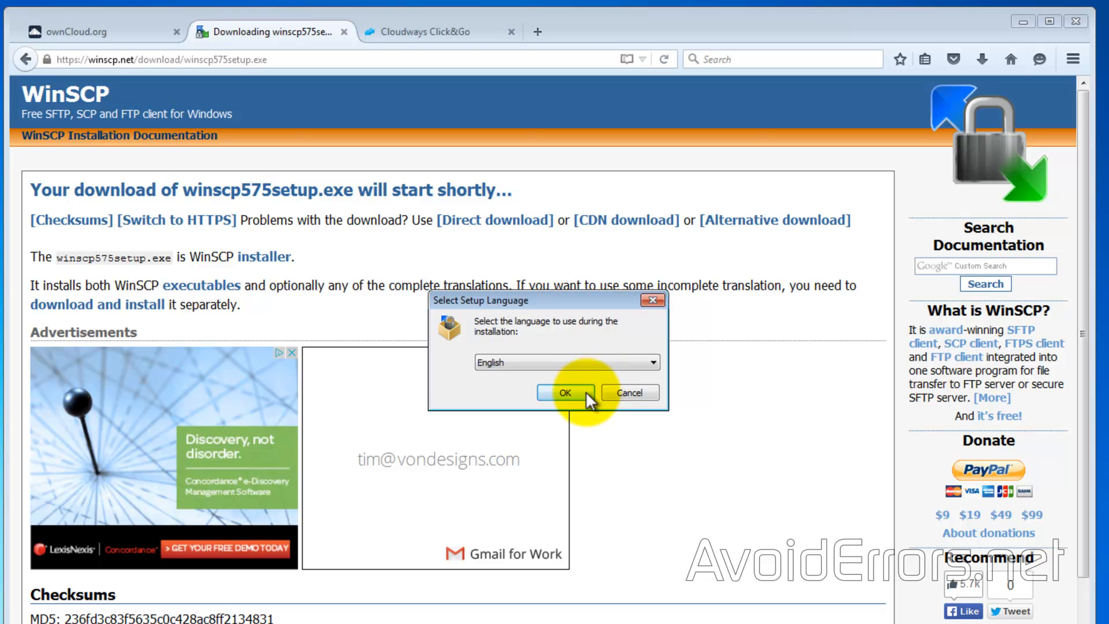
pyautogui.click(564, 393)
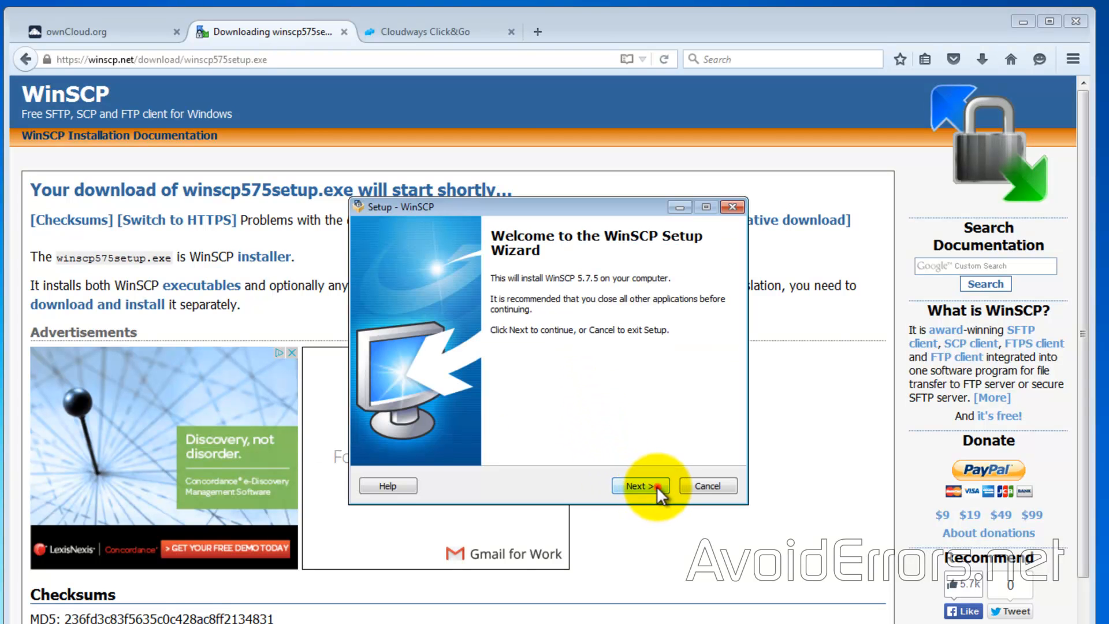
pyautogui.click(639, 486)
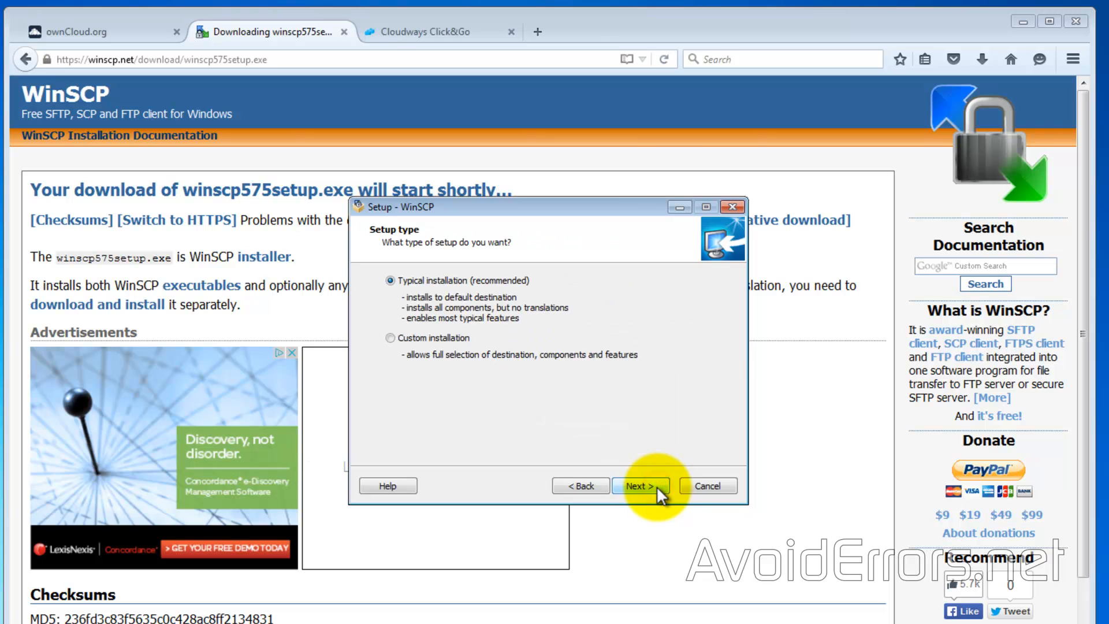
pyautogui.click(640, 486)
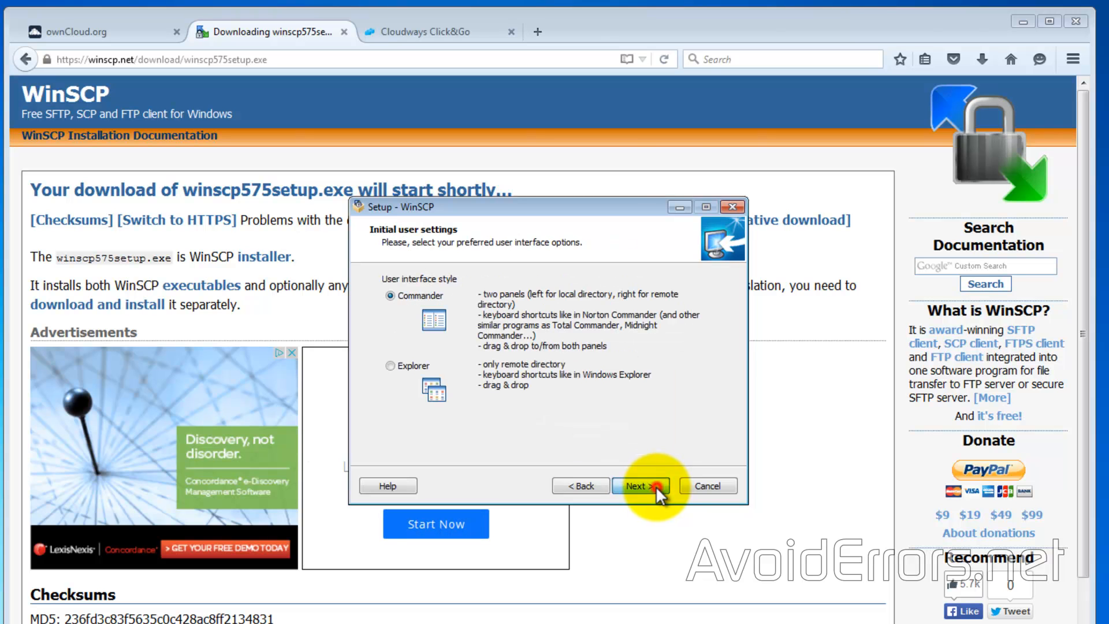
pyautogui.click(638, 487)
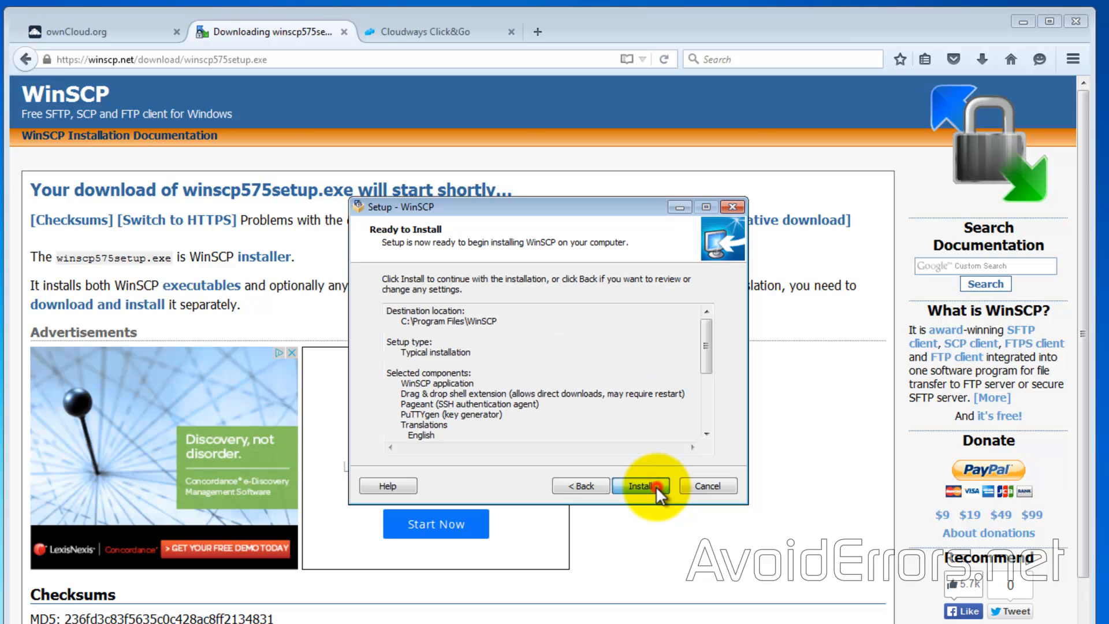
pyautogui.click(641, 486)
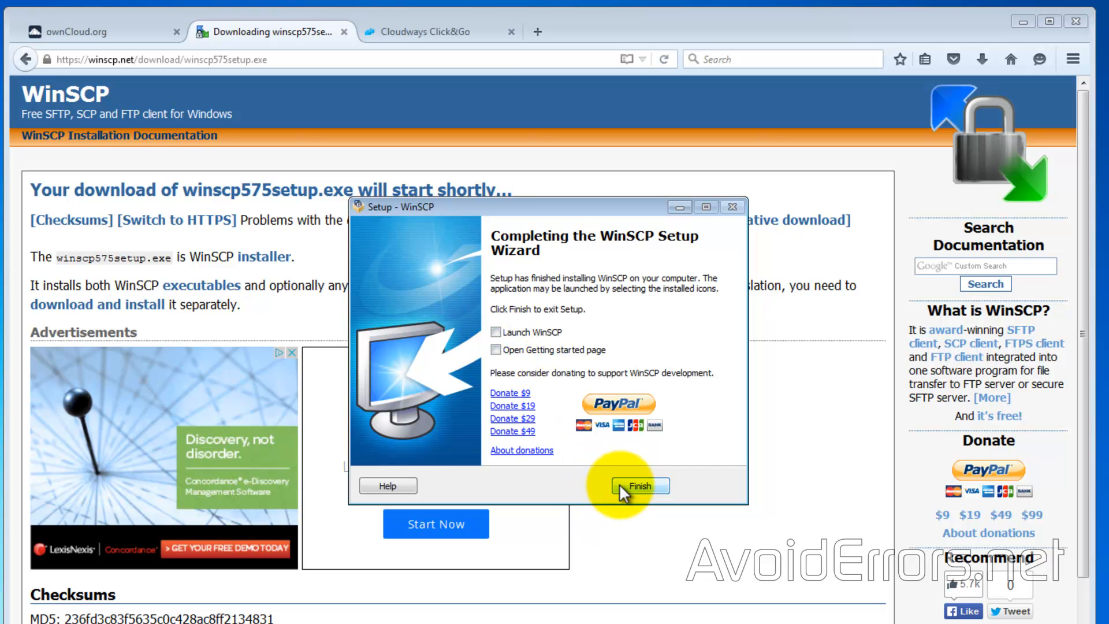
pyautogui.click(639, 486)
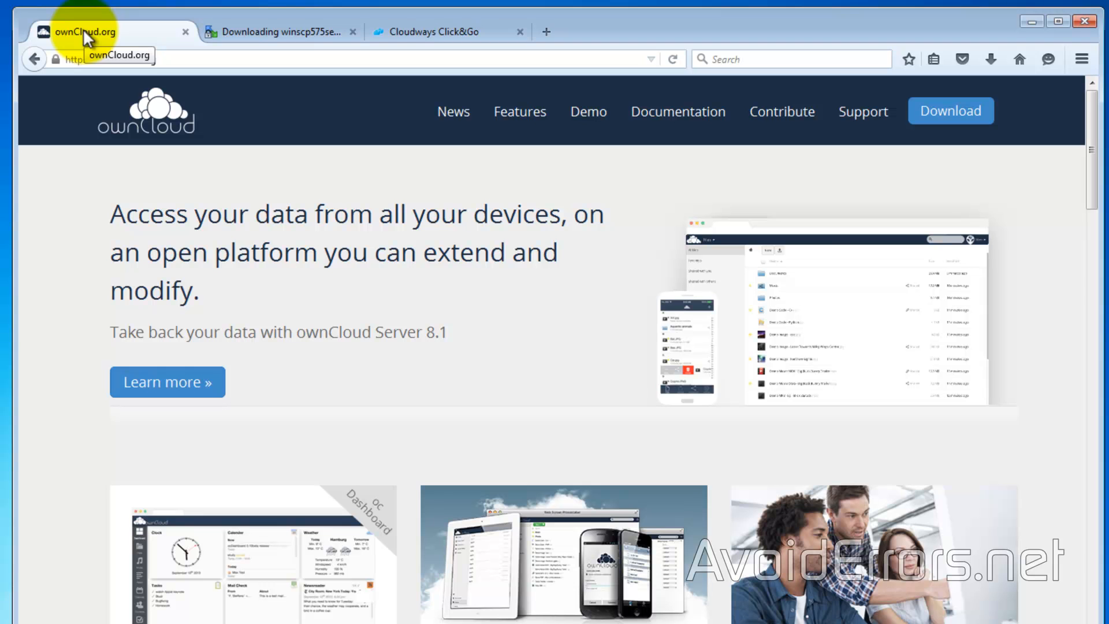
pyautogui.moveTo(976, 127)
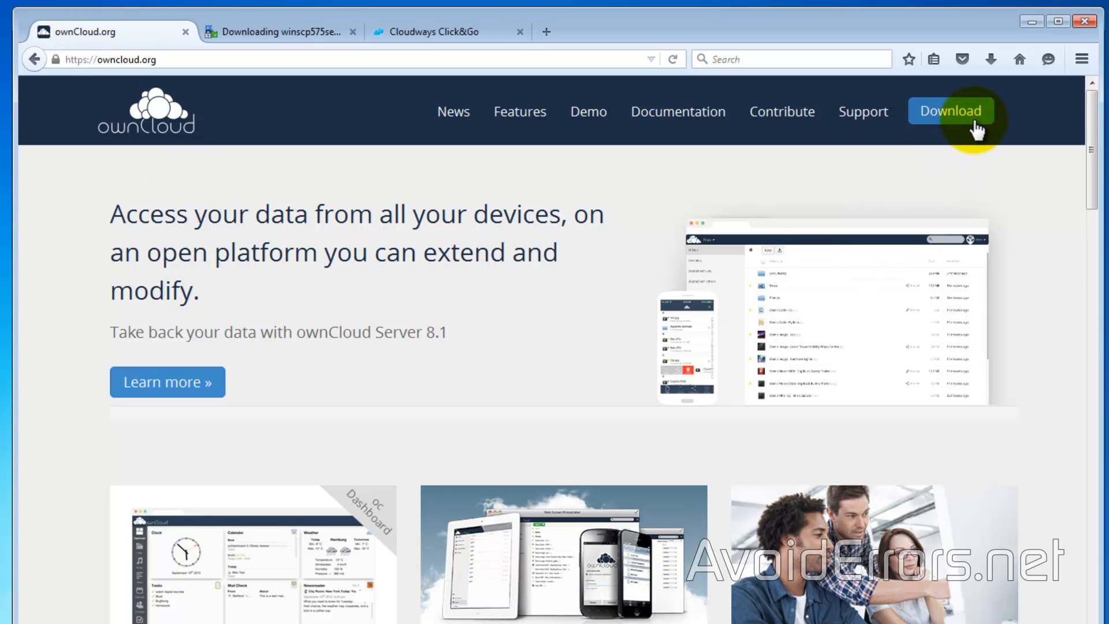
# Navigate ownCloud.org's download pages to the Web Installer instructions.
pyautogui.click(951, 111)
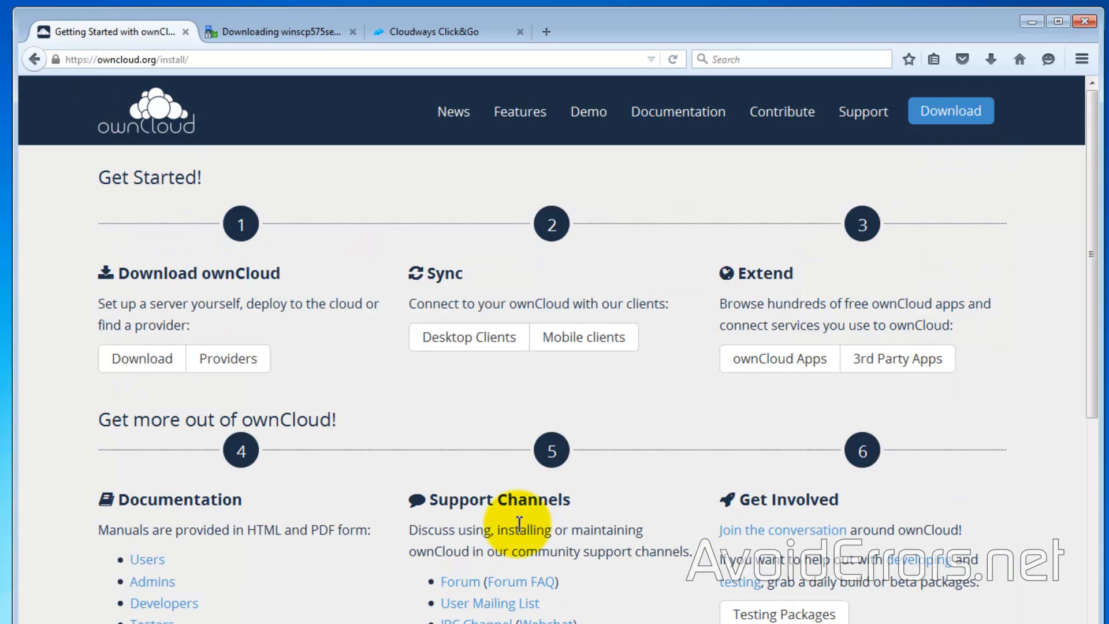
pyautogui.moveTo(146, 394)
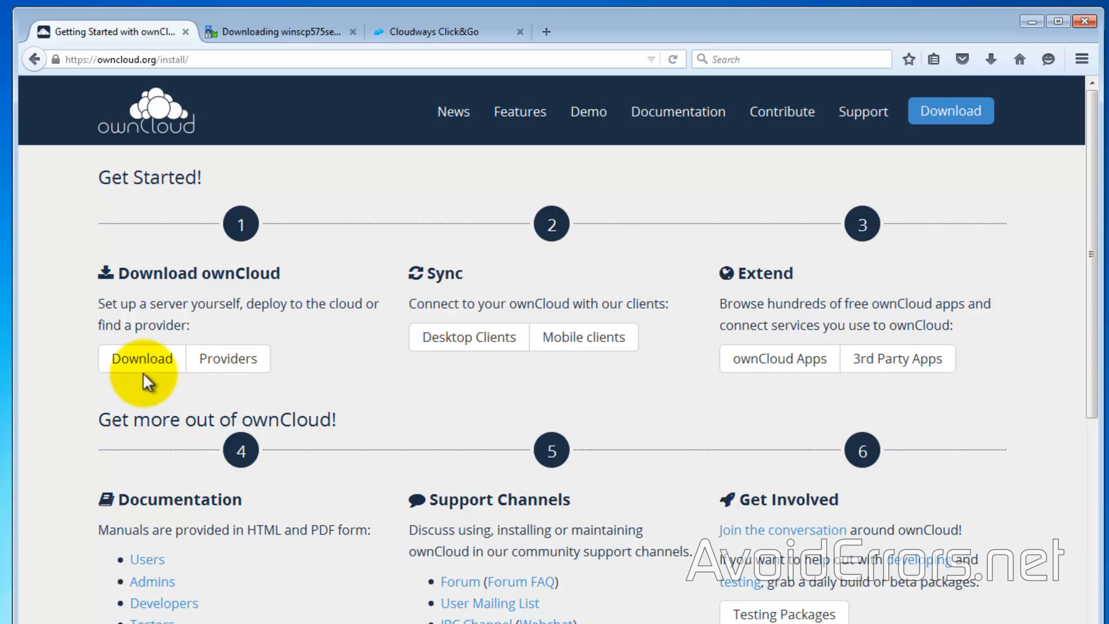
pyautogui.click(141, 358)
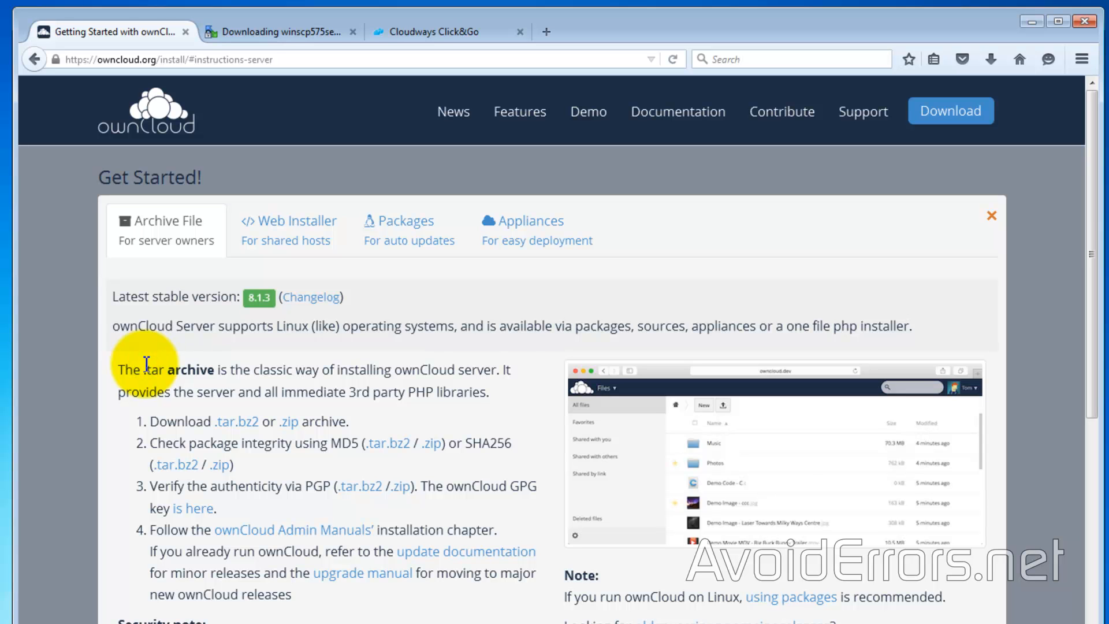
pyautogui.click(289, 229)
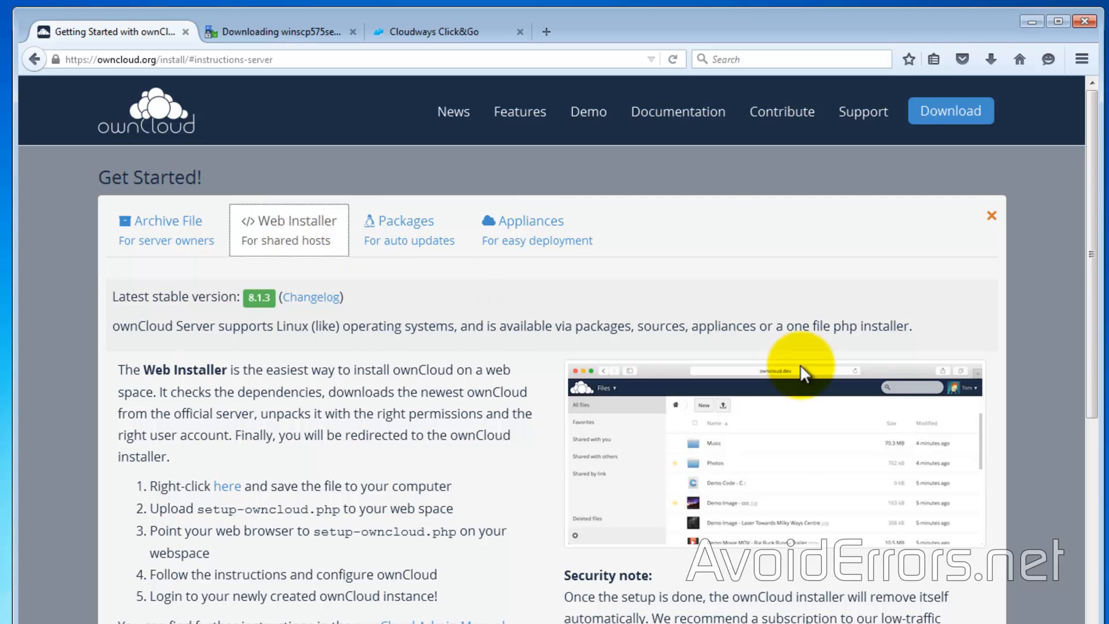
pyautogui.scroll(-3)
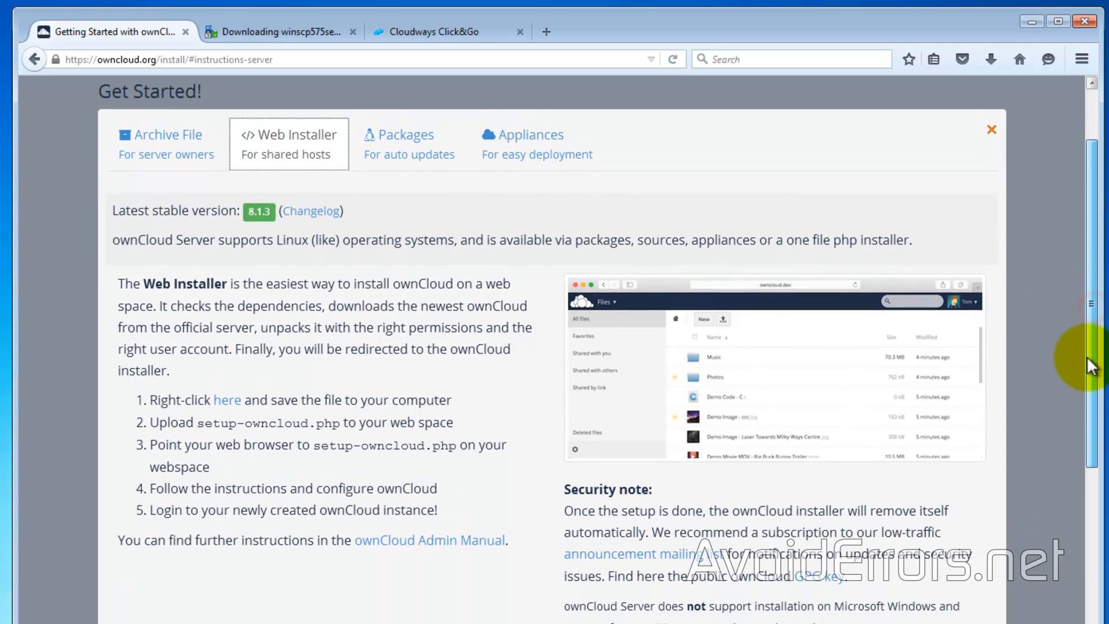
pyautogui.scroll(-3)
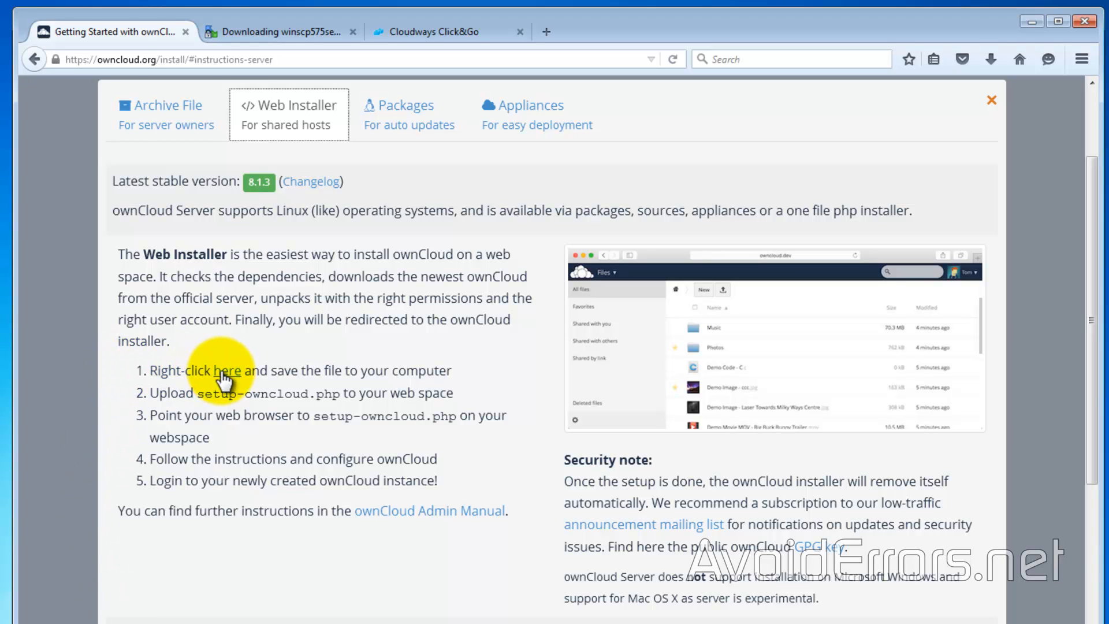
# Save setup-owncloud.php to the computer and show recent downloads.
pyautogui.click(233, 370)
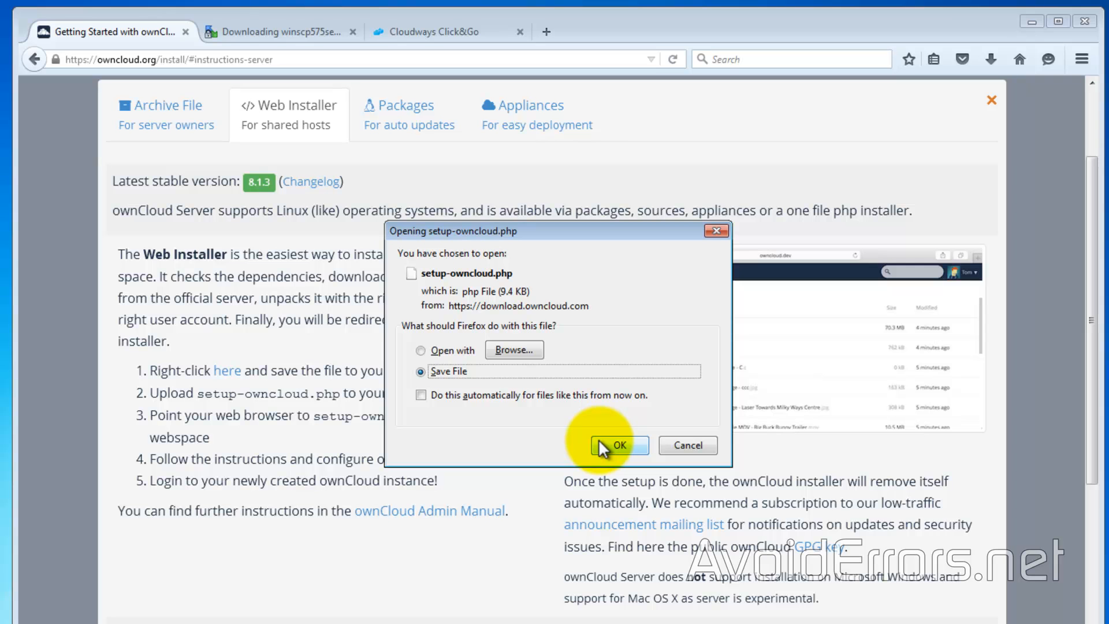
pyautogui.click(617, 446)
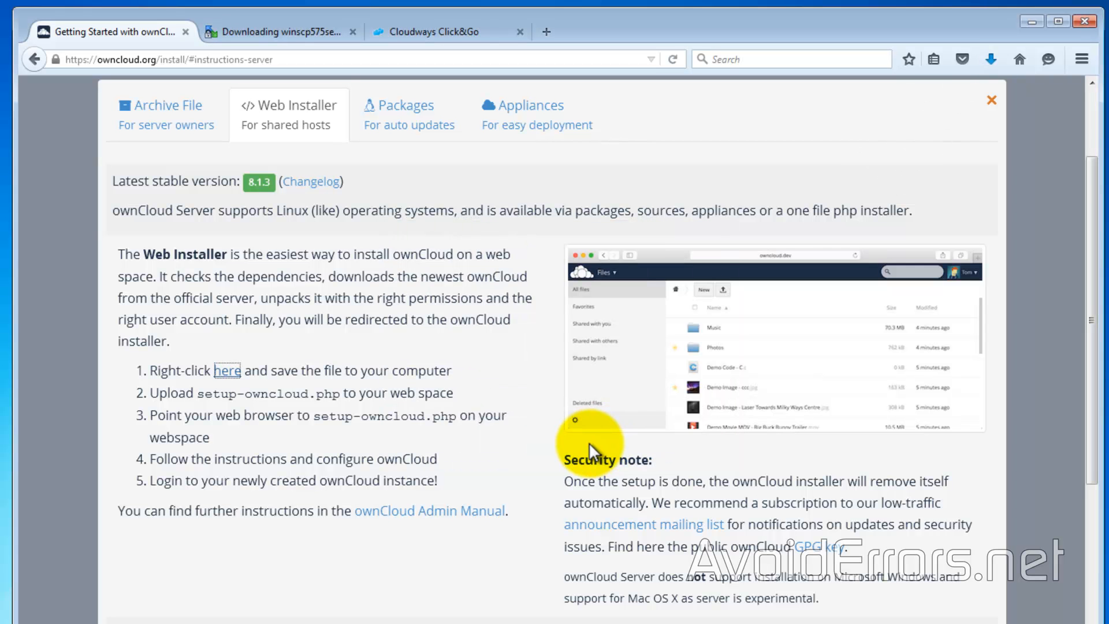
pyautogui.click(990, 59)
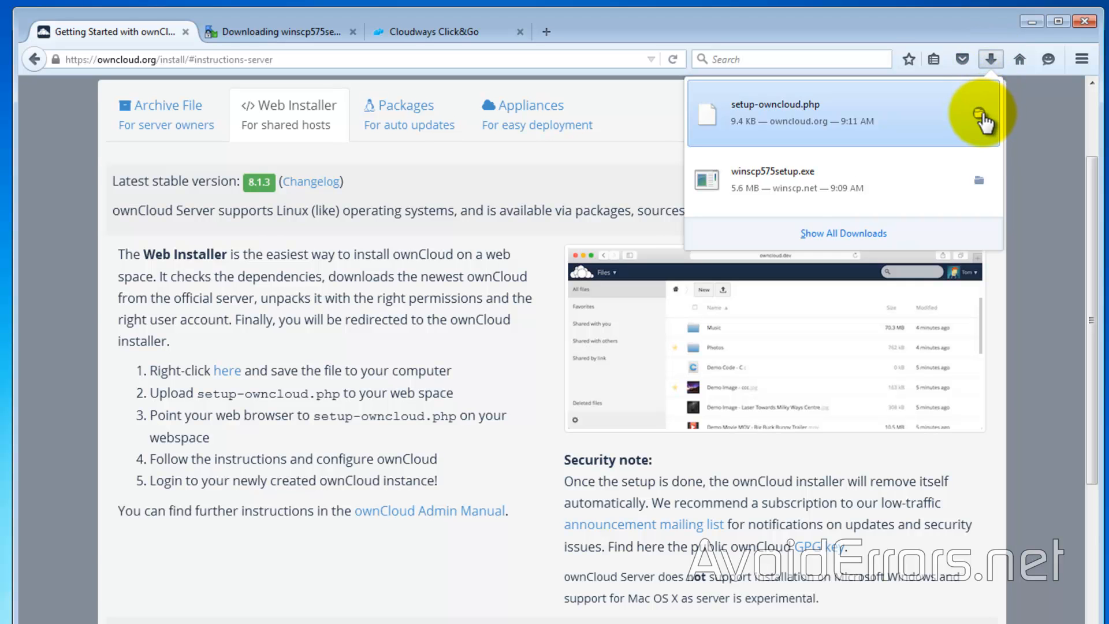
# Cut setup-owncloud.php from the Downloads folder and paste it onto the desktop.
pyautogui.click(978, 116)
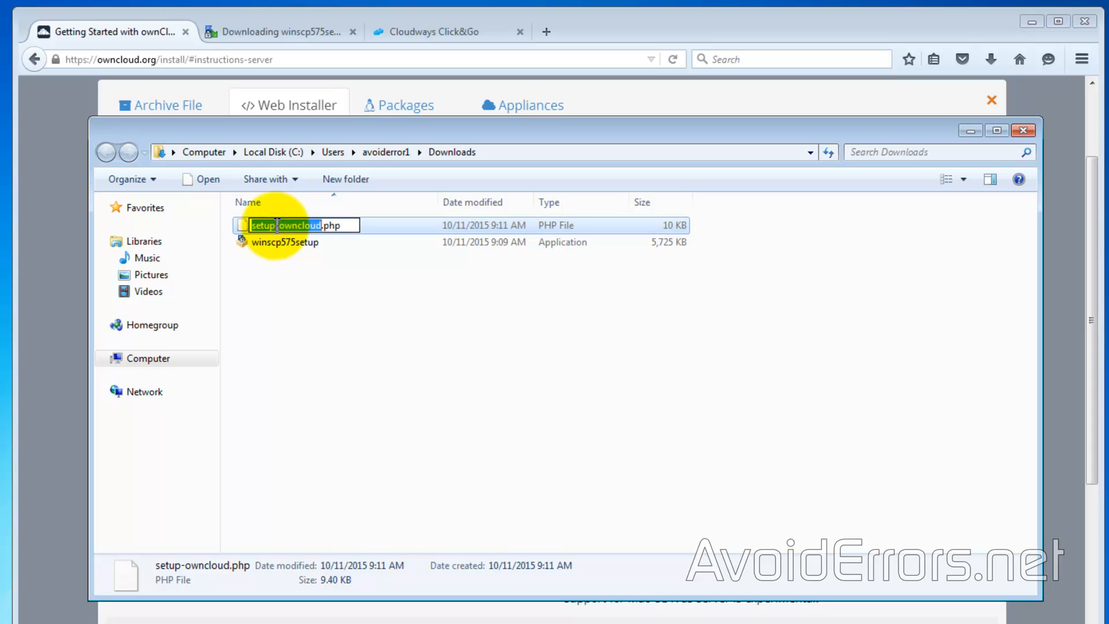
pyautogui.rightClick(294, 225)
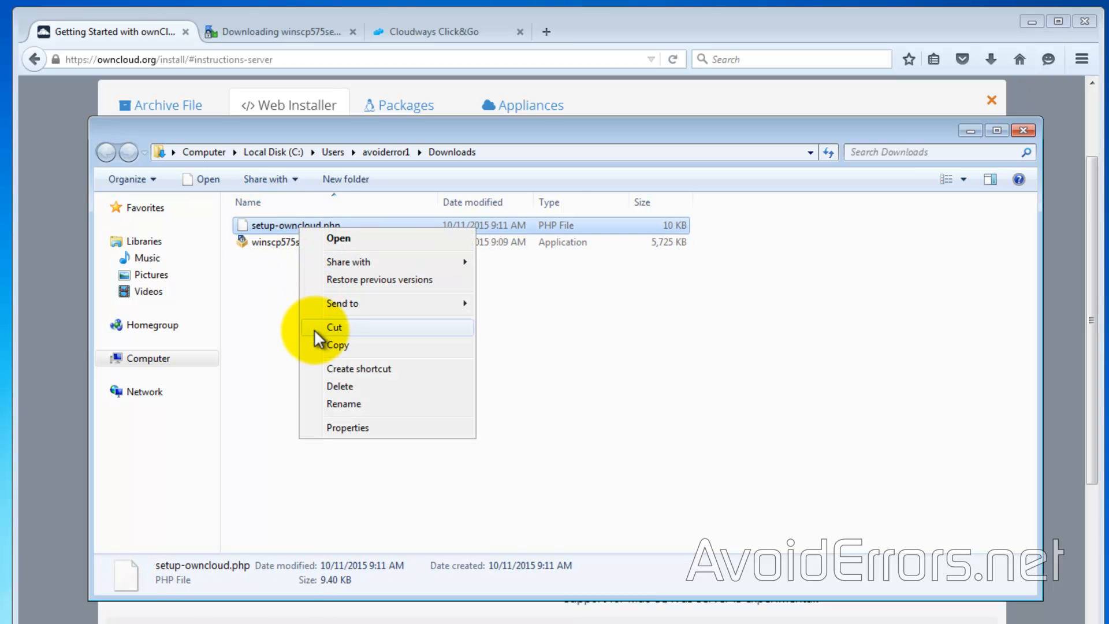
pyautogui.click(334, 327)
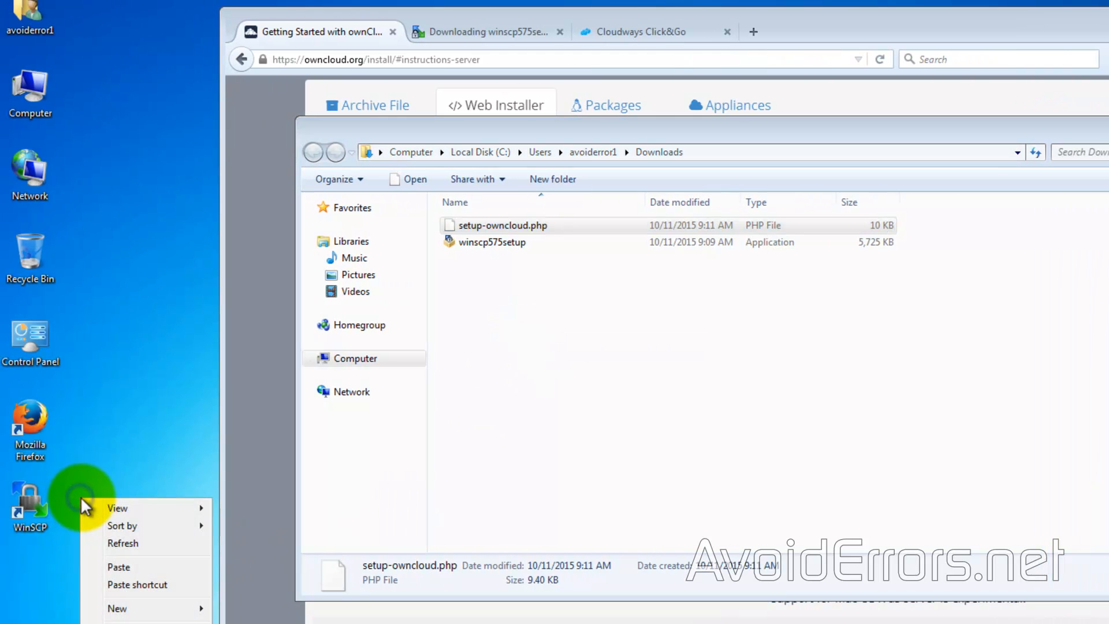
pyautogui.click(117, 566)
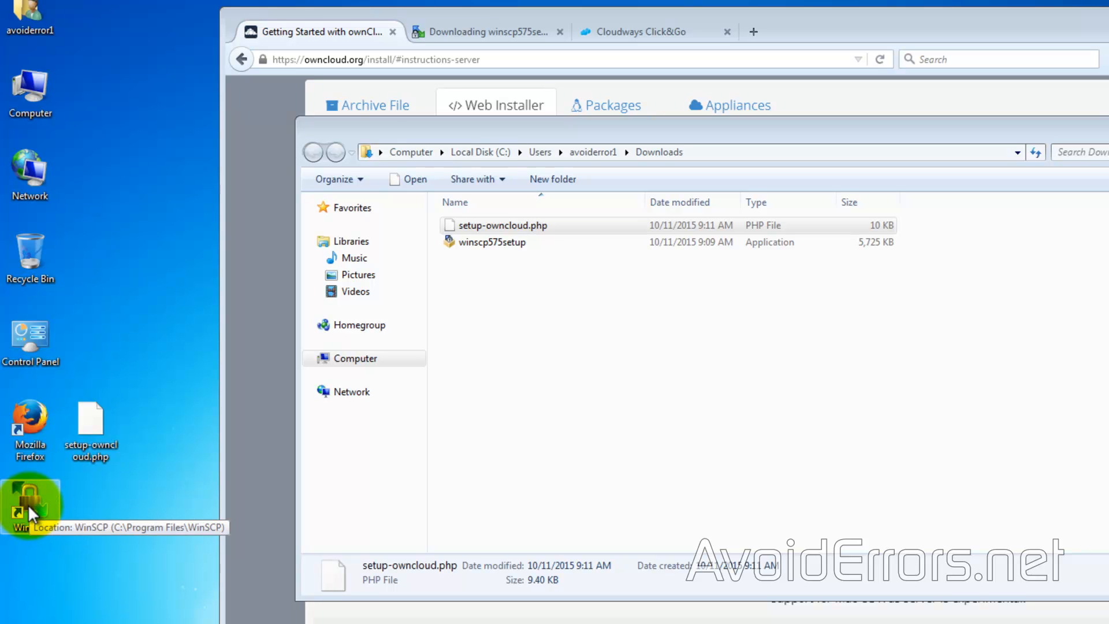
# Launch WinSCP and return to the Cloudways access details for the SFTP credentials.
pyautogui.doubleClick(27, 504)
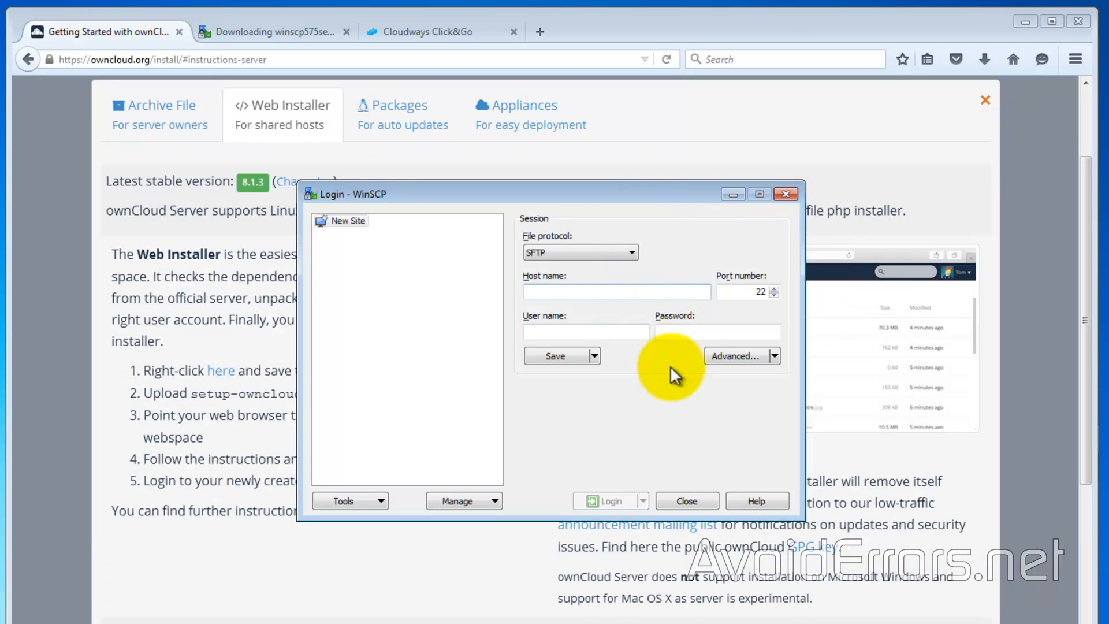
pyautogui.click(431, 31)
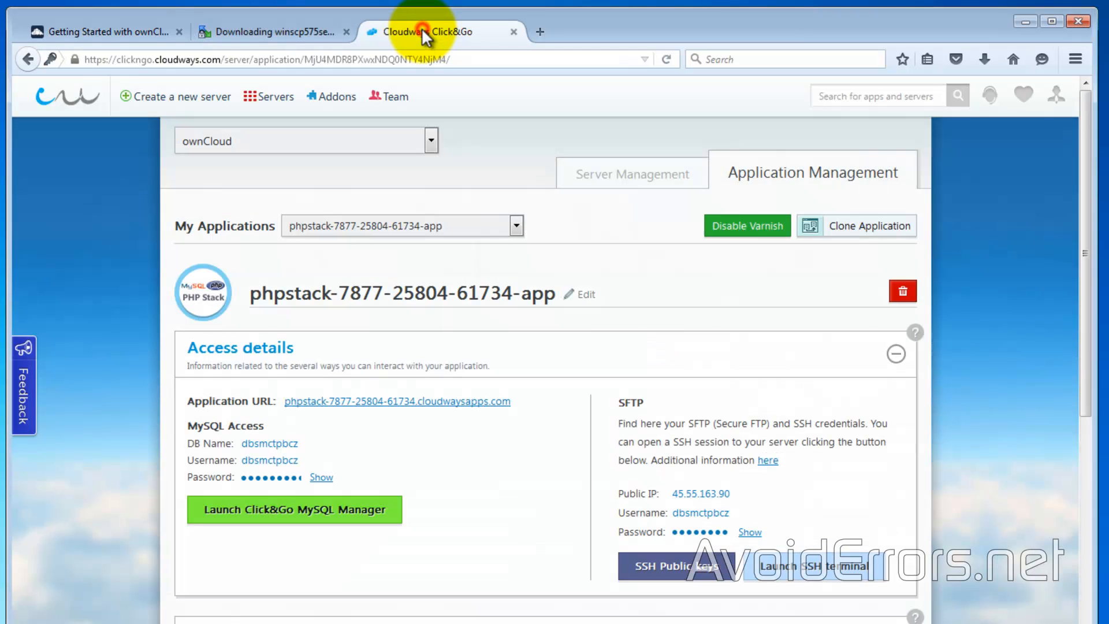
pyautogui.moveTo(424, 31)
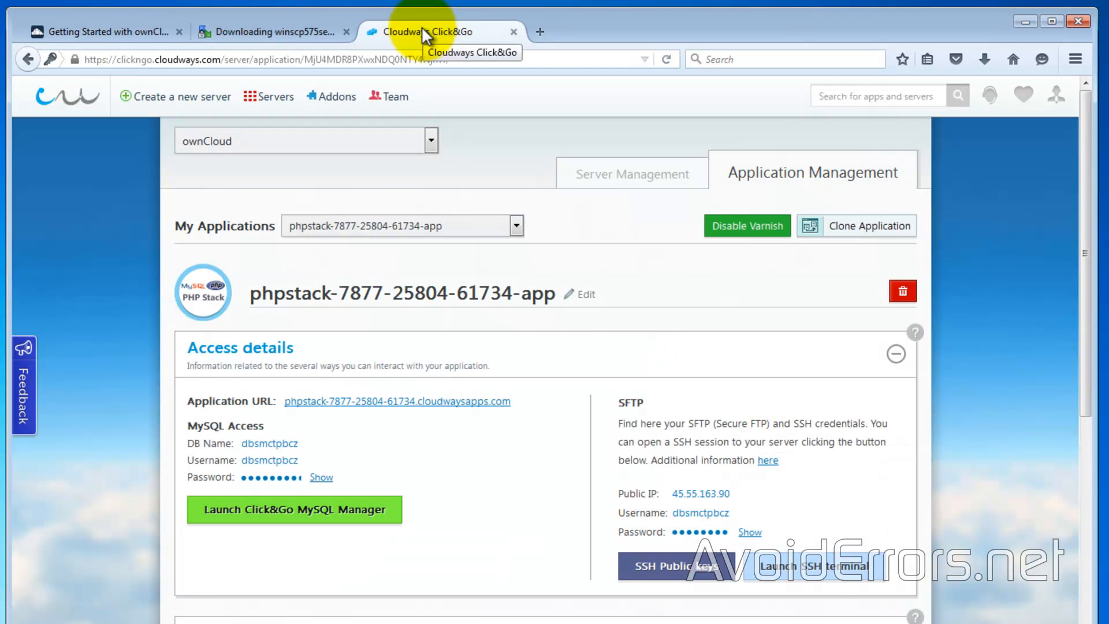
pyautogui.moveTo(742, 522)
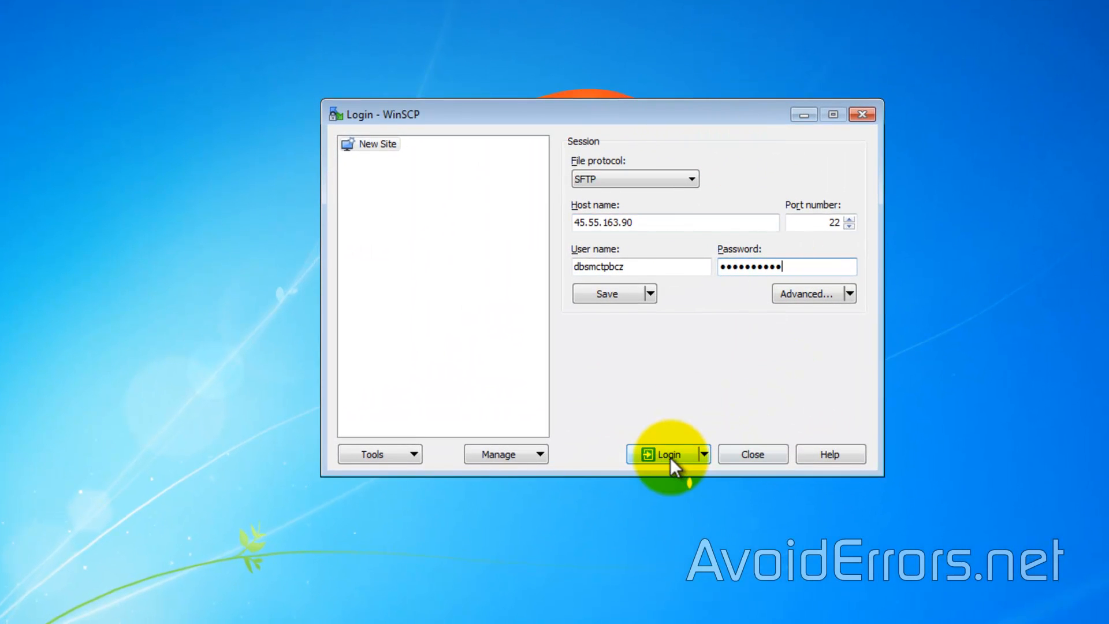
# Connect to 45.55.163.90, trusting its host key, and upload setup-owncloud.php into public_html.
pyautogui.click(666, 454)
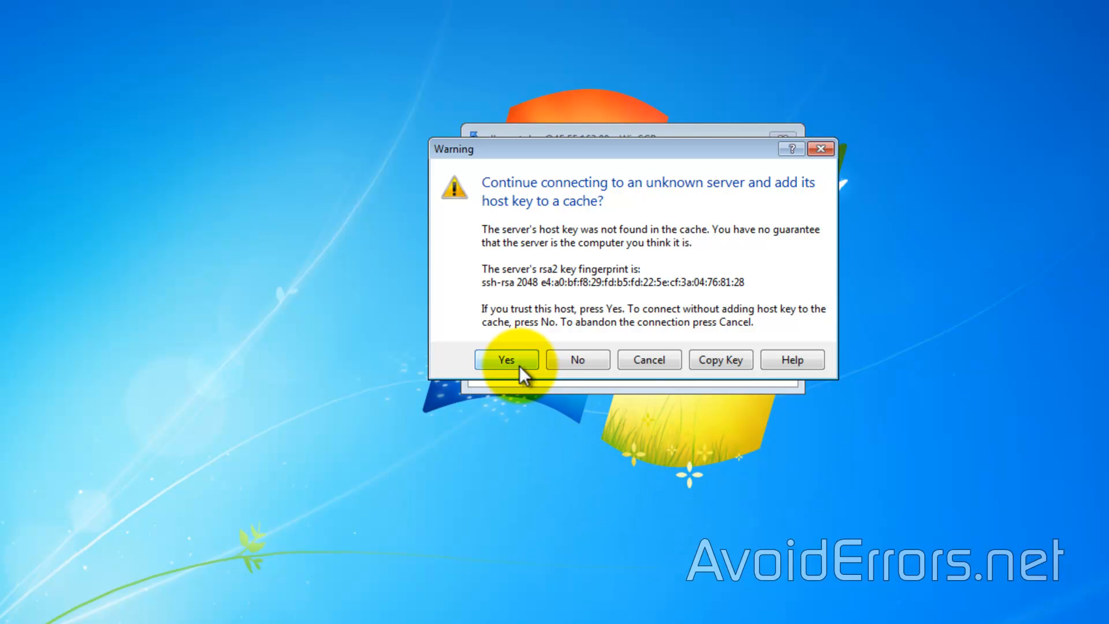
pyautogui.click(506, 360)
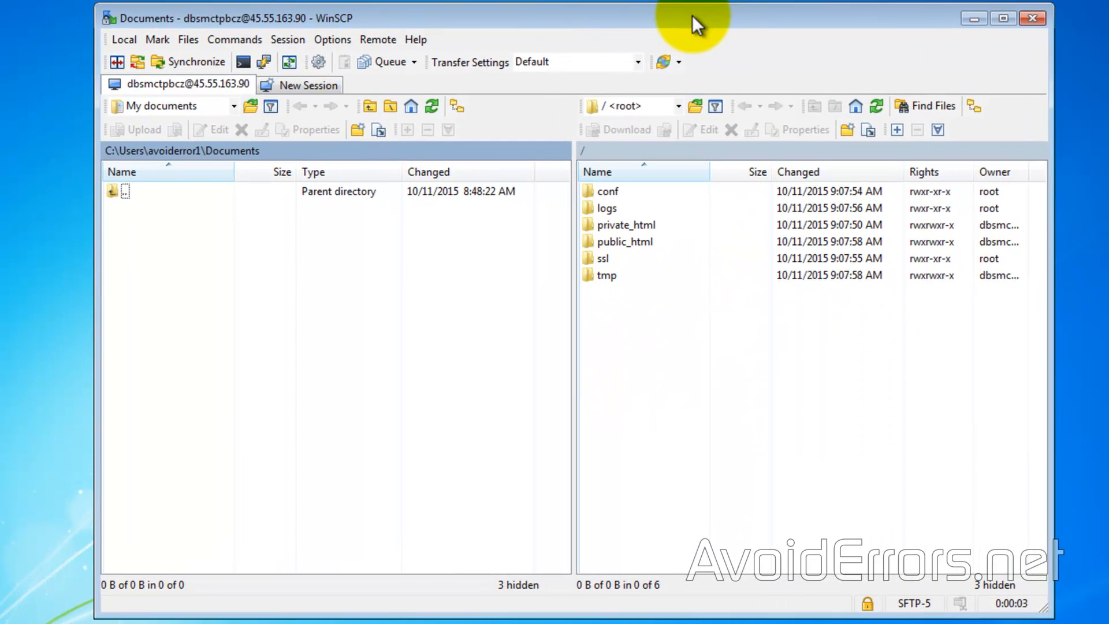
pyautogui.moveTo(640, 357)
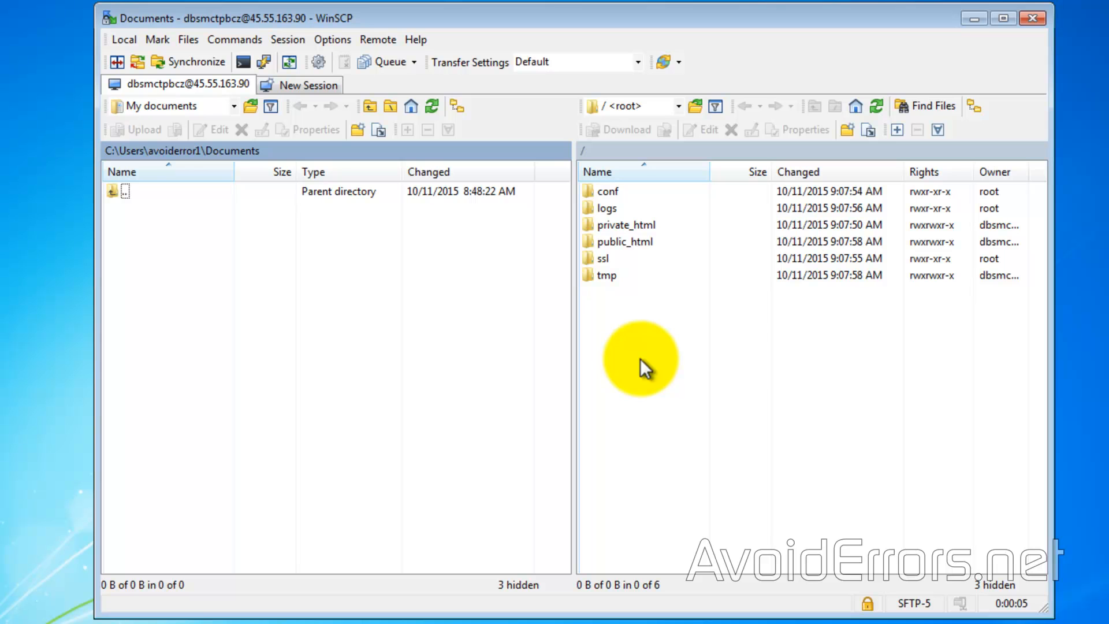
pyautogui.click(625, 241)
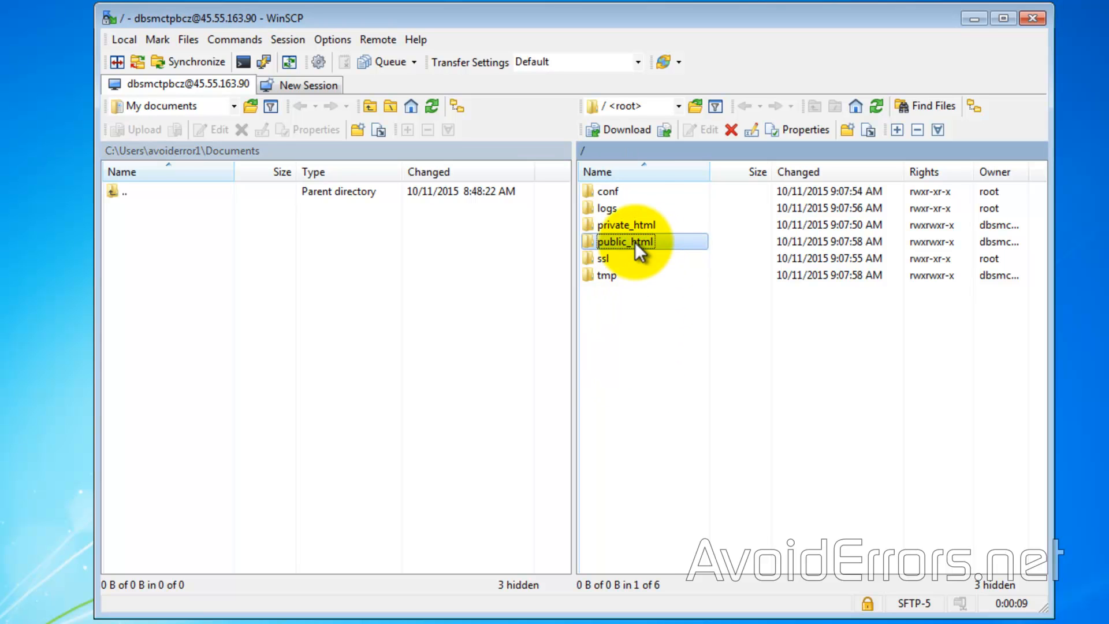
pyautogui.doubleClick(622, 242)
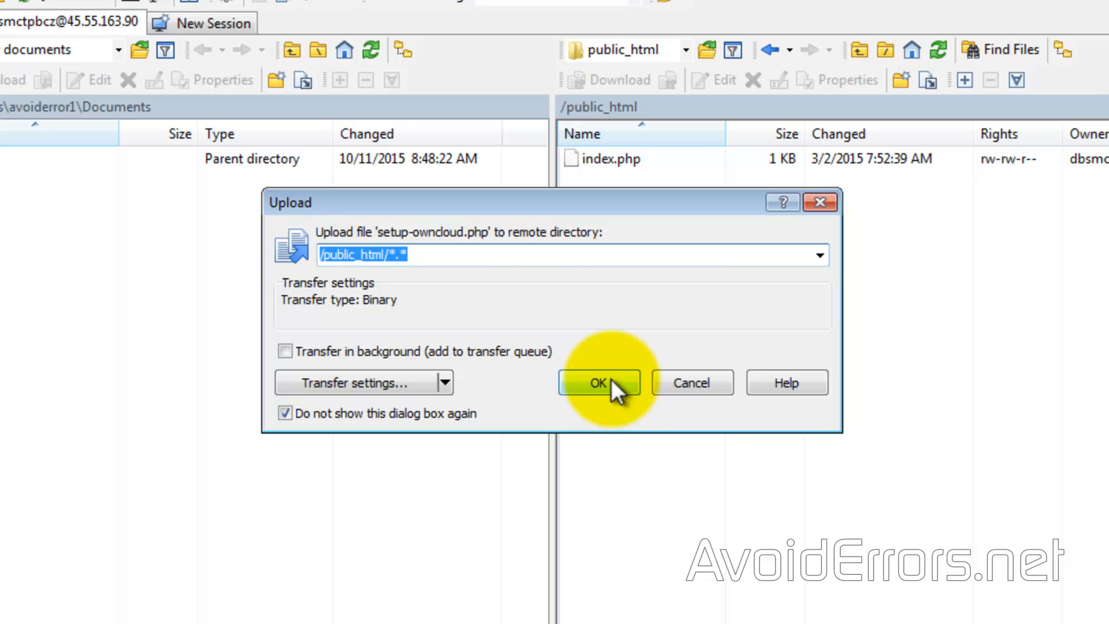
pyautogui.click(597, 383)
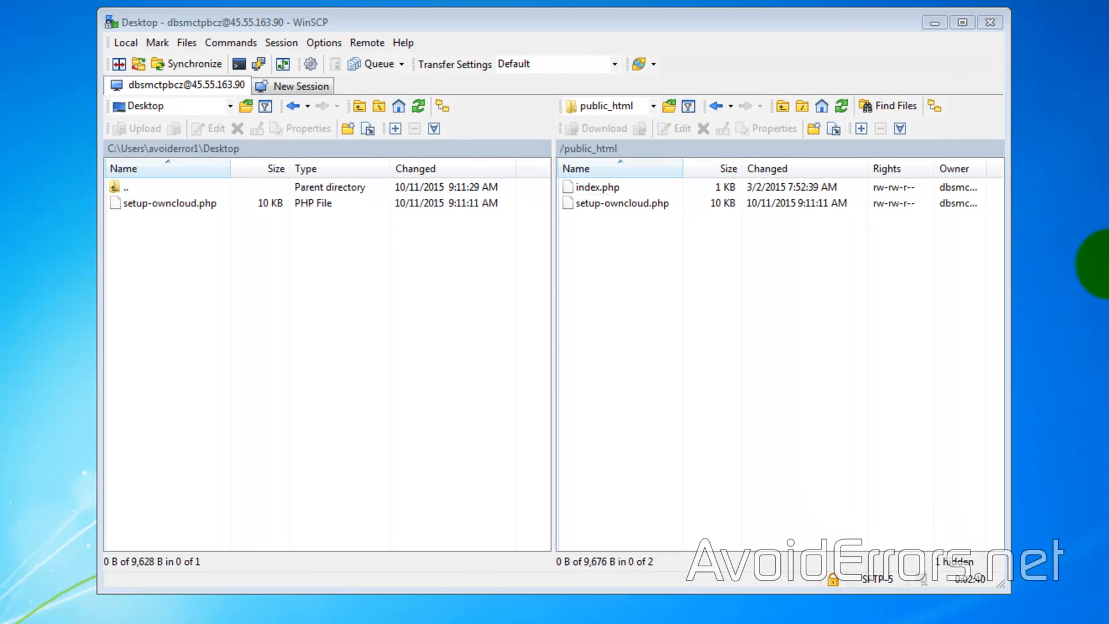
# End the SFTP session and close WinSCP.
pyautogui.click(990, 22)
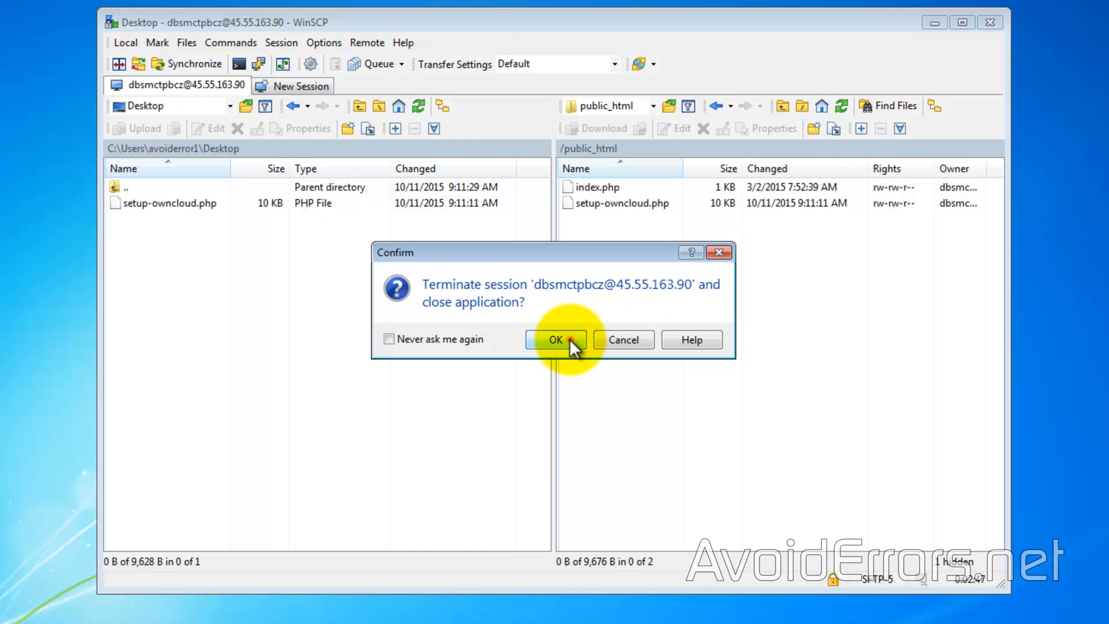
pyautogui.click(556, 339)
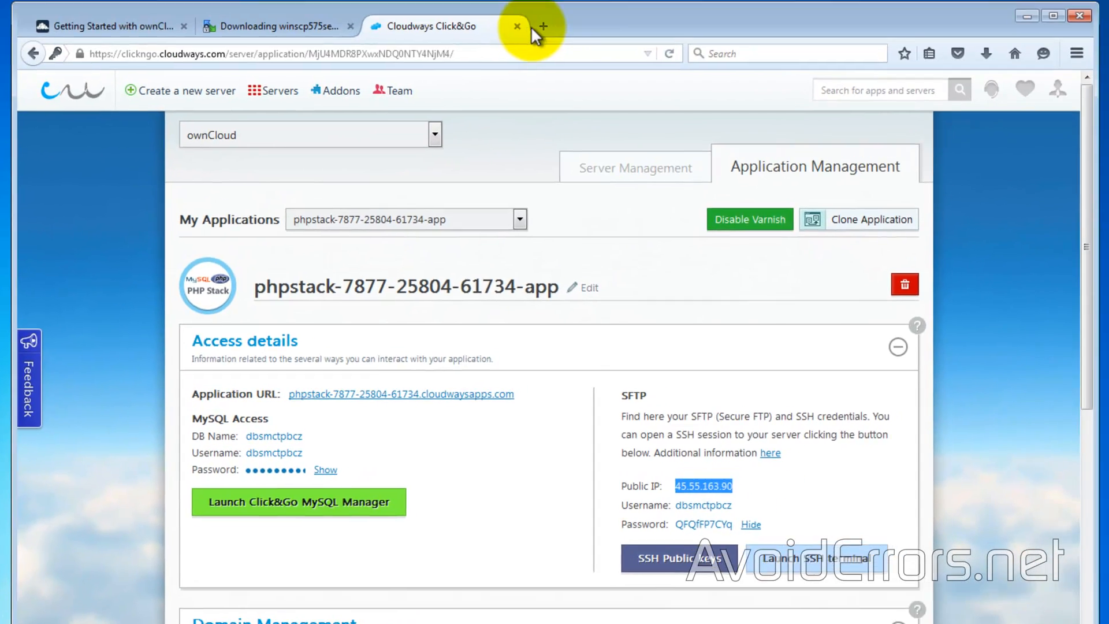
# Load 45.55.163.90/setup-owncloud.php in a new Firefox tab, hiding the revealed SFTP password first.
pyautogui.click(543, 27)
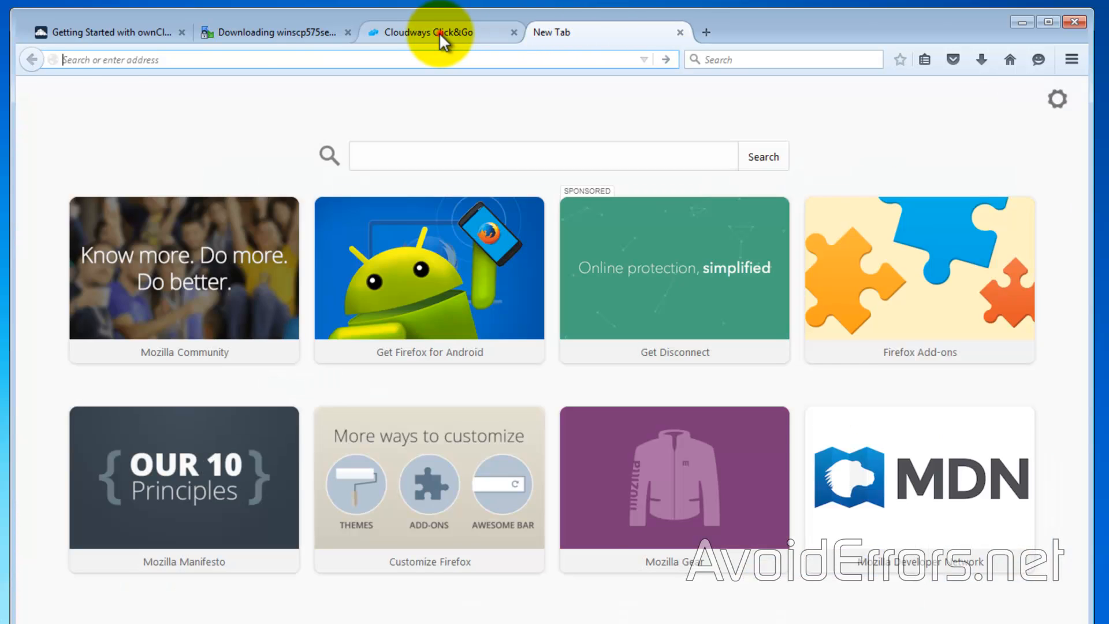
pyautogui.click(424, 33)
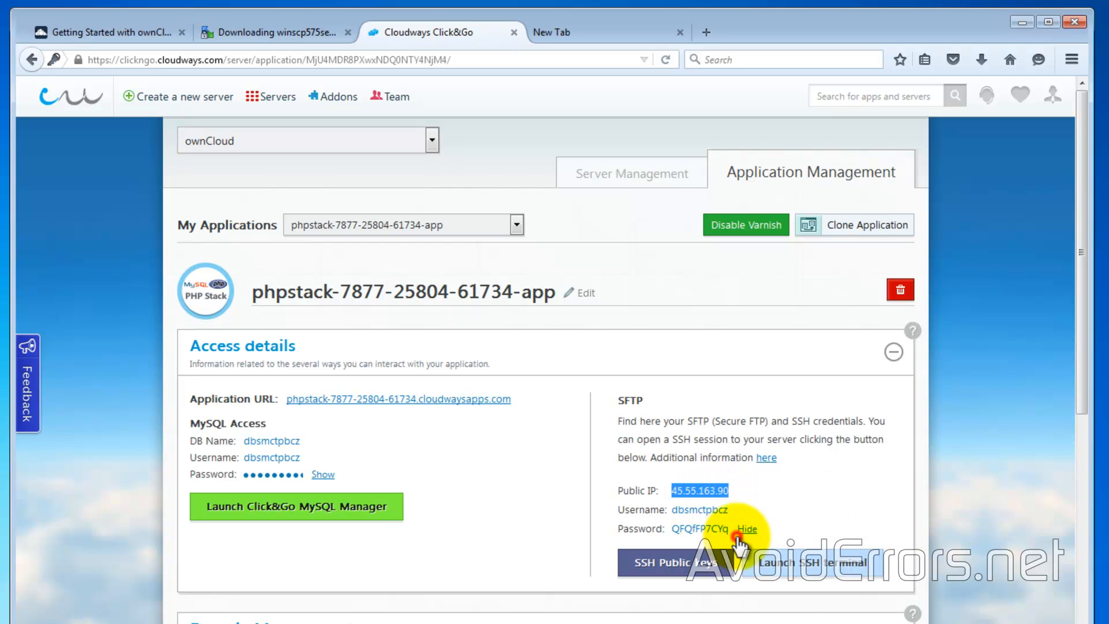
pyautogui.click(573, 32)
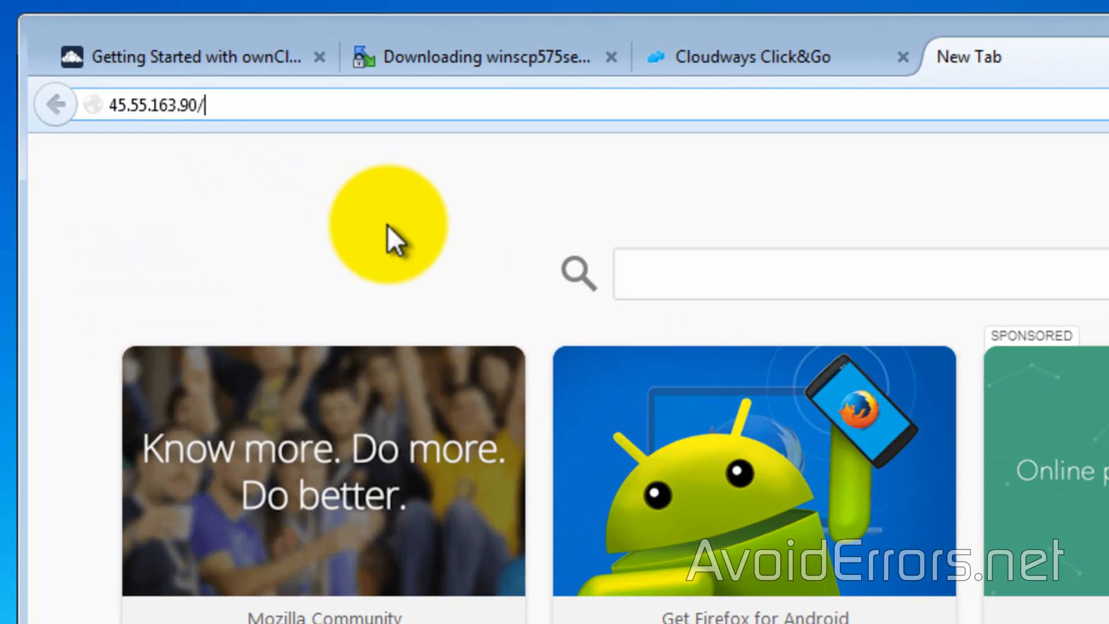
pyautogui.write('setup-owncloud')
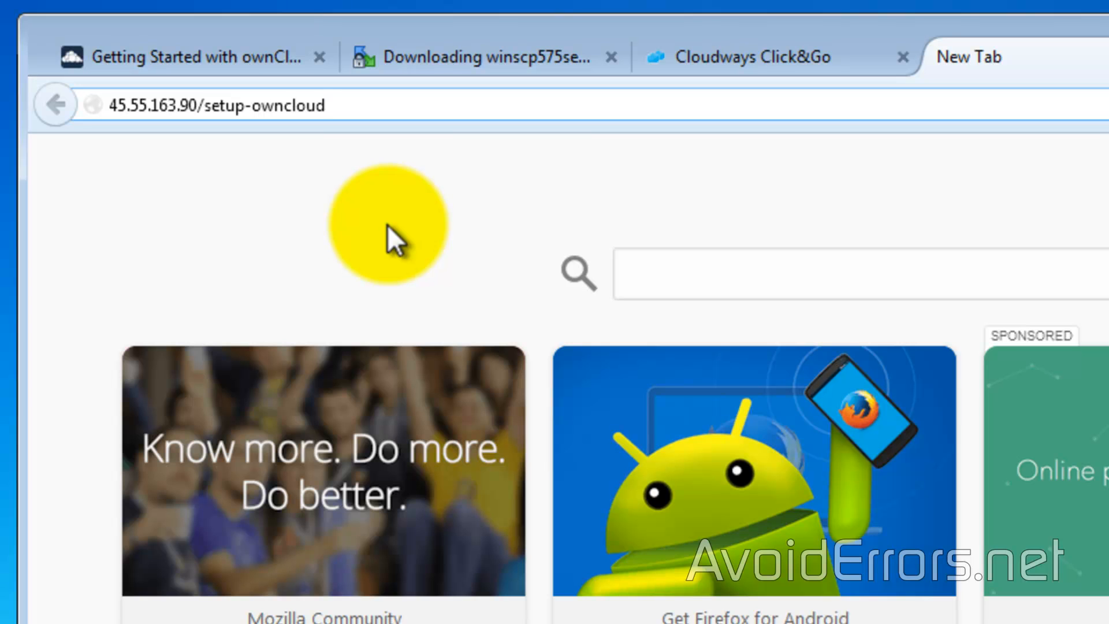
pyautogui.write('.php')
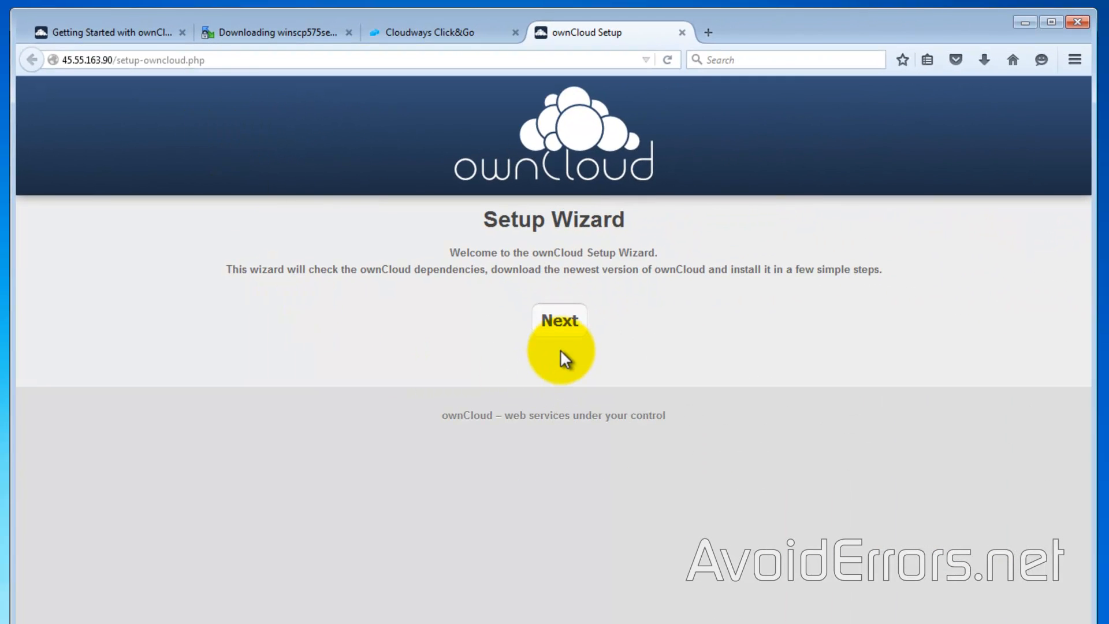
# Run the dependency check and install ownCloud into the 'owncloud' subdirectory.
pyautogui.click(559, 320)
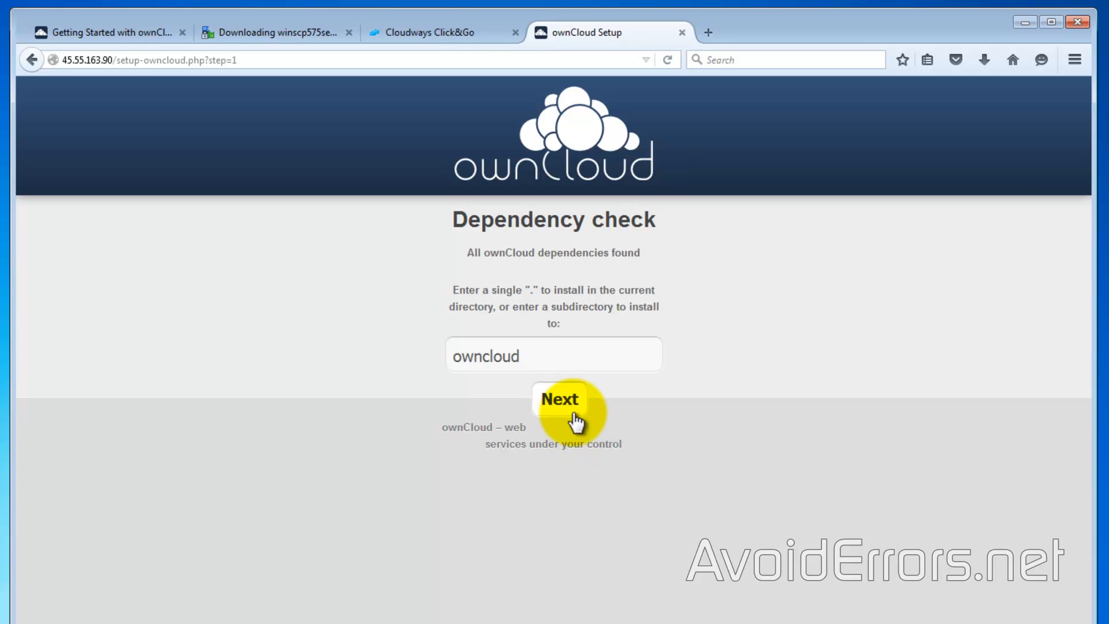
pyautogui.click(559, 403)
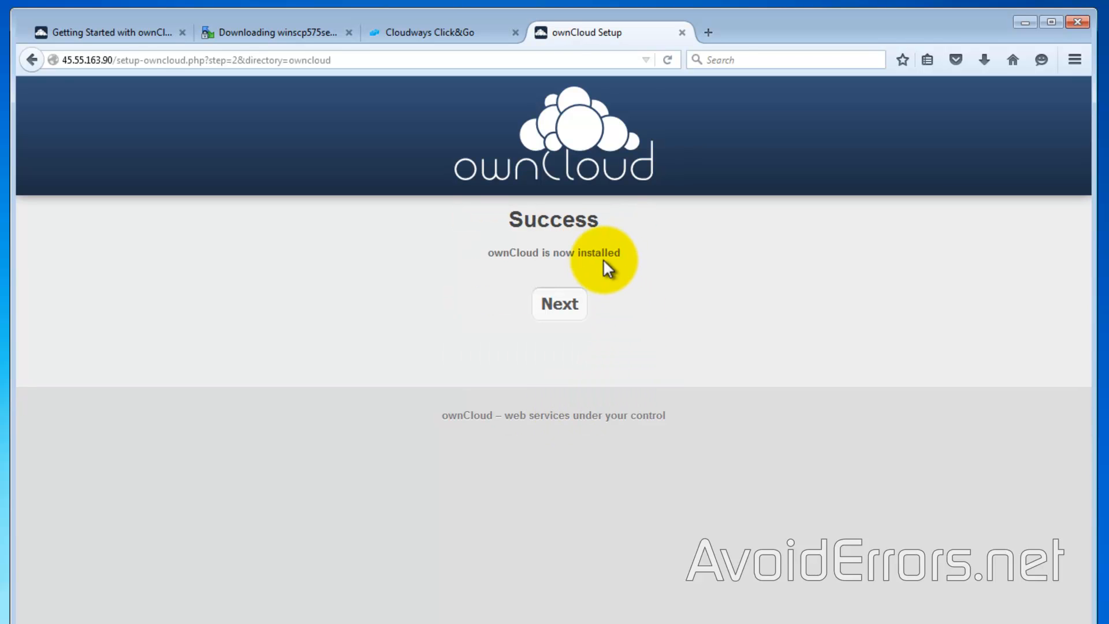
pyautogui.moveTo(559, 314)
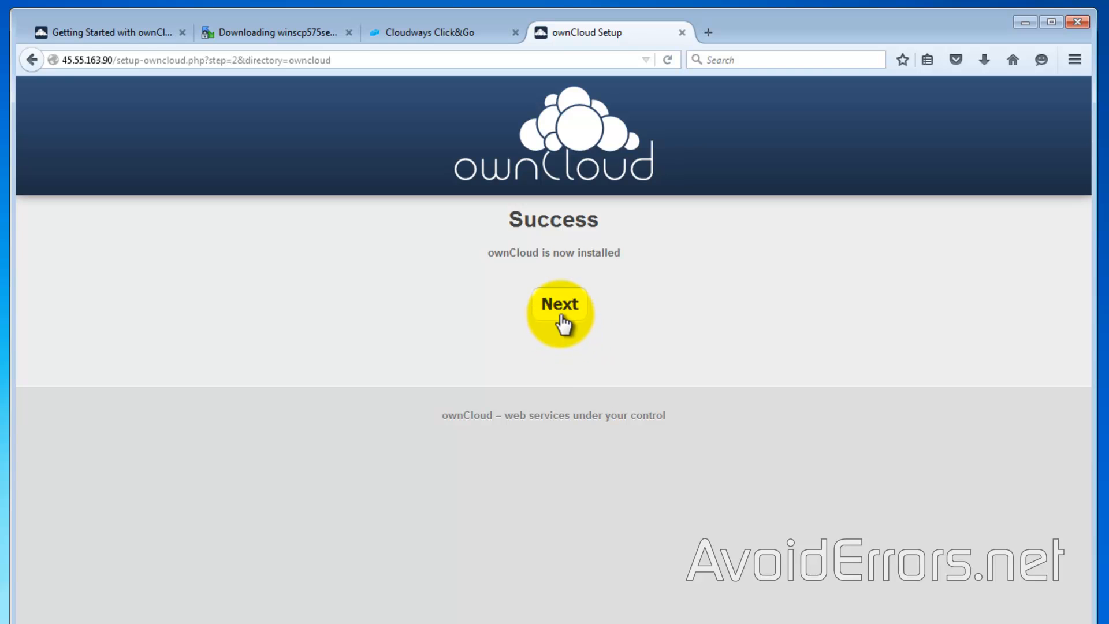
# Create the admin account 'AvoidErrors' with a password and finish the ownCloud setup.
pyautogui.click(559, 311)
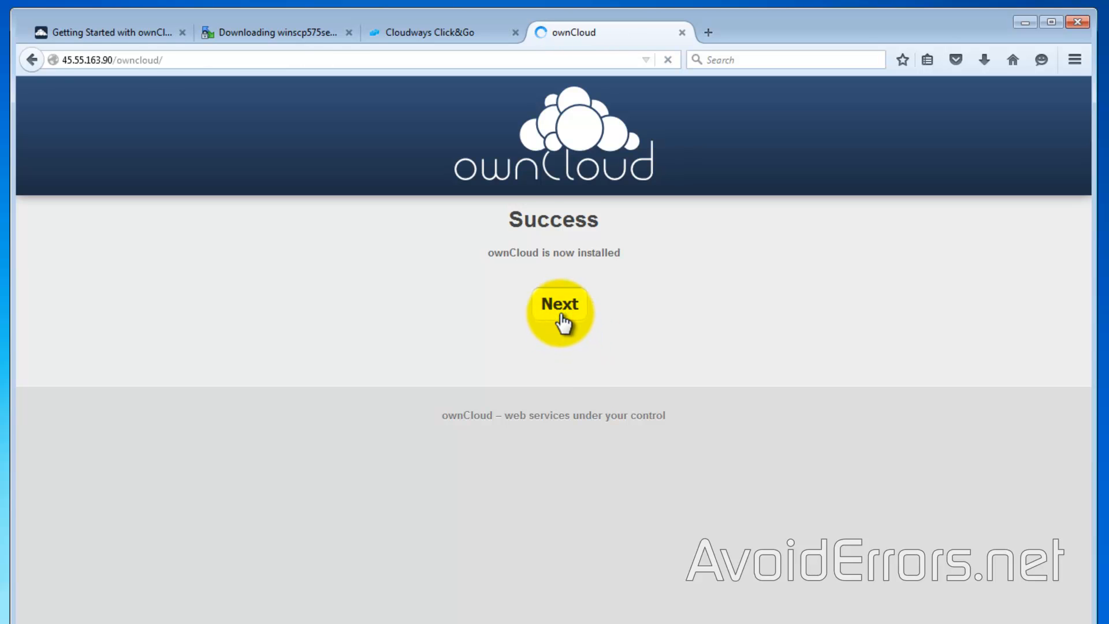
pyautogui.click(559, 304)
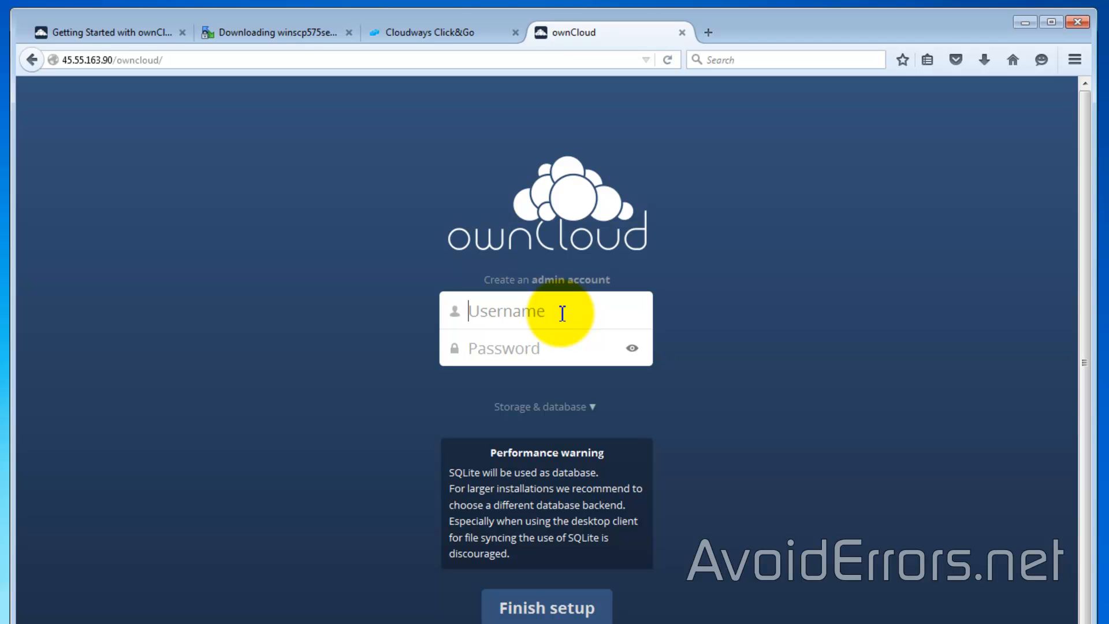
pyautogui.write('AvoidErrors')
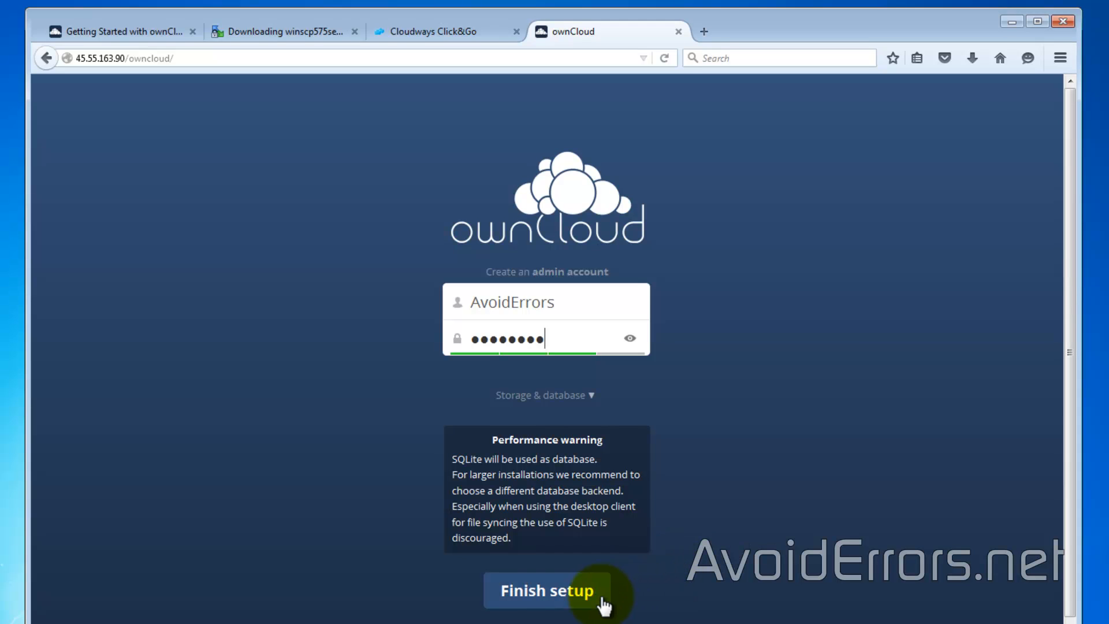
pyautogui.click(545, 591)
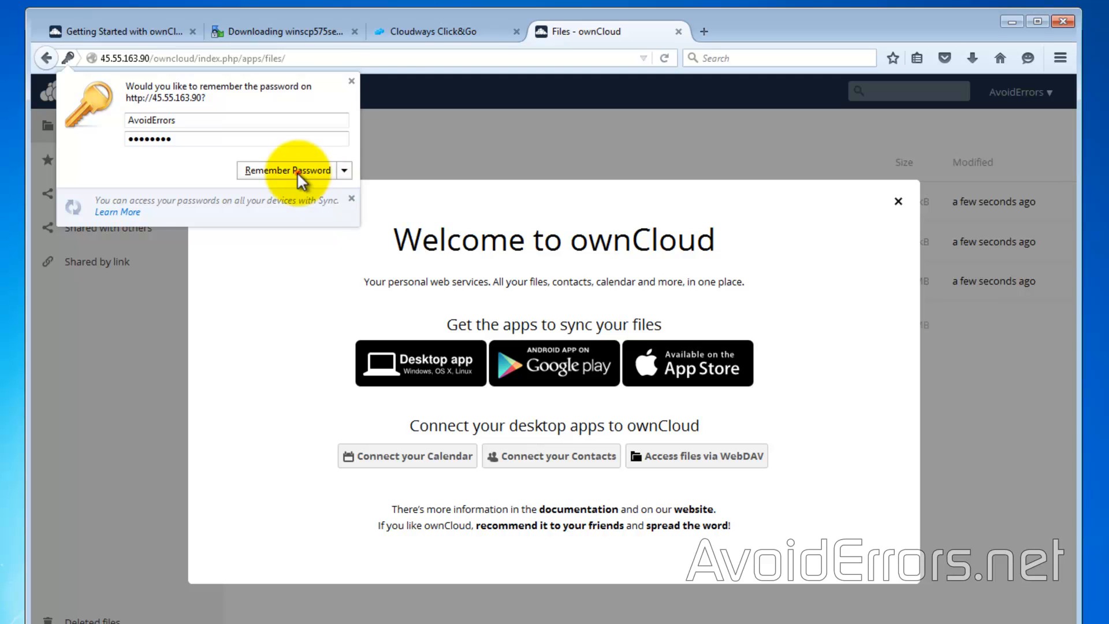
# Remember the ownCloud login in Firefox and go to the desktop app download page.
pyautogui.click(287, 170)
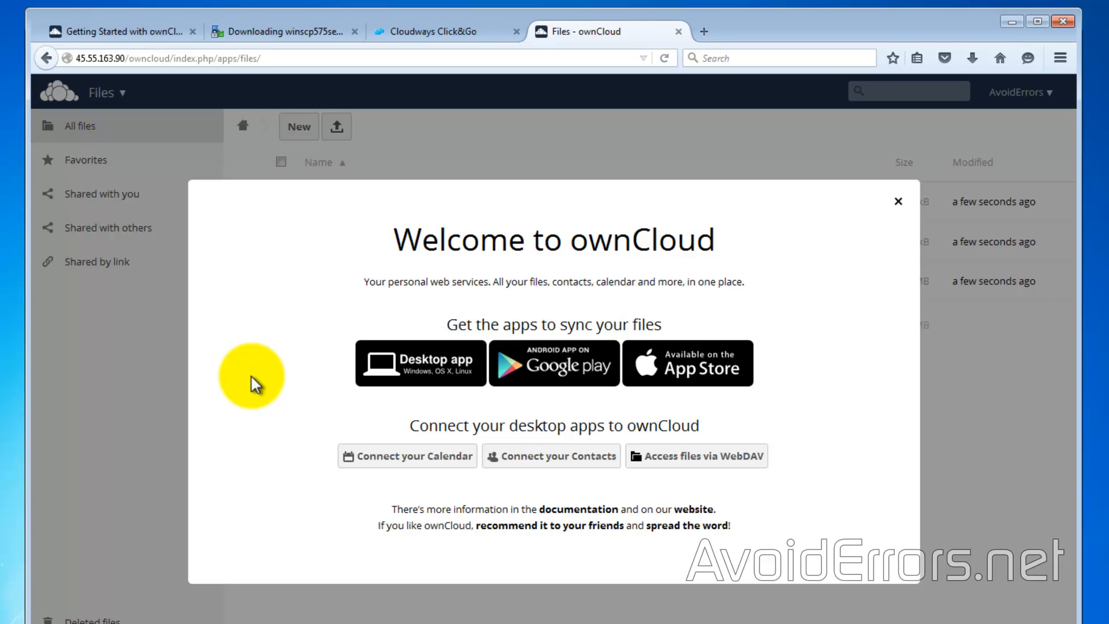
pyautogui.click(421, 363)
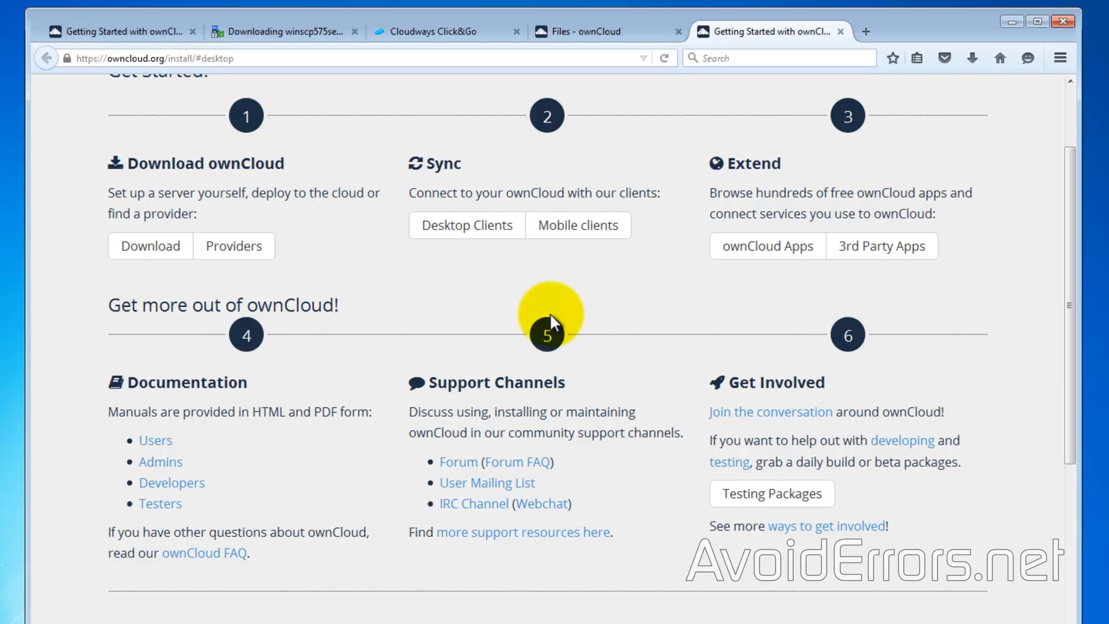
# Download the Windows client ownCloud-2.0.1.5446-setup and show it in the Downloads folder.
pyautogui.click(466, 226)
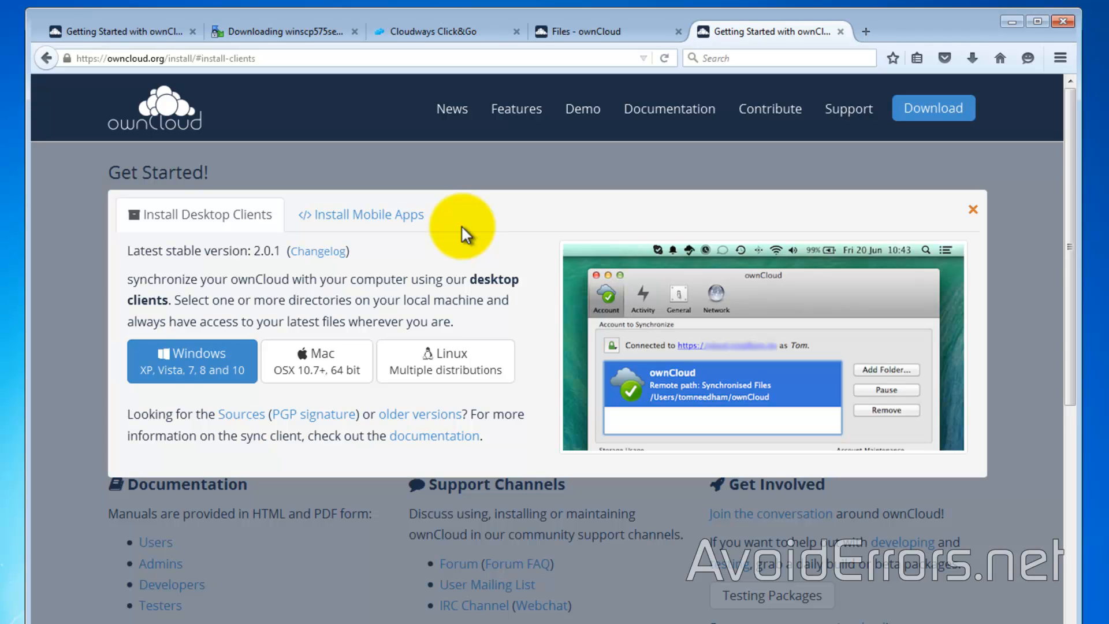
pyautogui.moveTo(463, 239)
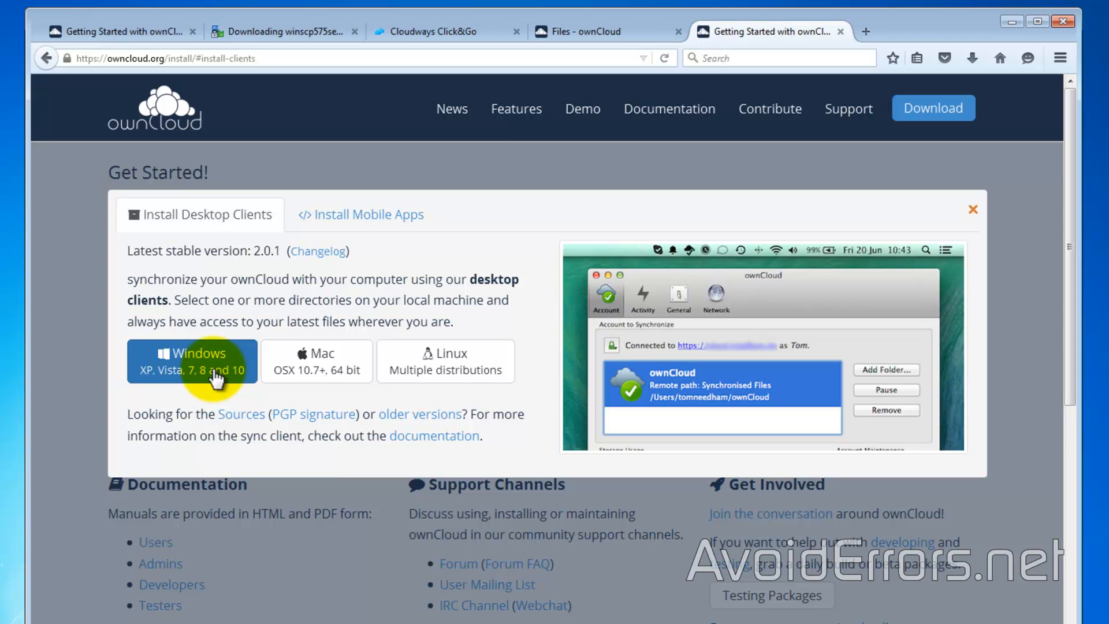
pyautogui.click(192, 361)
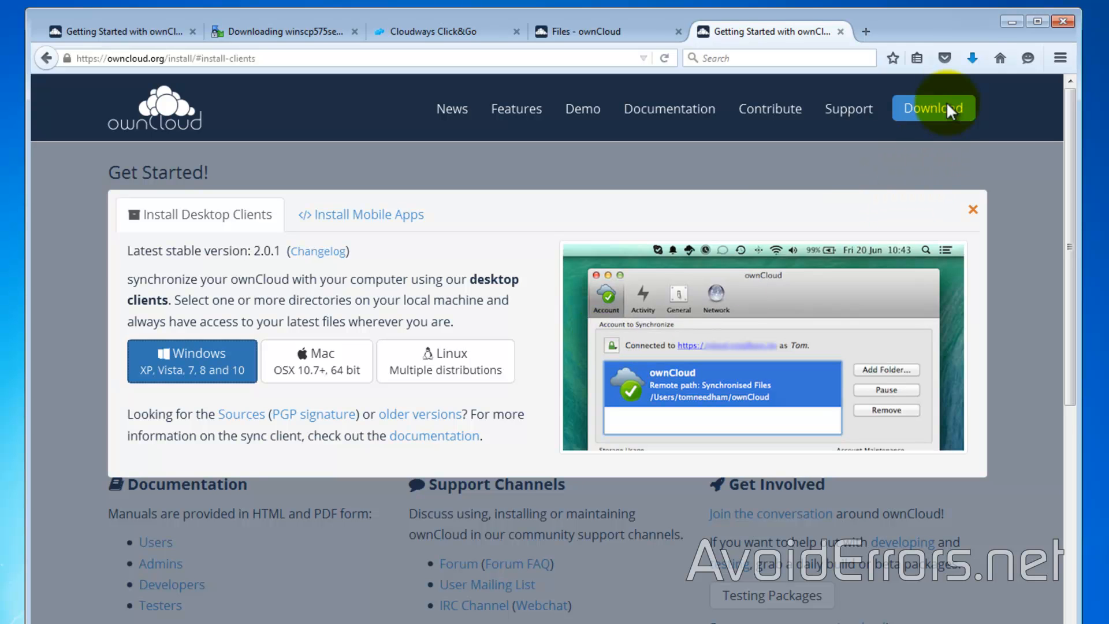
pyautogui.click(972, 57)
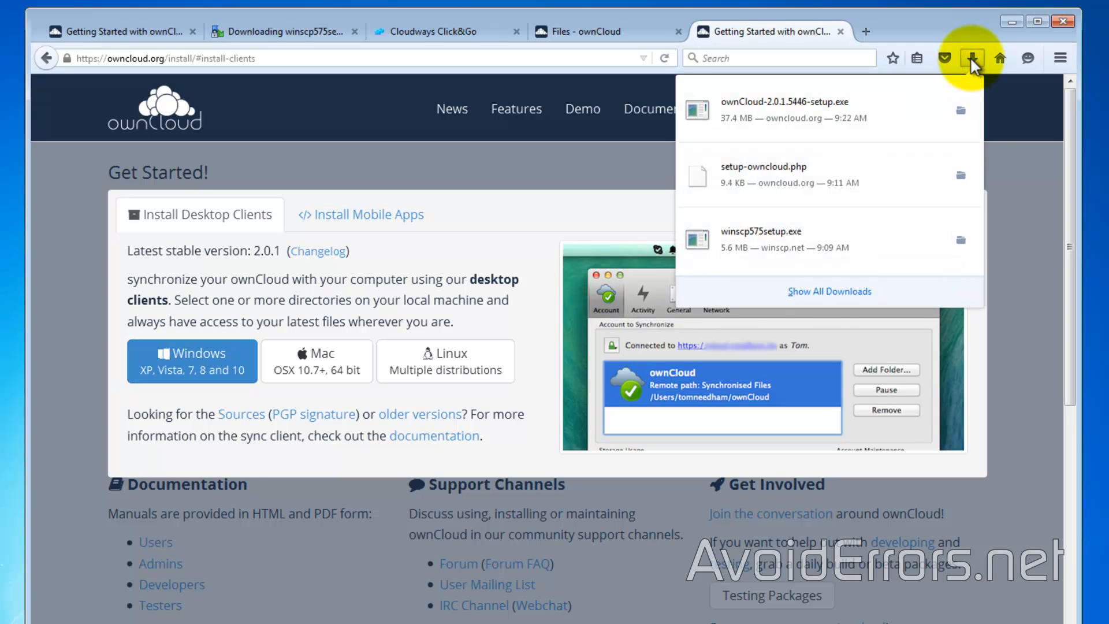
pyautogui.click(960, 110)
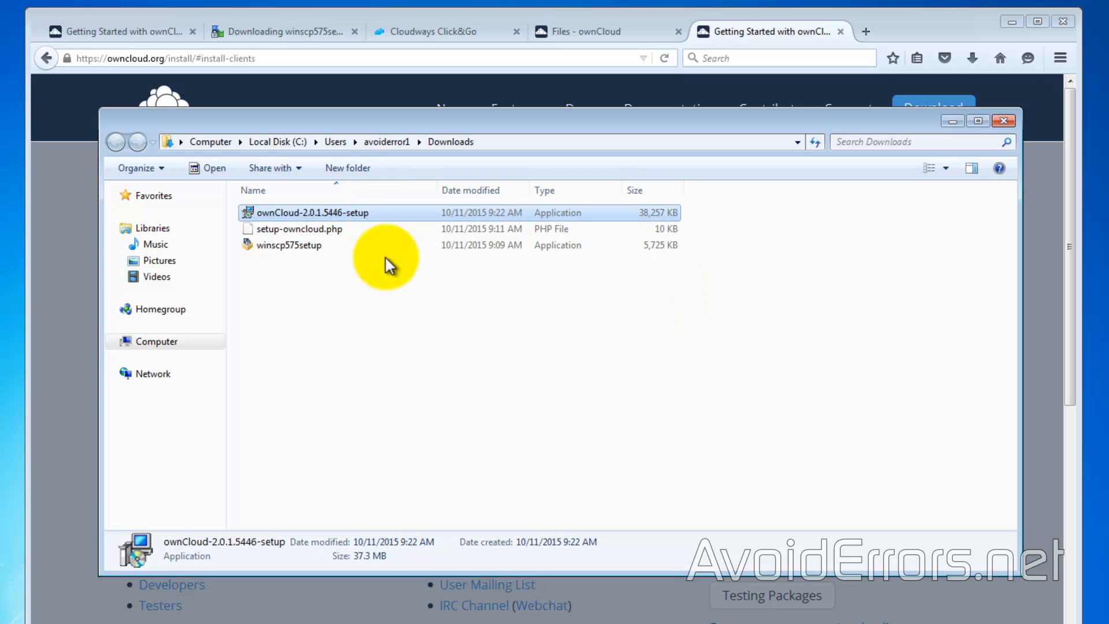
# Install ownCloud client 2.0.1 with standard components to the default folder and launch it.
pyautogui.doubleClick(311, 213)
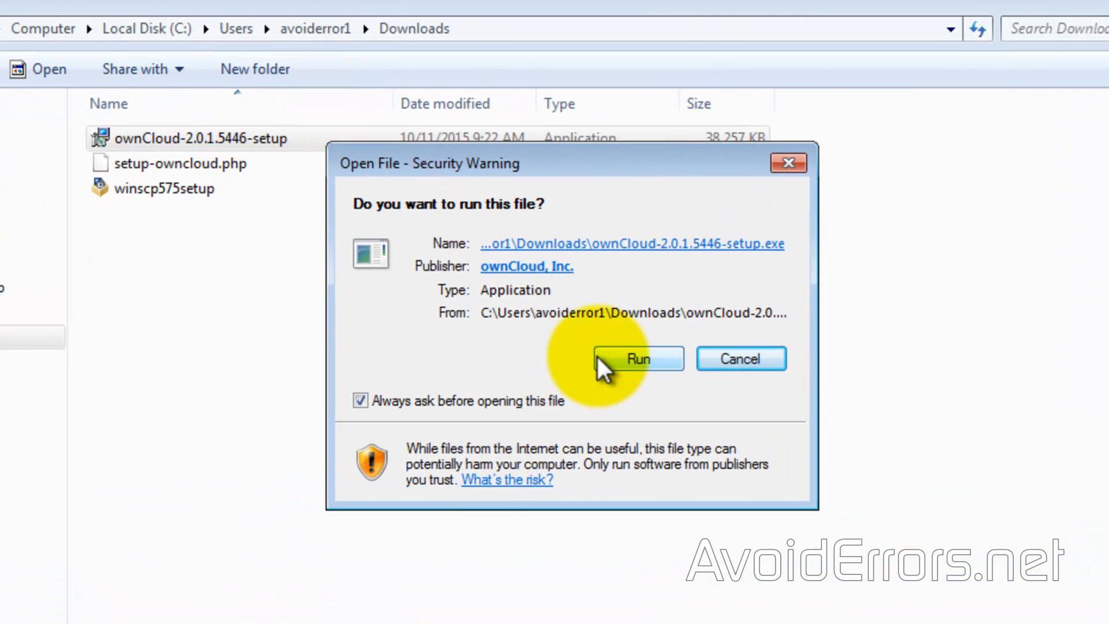
pyautogui.click(636, 358)
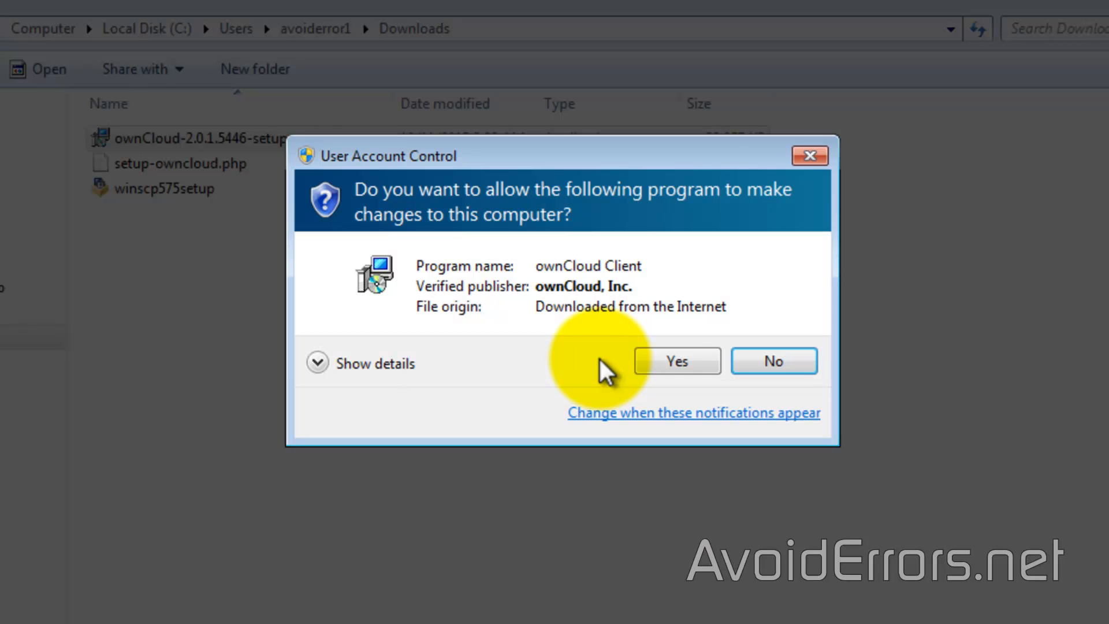
pyautogui.click(676, 360)
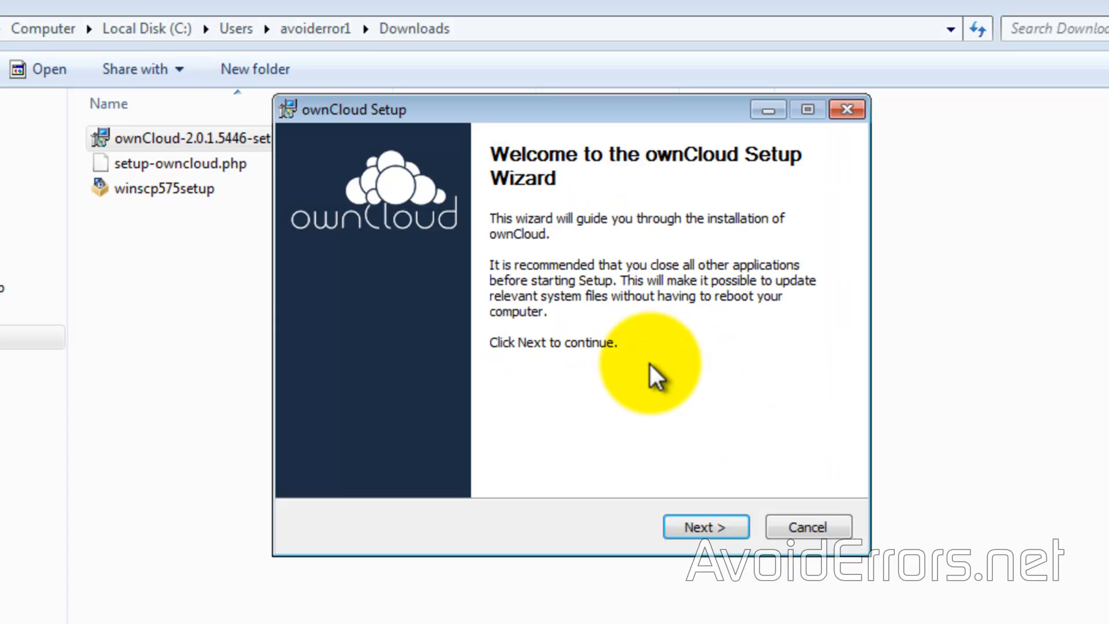
pyautogui.click(705, 526)
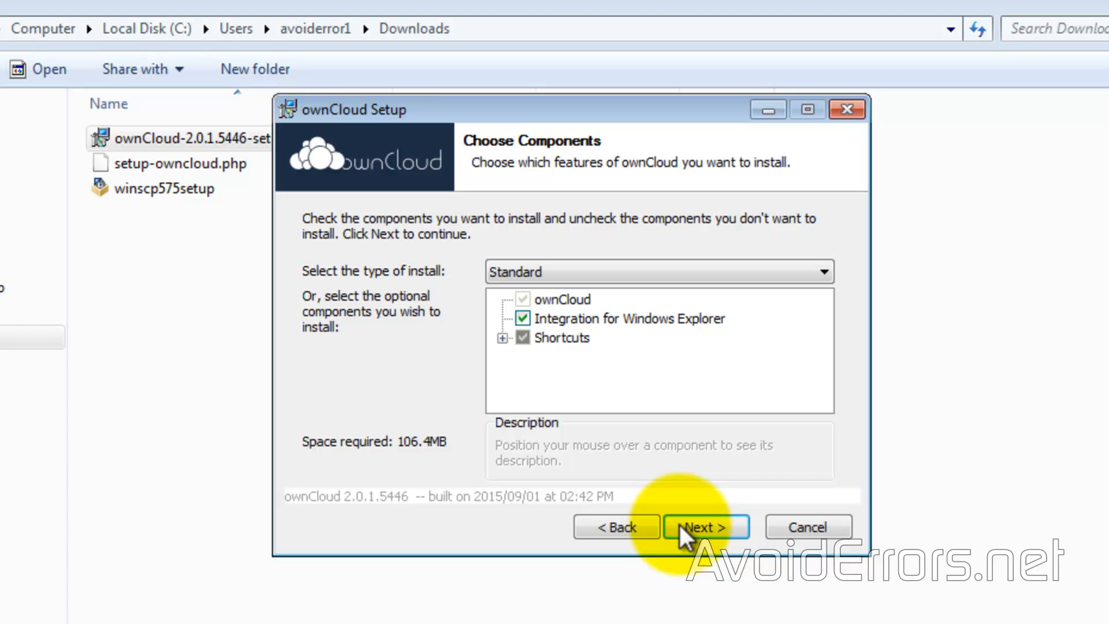
pyautogui.click(704, 527)
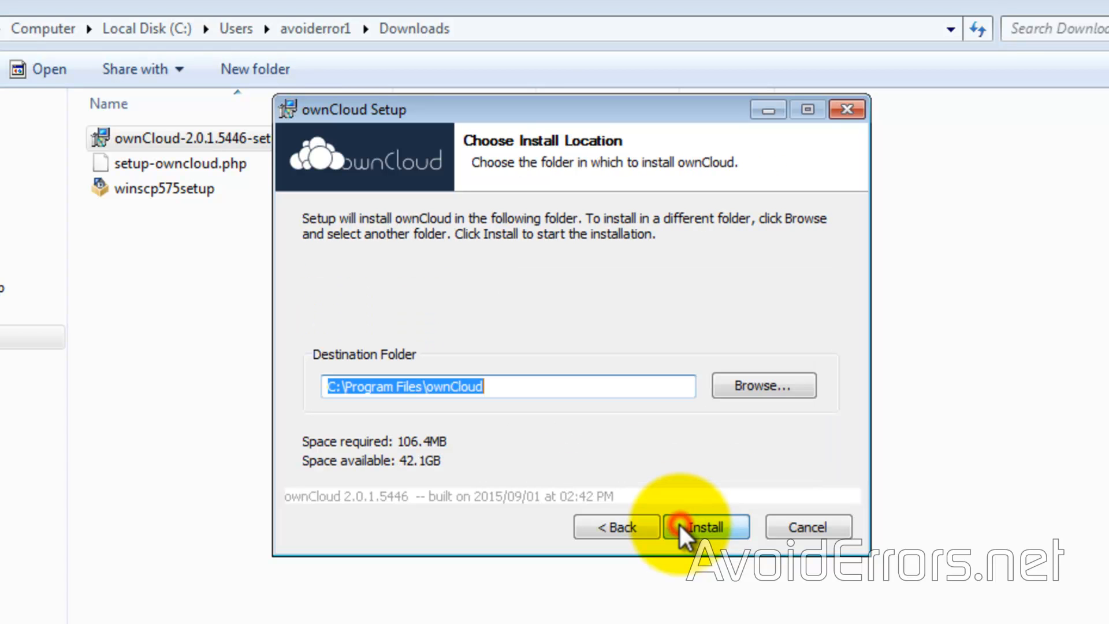
pyautogui.click(705, 527)
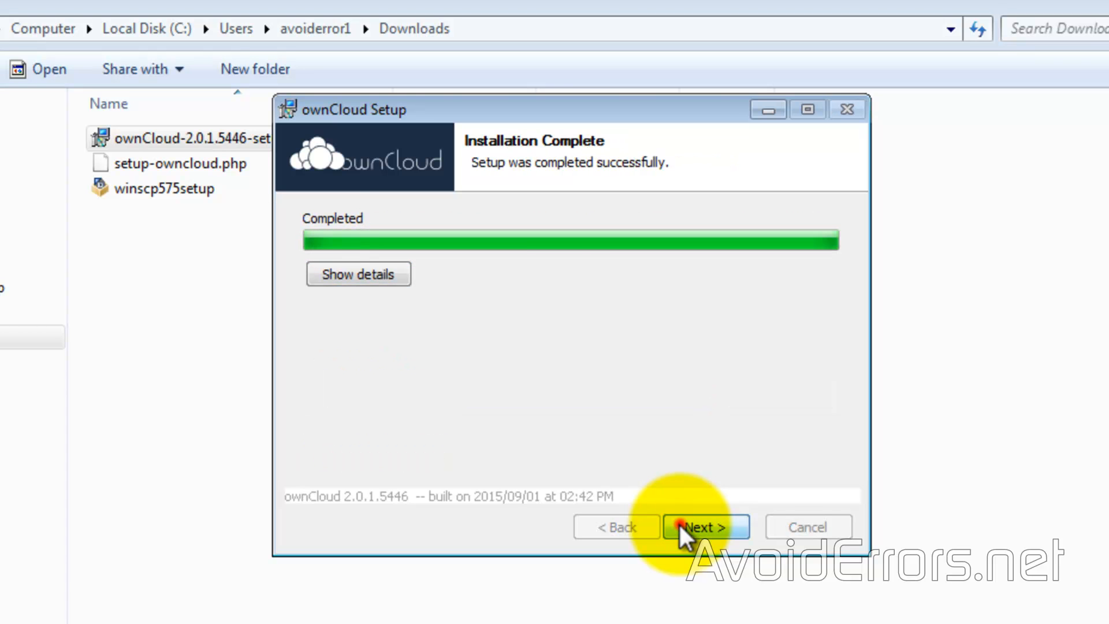
pyautogui.click(705, 527)
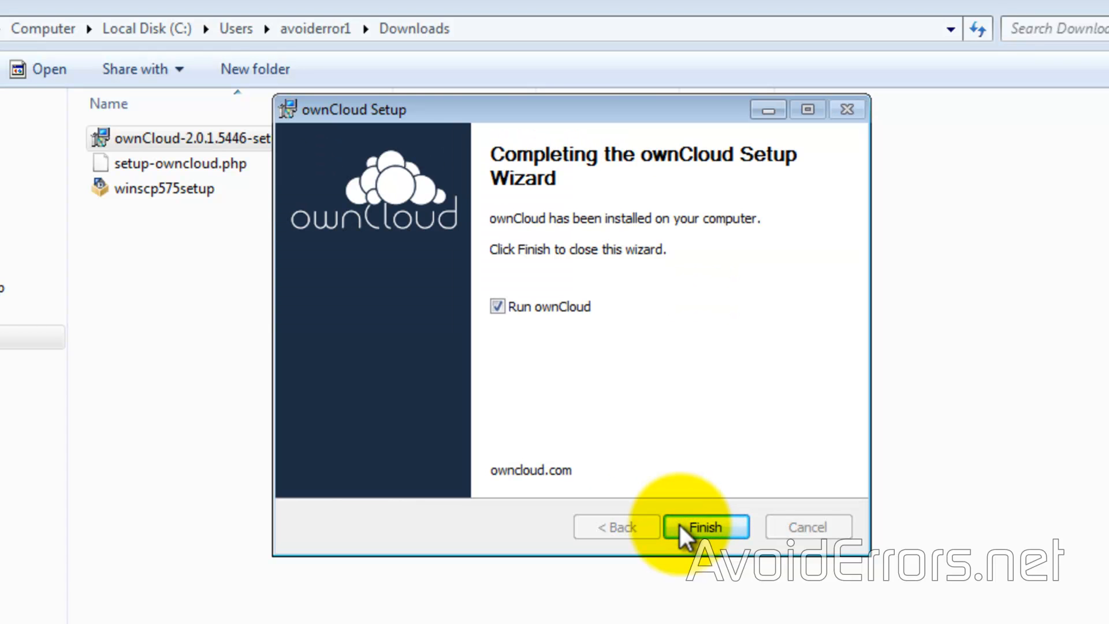
pyautogui.click(704, 526)
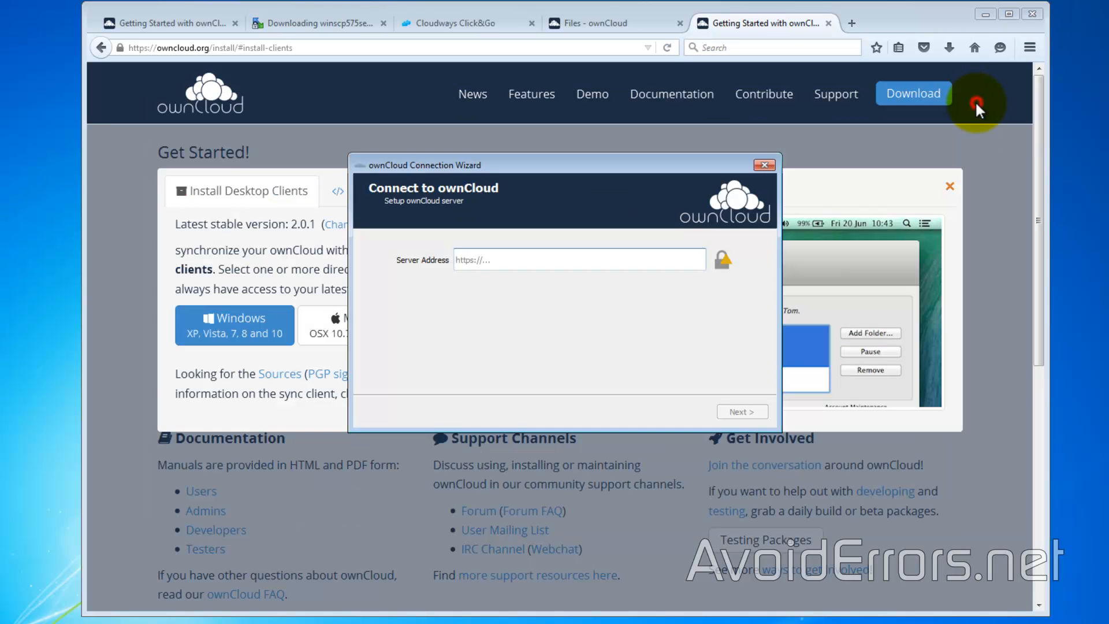
pyautogui.click(608, 23)
pyautogui.write('https://')
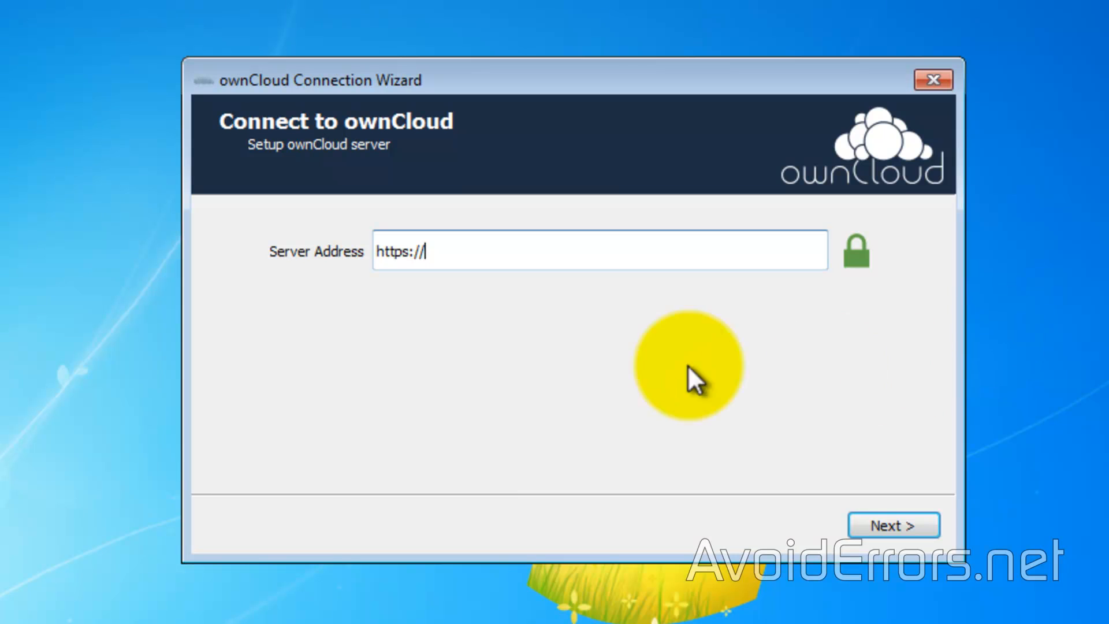
pyautogui.moveTo(456, 304)
pyautogui.write('45.55.163.90/owncloud')
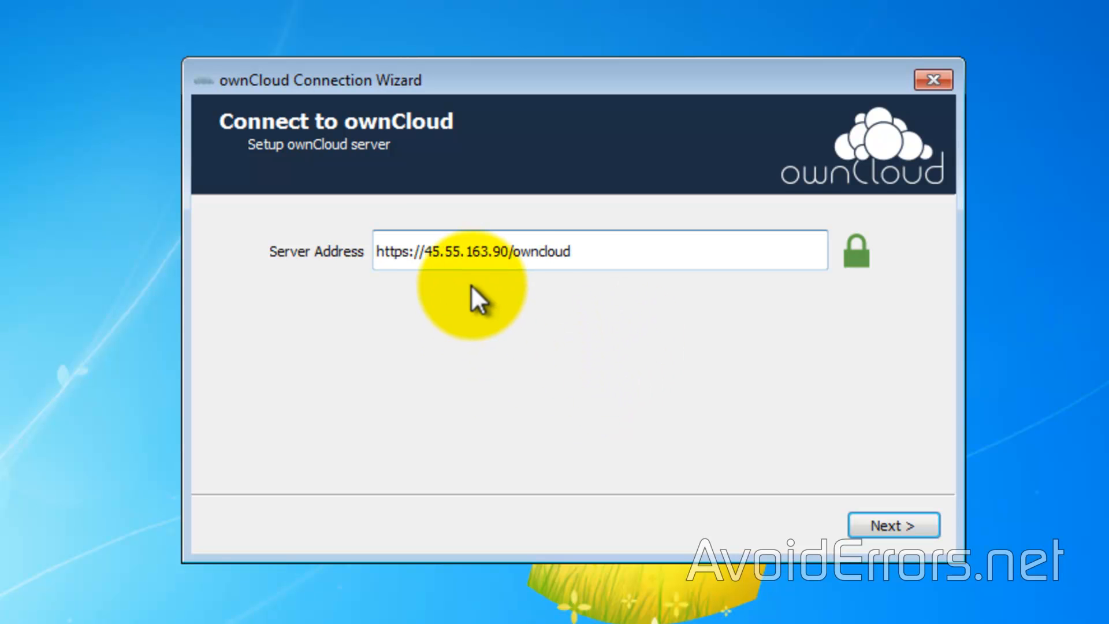
pyautogui.moveTo(867, 541)
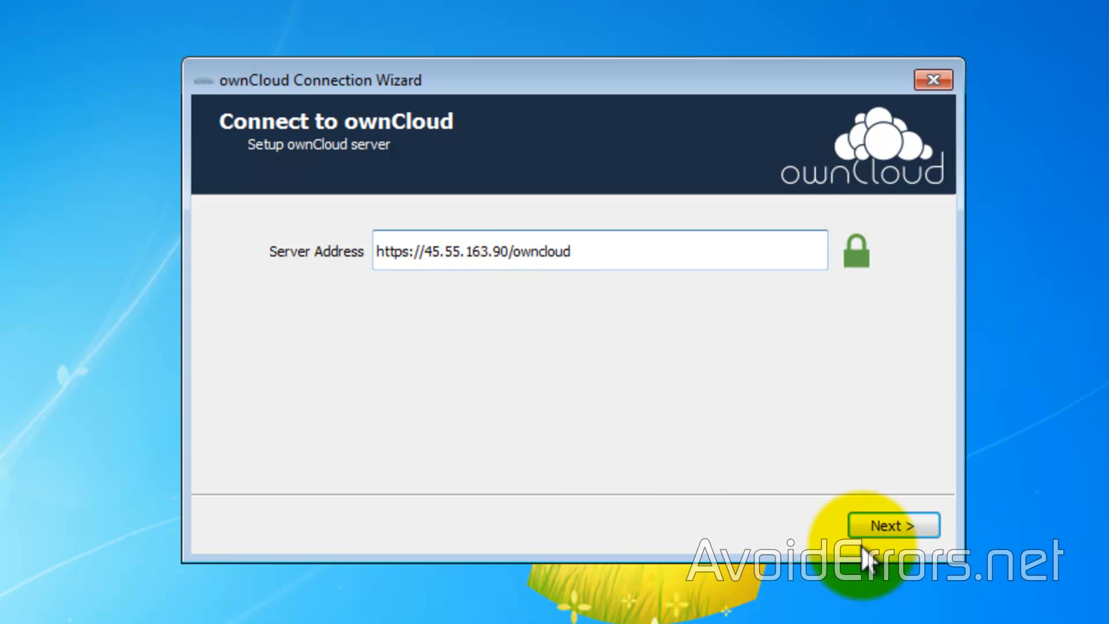
pyautogui.click(891, 526)
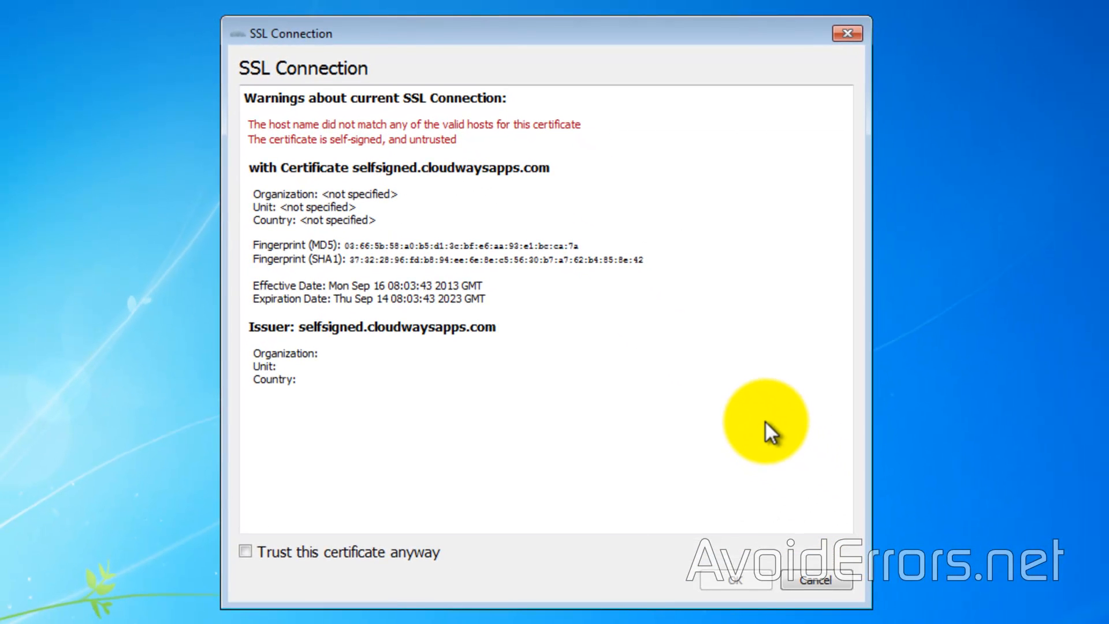
pyautogui.click(245, 552)
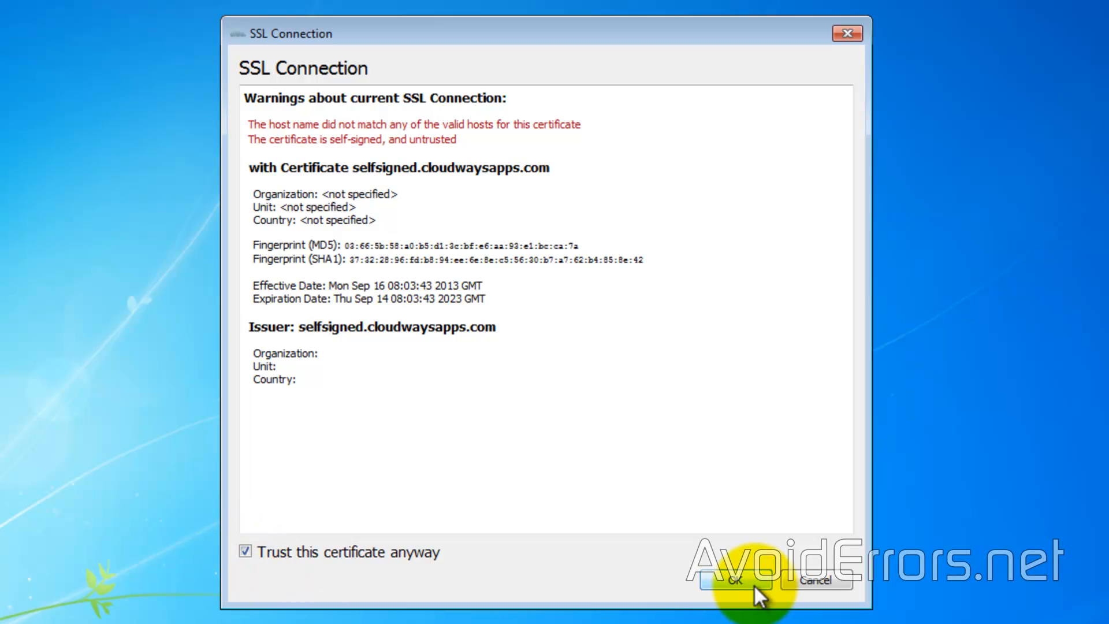
pyautogui.click(732, 580)
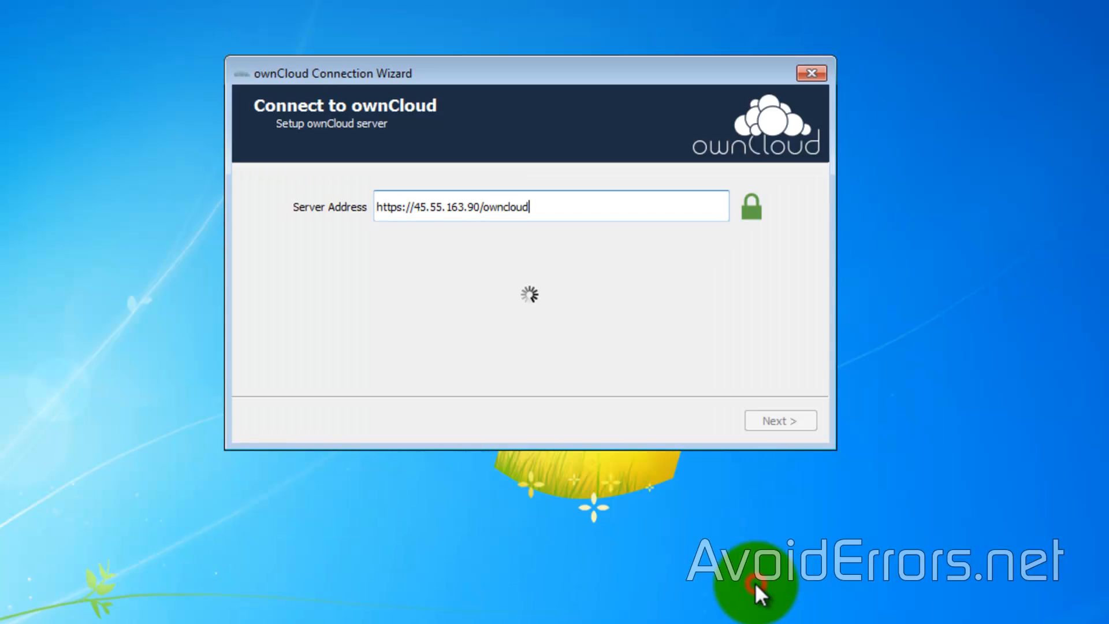
# Sign in to the client with the AvoidErrors admin credentials.
pyautogui.click(779, 420)
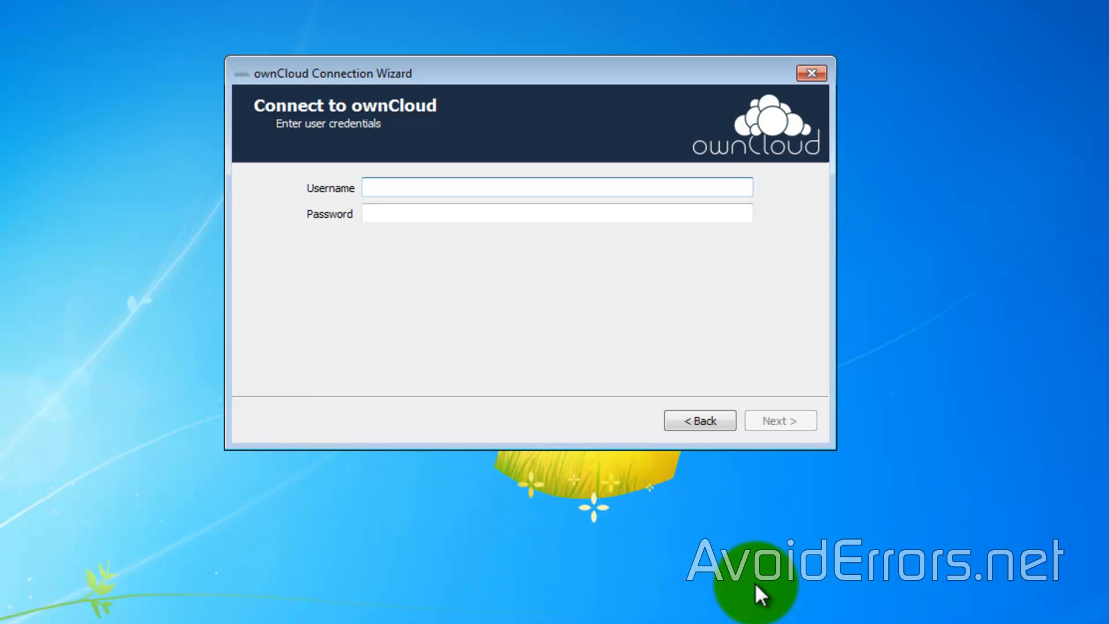
pyautogui.write('AvoidErrors')
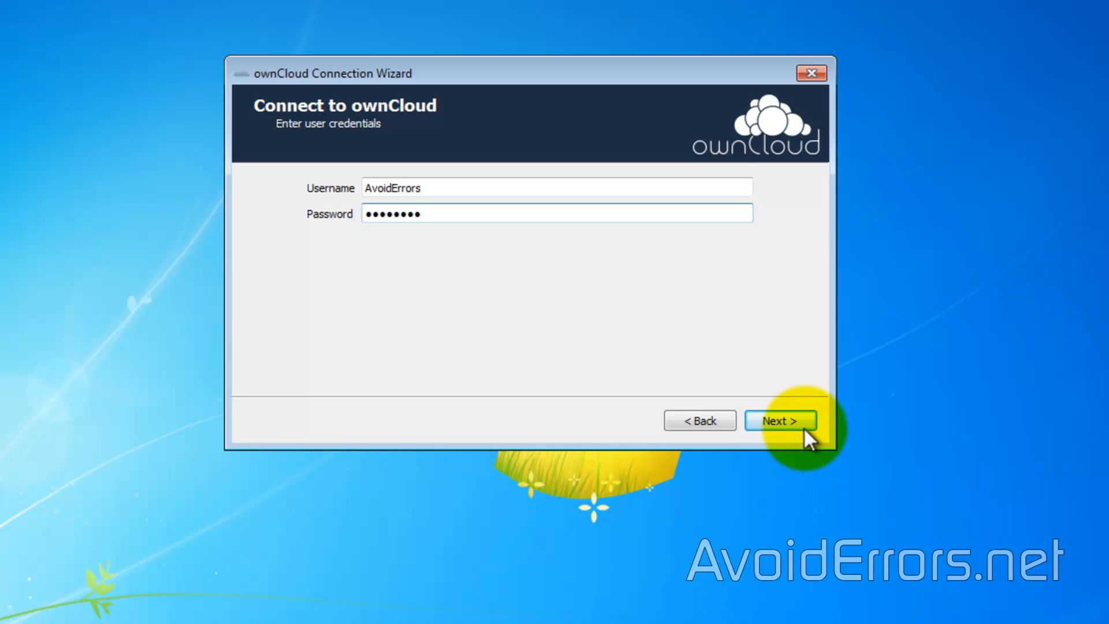
pyautogui.click(779, 420)
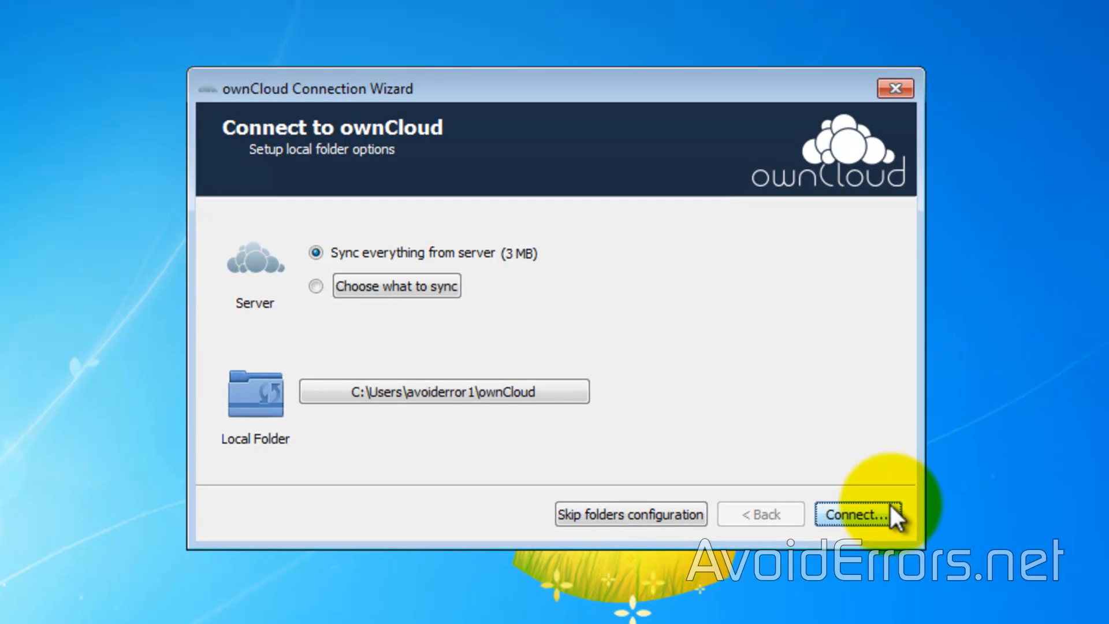
pyautogui.moveTo(499, 313)
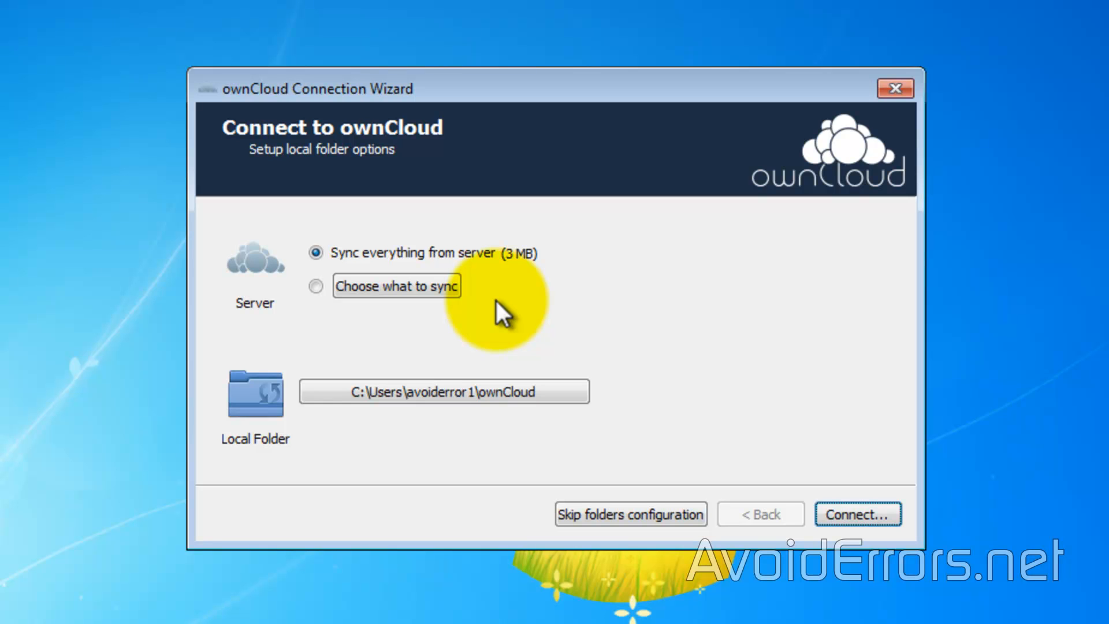
pyautogui.moveTo(459, 461)
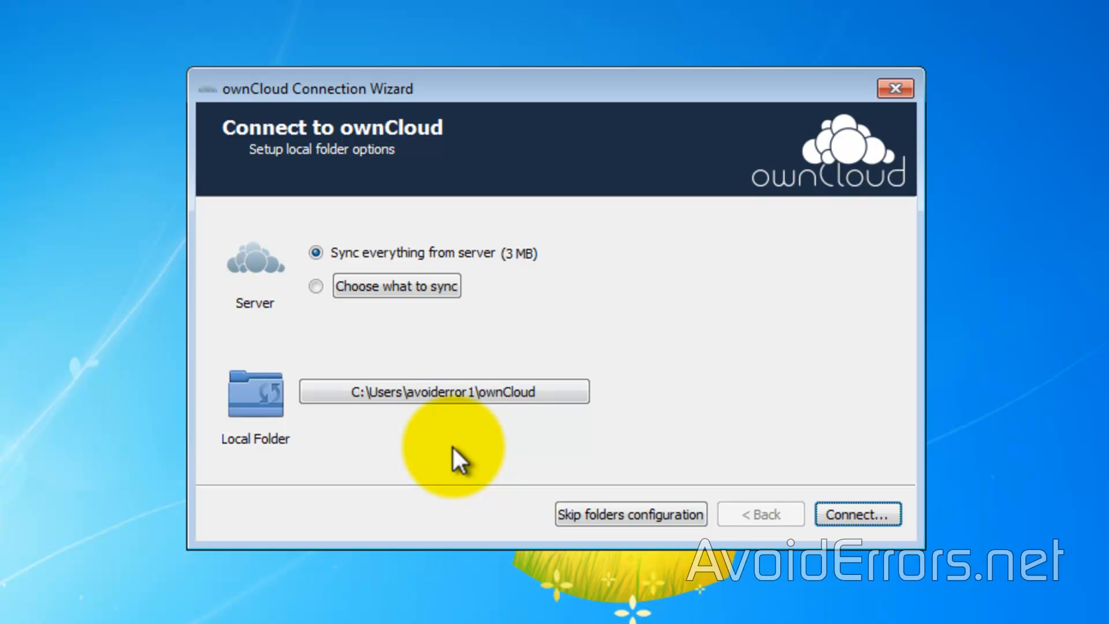
# Sync everything into the default local ownCloud folder, finish the wizard and reveal the tray icon.
pyautogui.click(856, 514)
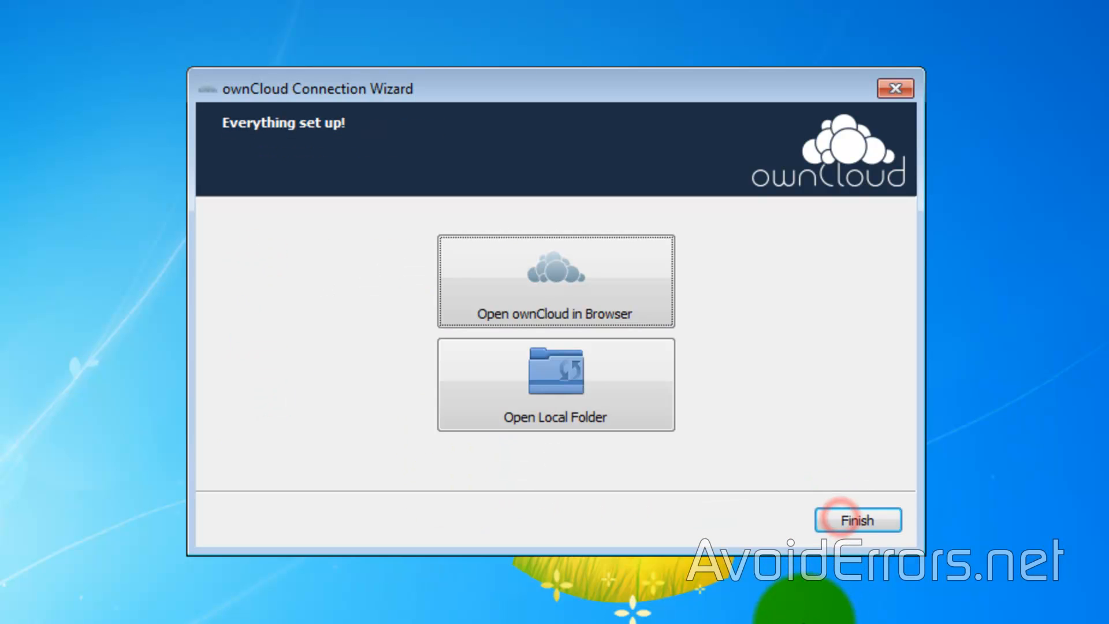
pyautogui.click(856, 519)
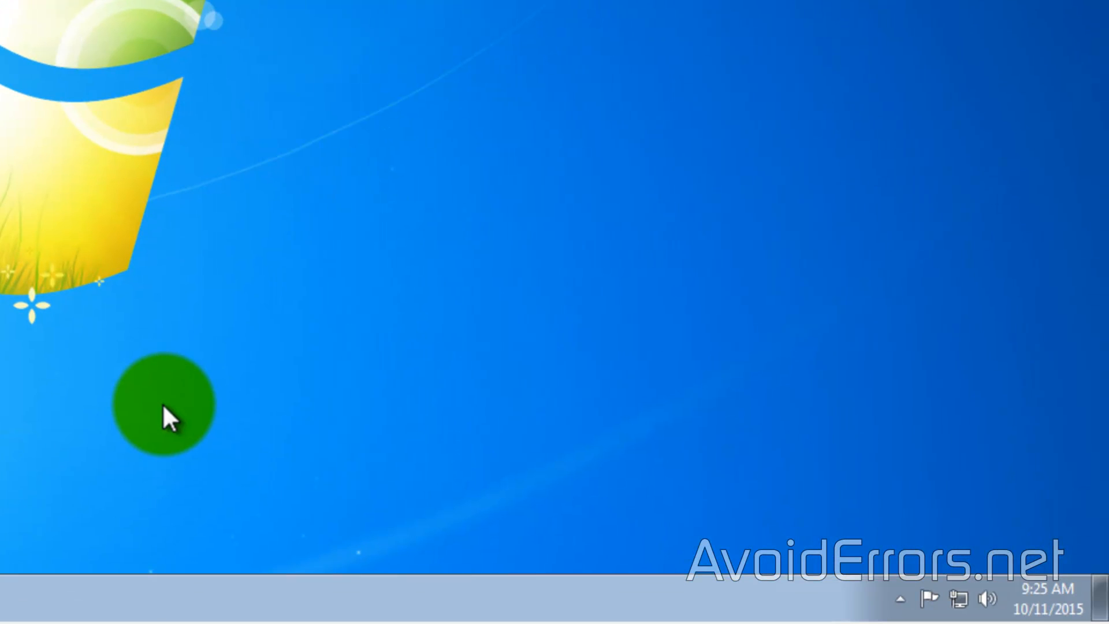
pyautogui.click(903, 599)
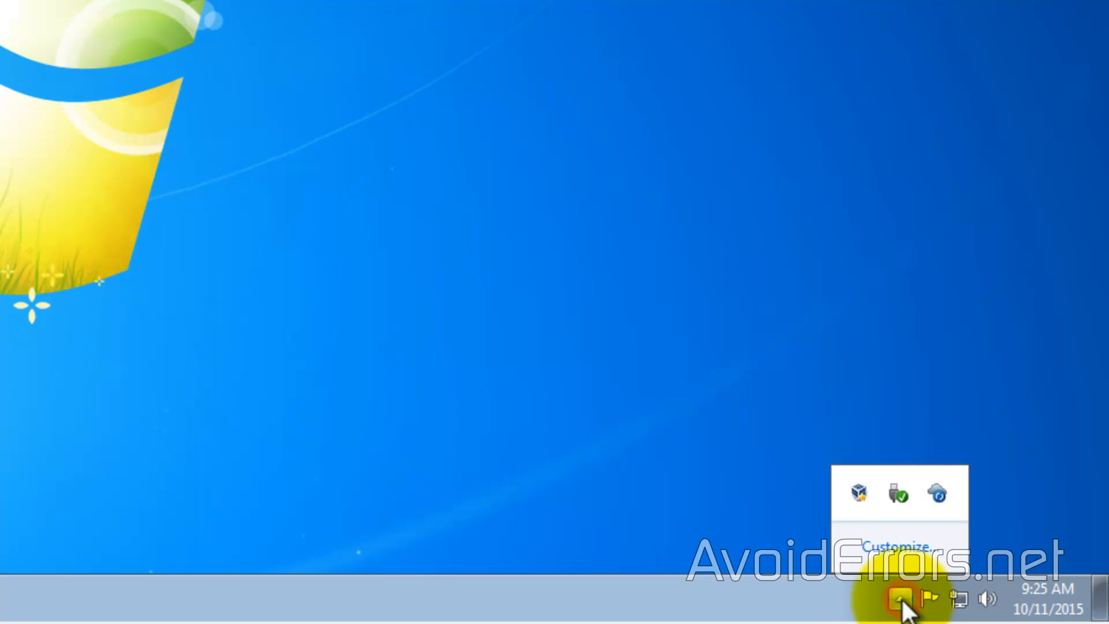